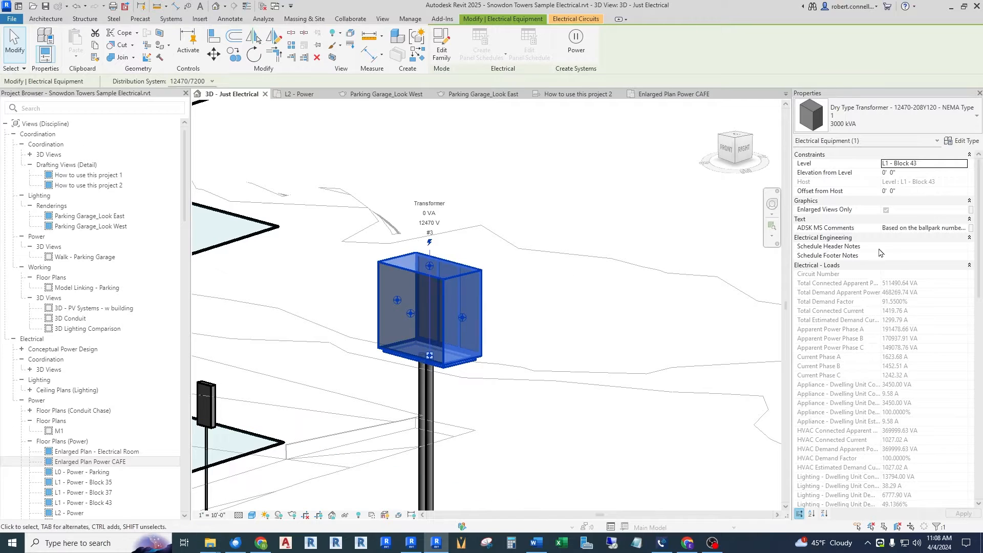
- Open the System Browser and expand the Utility power distribution tree down to the panels
{"action": "scroll", "scroll_direction": "down", "scroll_amount": 3}
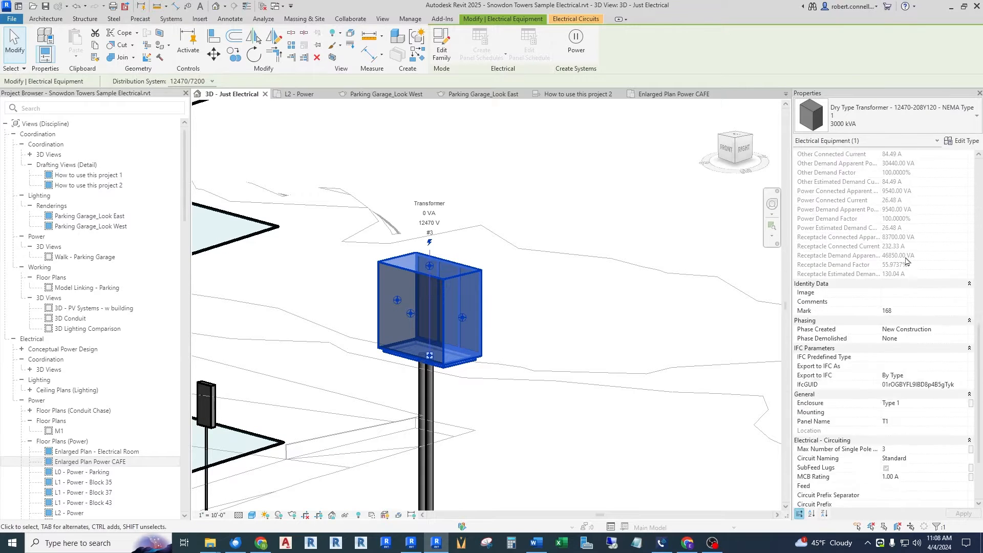
{"action": "scroll", "scroll_direction": "down", "scroll_amount": 3}
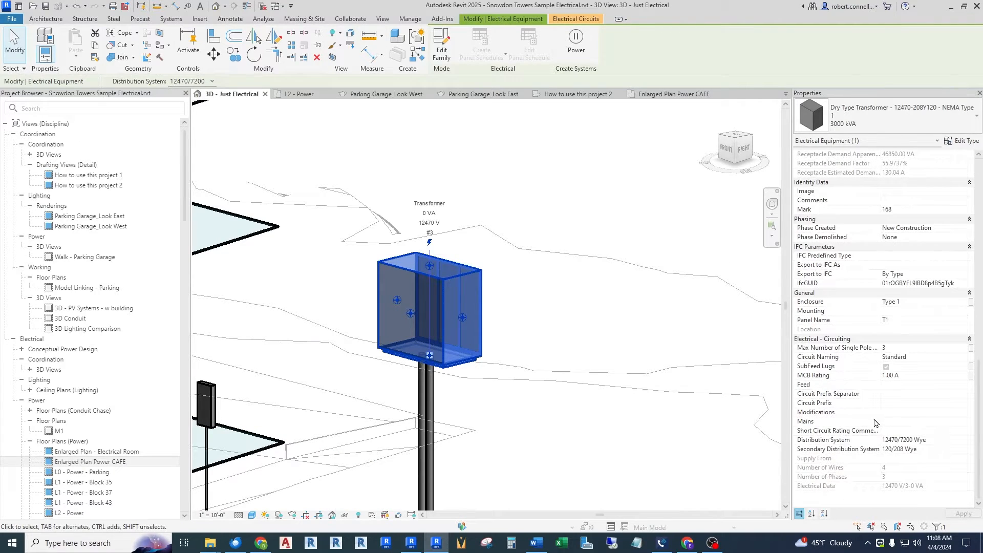
{"action": "left_click", "coordinate": [382, 18]}
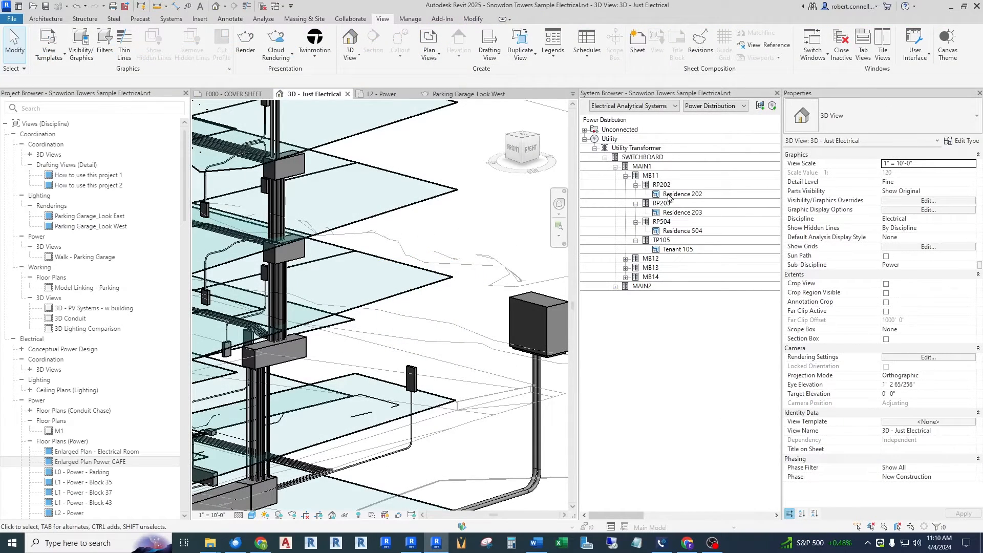
{"action": "left_click", "coordinate": [681, 194]}
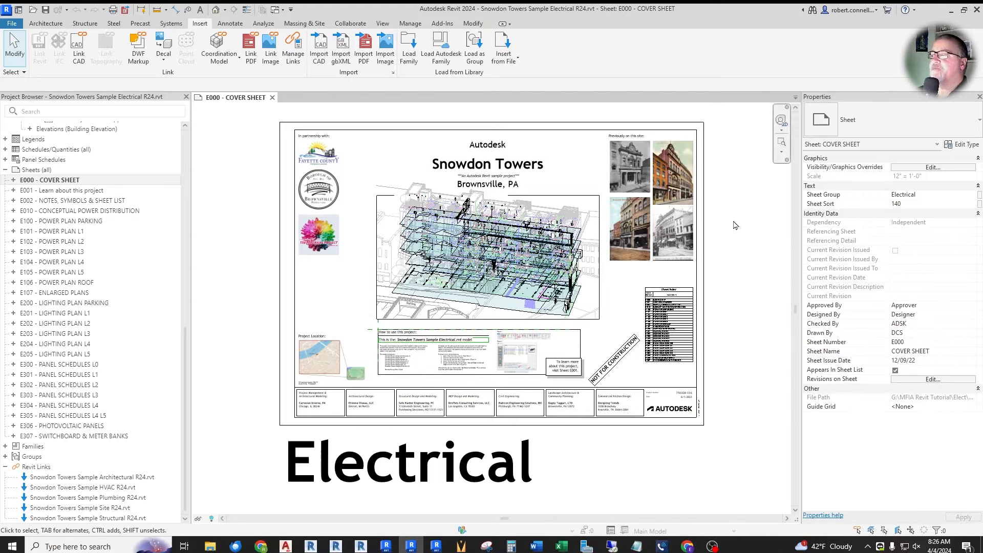
{"action": "mouse_move", "coordinate": [755, 249]}
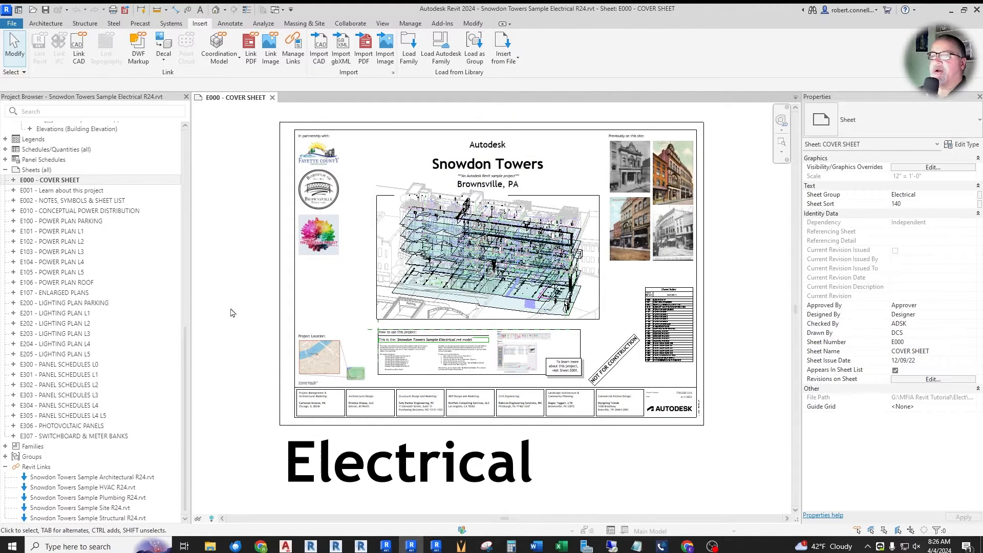
{"action": "mouse_move", "coordinate": [232, 306]}
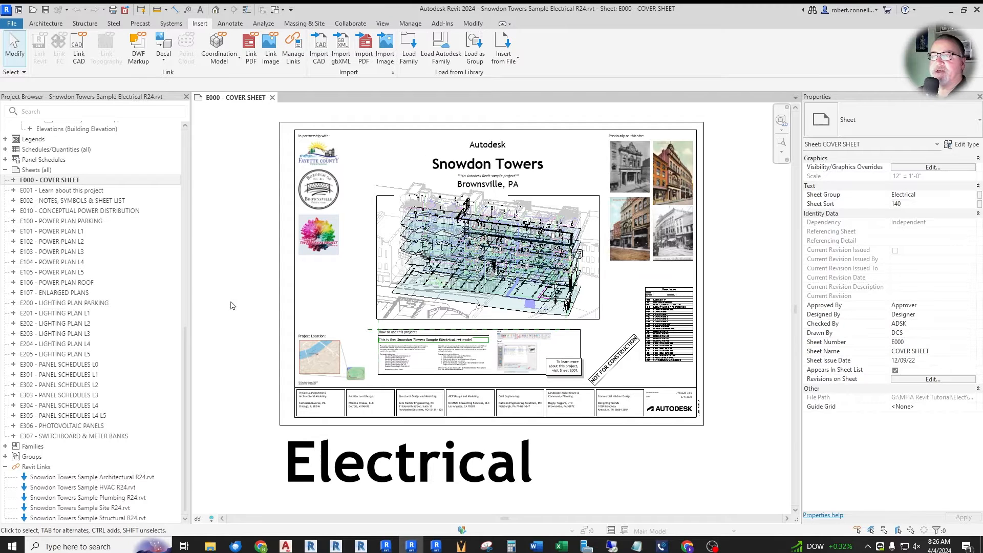
{"action": "mouse_move", "coordinate": [740, 262]}
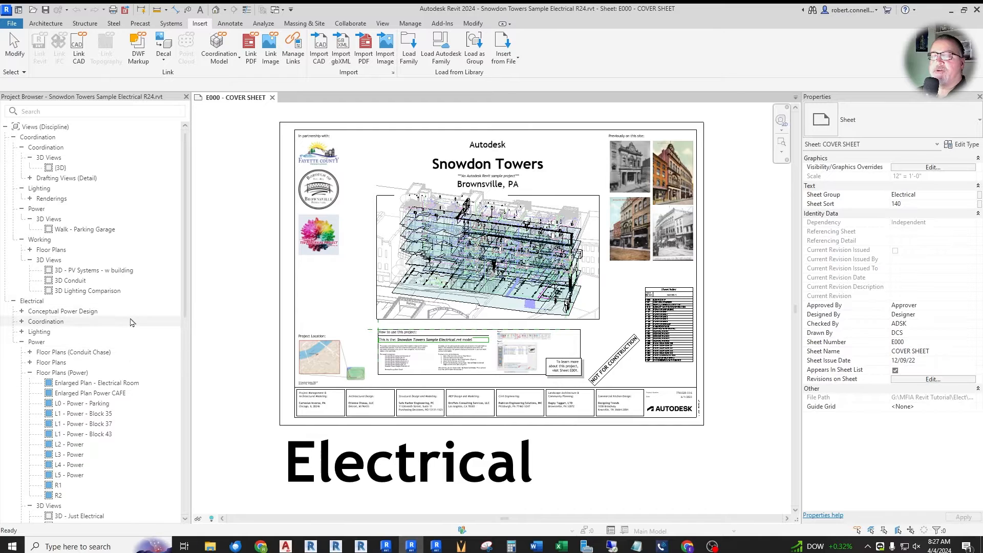
- In Revit 2024, open L0 - Power - Parking and 3D - Just Electrical, select the transformer, then switch to Revit 2025
{"action": "double_click", "coordinate": [81, 403]}
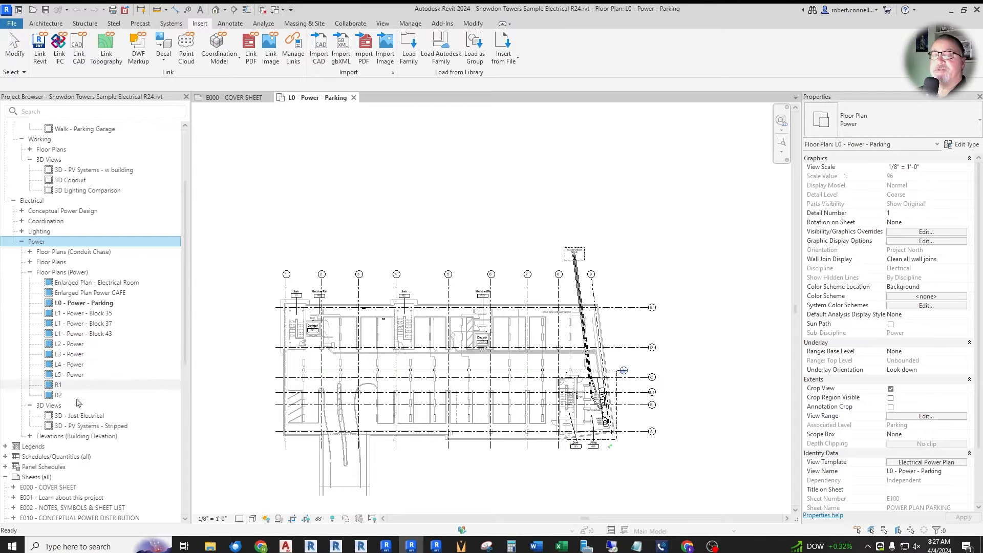
{"action": "double_click", "coordinate": [80, 415]}
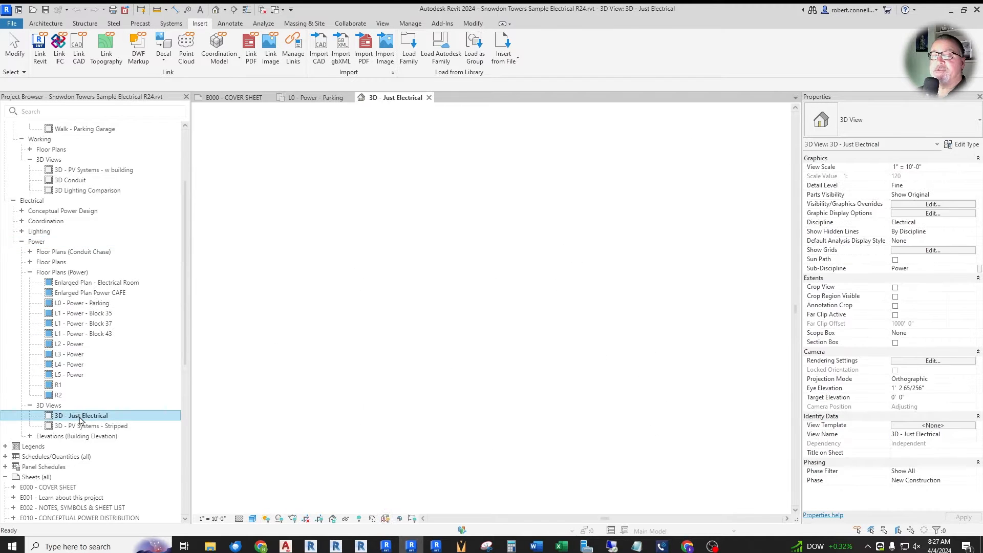
{"action": "double_click", "coordinate": [79, 415]}
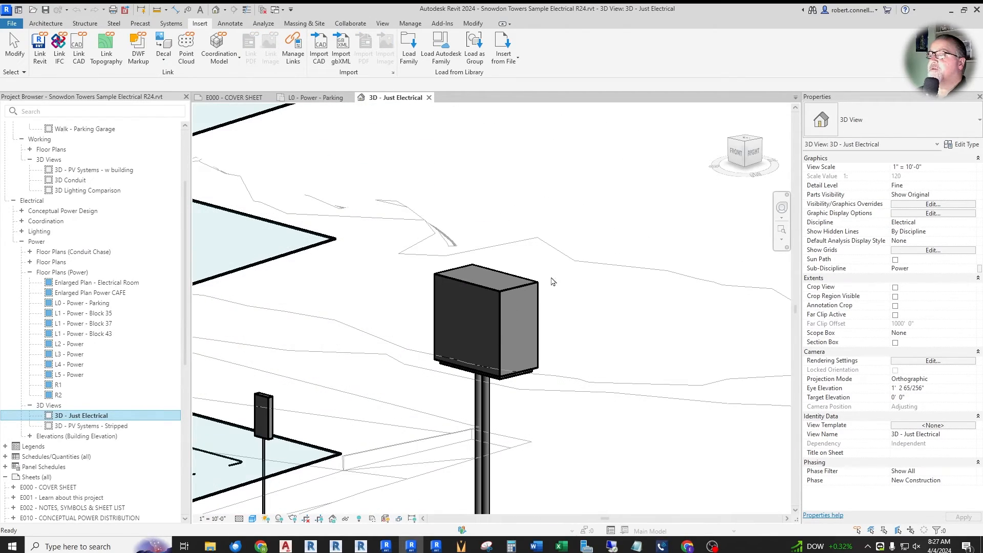
{"action": "left_click", "coordinate": [486, 320]}
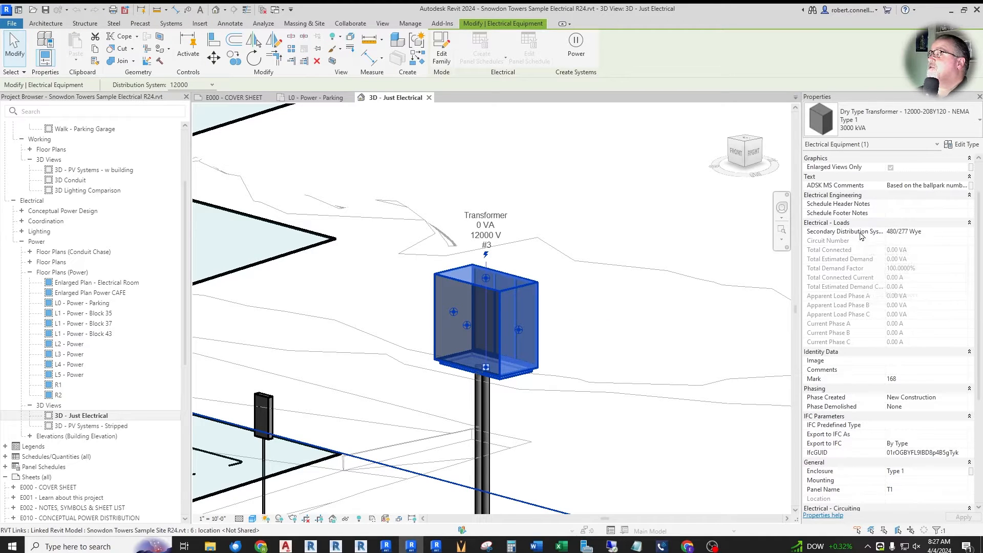
{"action": "mouse_move", "coordinate": [782, 264]}
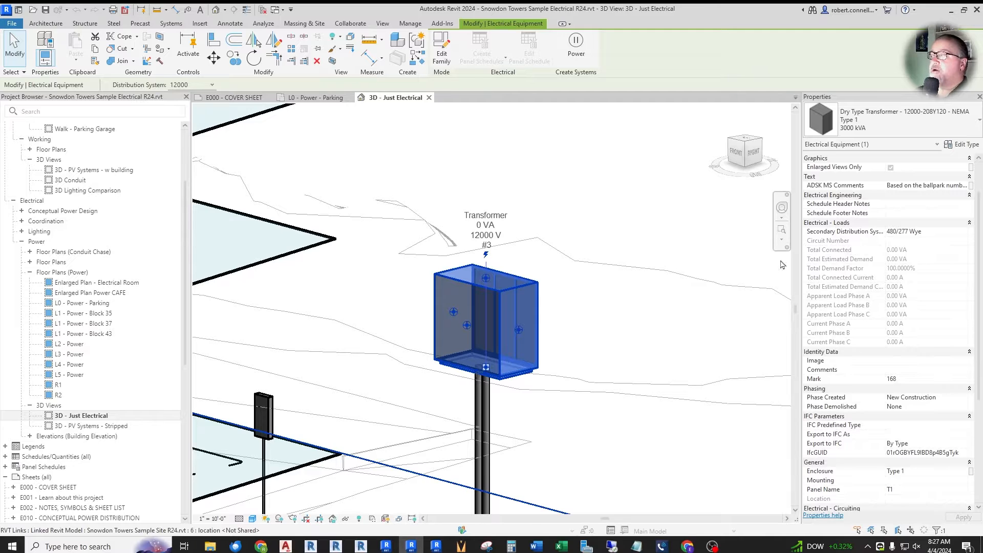
{"action": "mouse_move", "coordinate": [871, 246]}
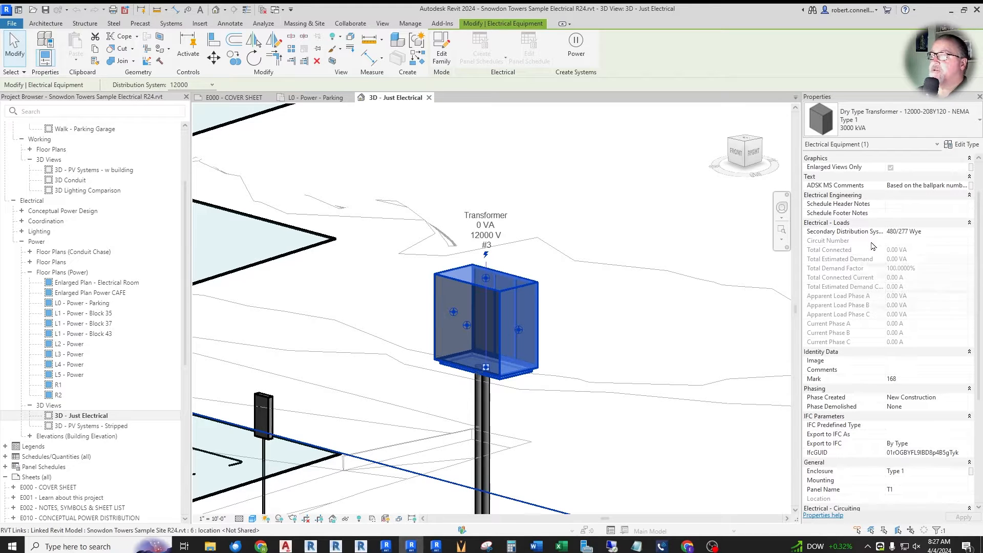
{"action": "scroll", "scroll_direction": "down", "scroll_amount": 3}
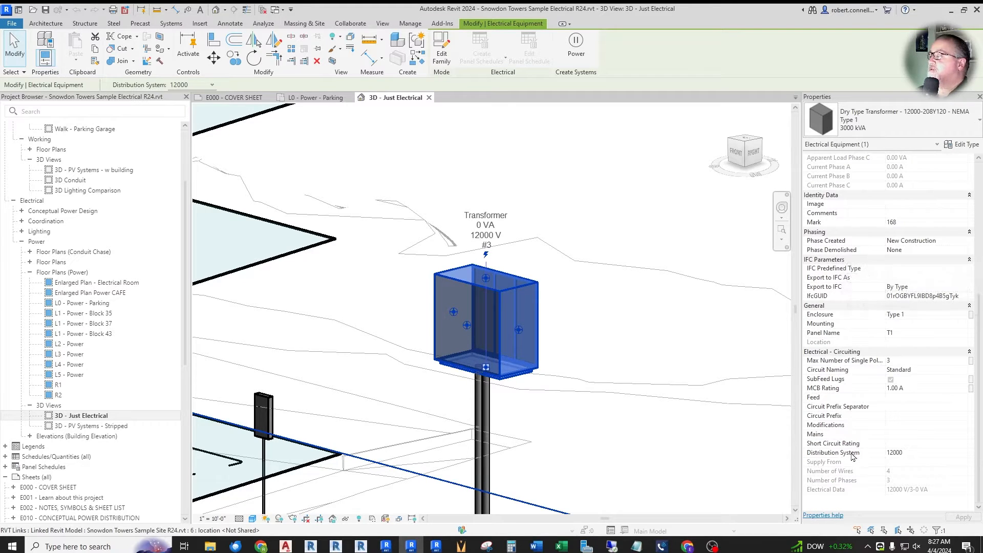
{"action": "mouse_move", "coordinate": [830, 423]}
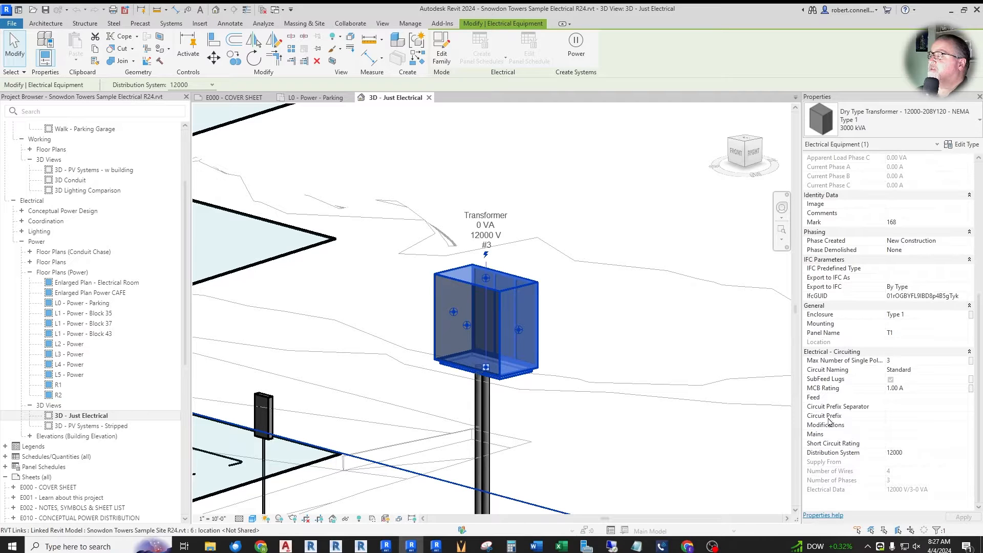
{"action": "mouse_move", "coordinate": [859, 467]}
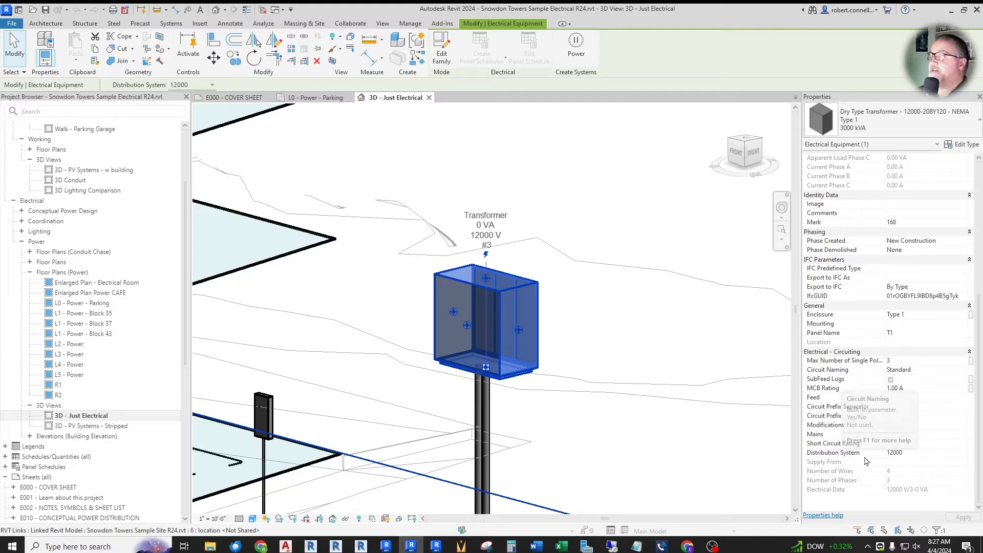
{"action": "mouse_move", "coordinate": [922, 489]}
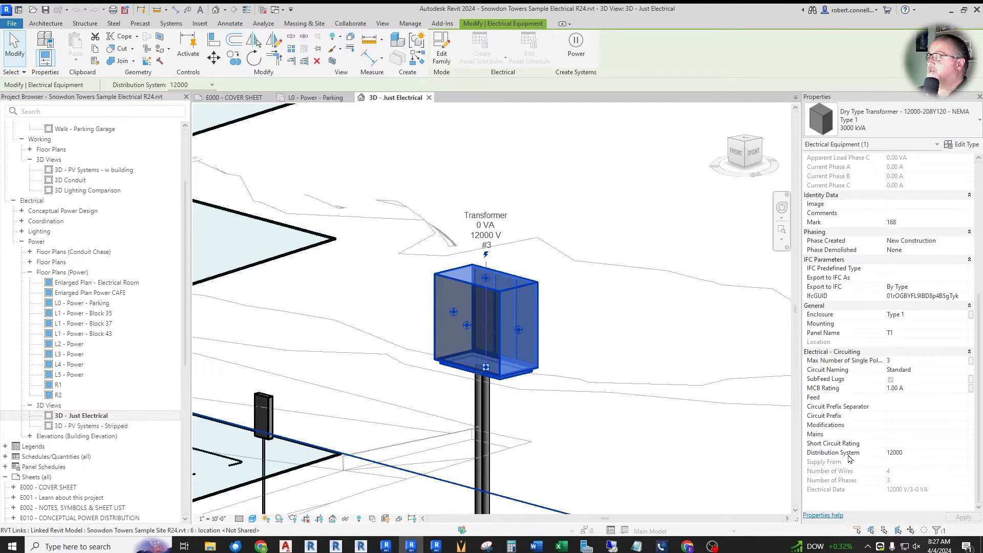
{"action": "mouse_move", "coordinate": [641, 327]}
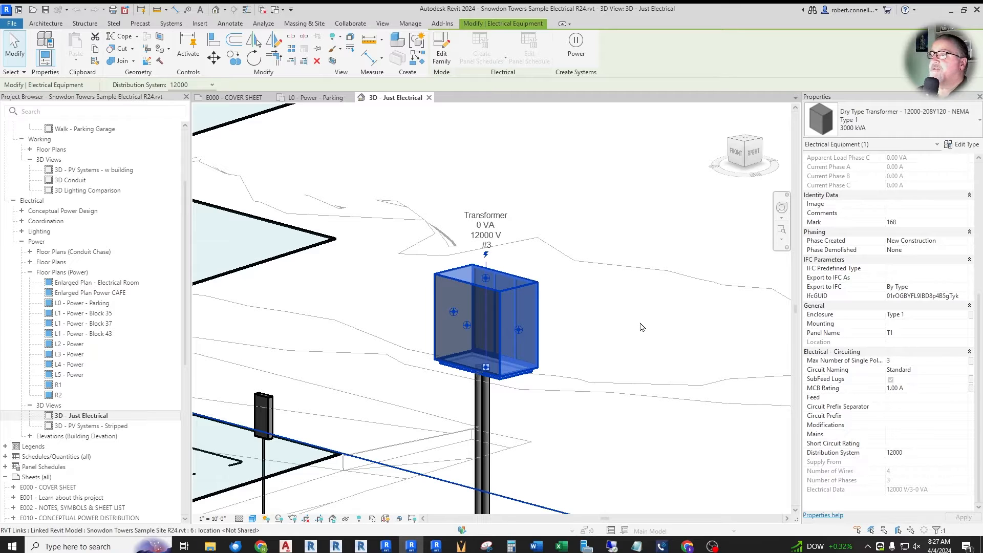
{"action": "left_click", "coordinate": [232, 97]}
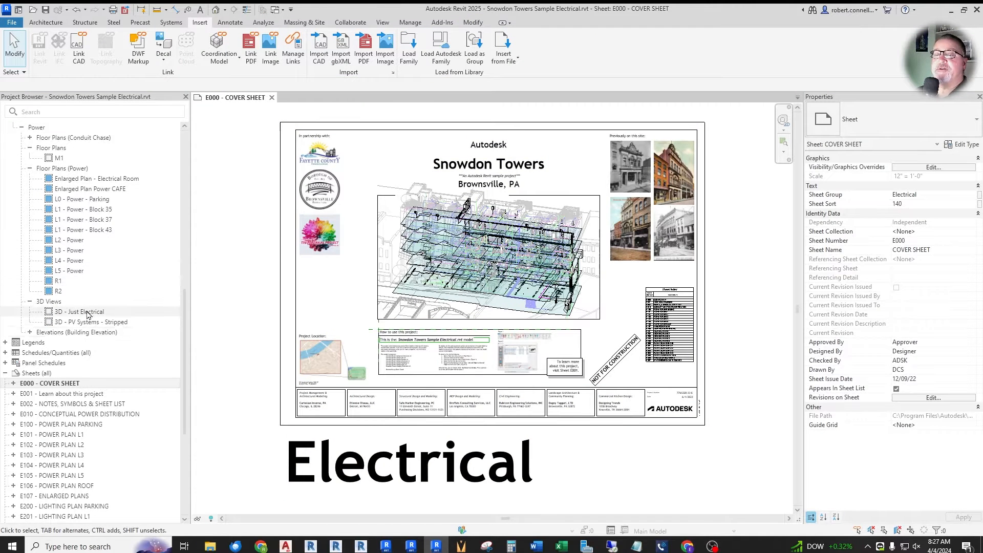
- Open 3D - Just Electrical and select the transformer to show its 12470/7200 Wye distribution system
{"action": "double_click", "coordinate": [81, 310]}
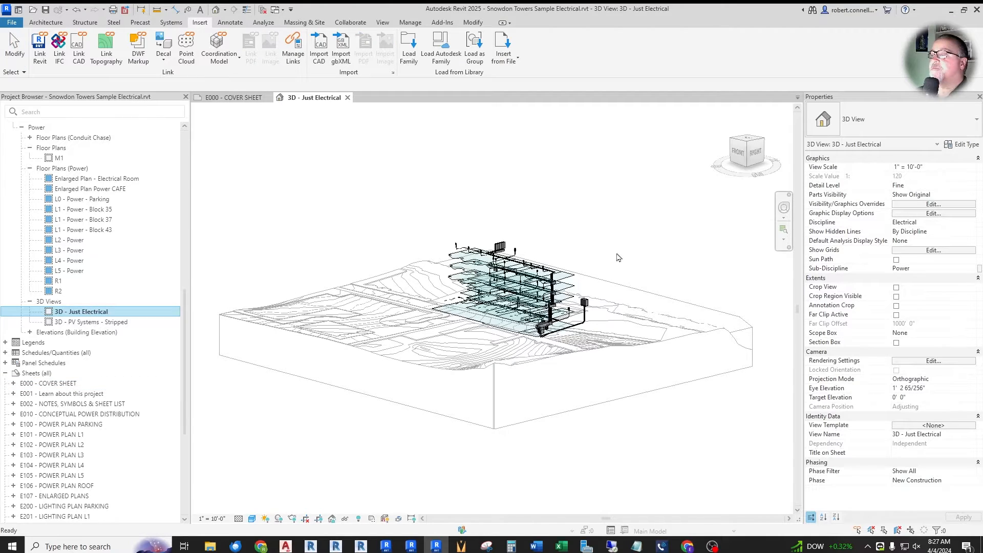
{"action": "left_click", "coordinate": [539, 288]}
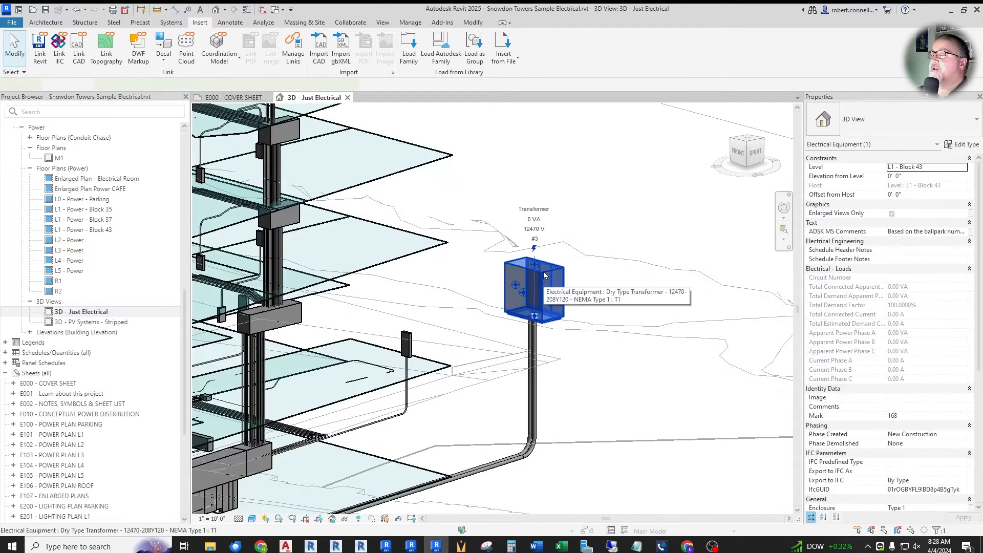
{"action": "left_click", "coordinate": [533, 288]}
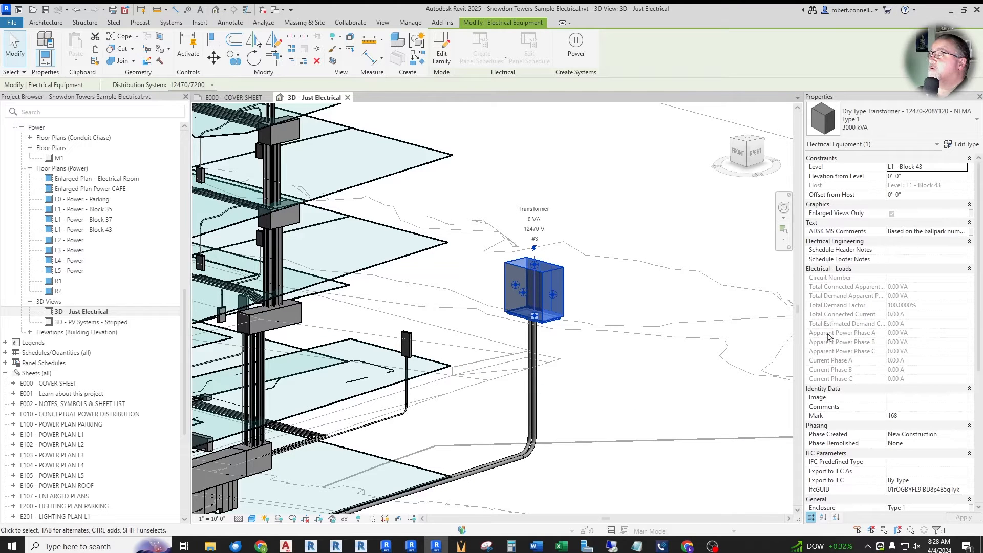
{"action": "scroll", "scroll_direction": "down", "scroll_amount": 3}
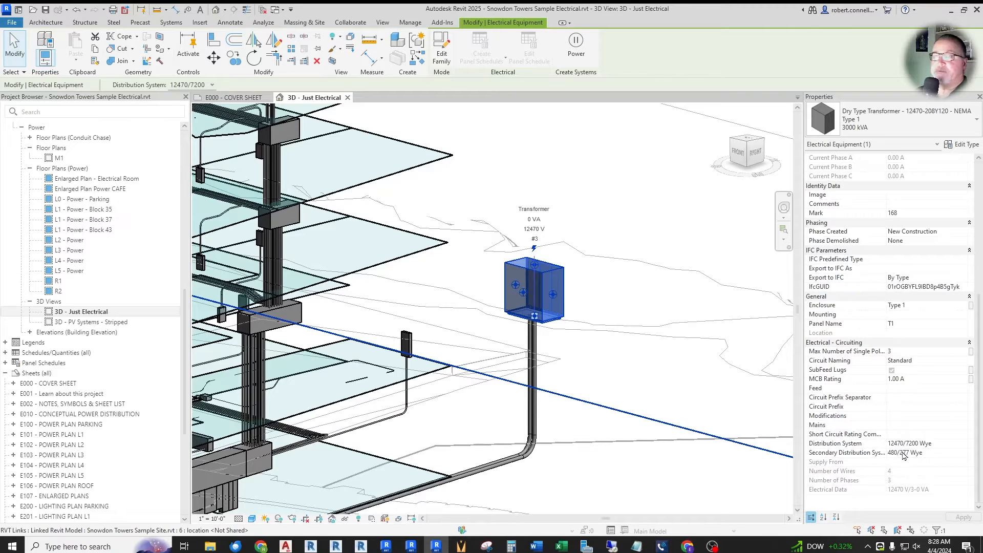
{"action": "mouse_move", "coordinate": [906, 422]}
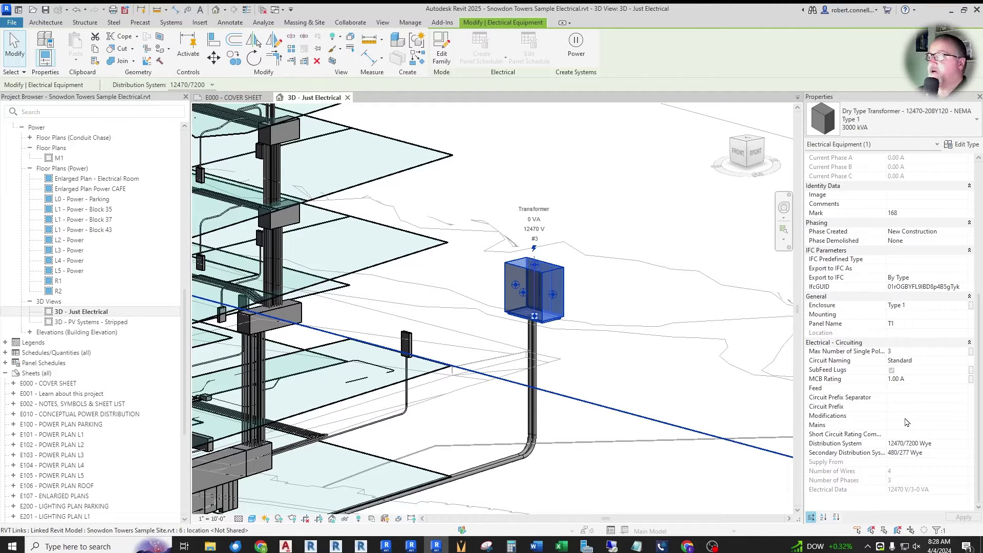
{"action": "mouse_move", "coordinate": [871, 444]}
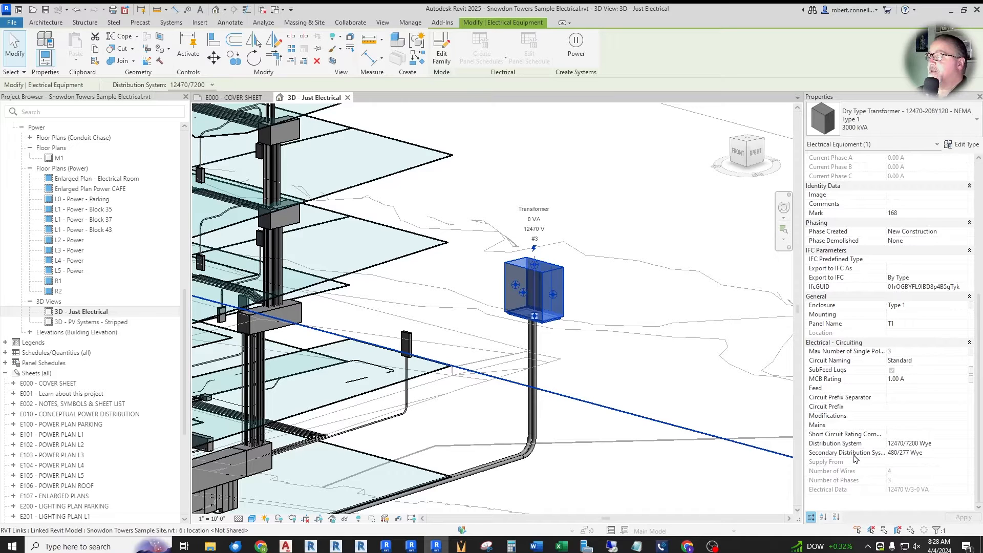
{"action": "mouse_move", "coordinate": [953, 357]}
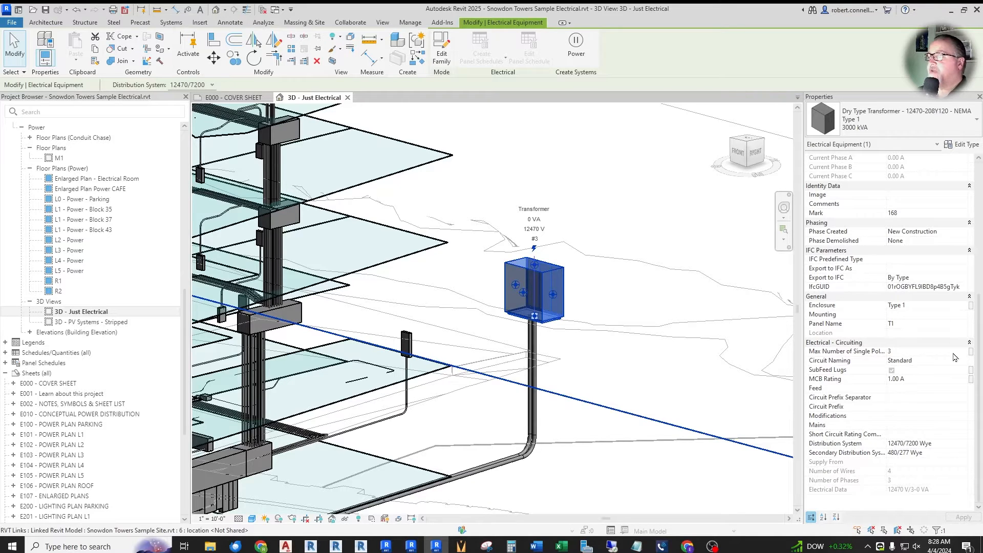
{"action": "mouse_move", "coordinate": [617, 302]}
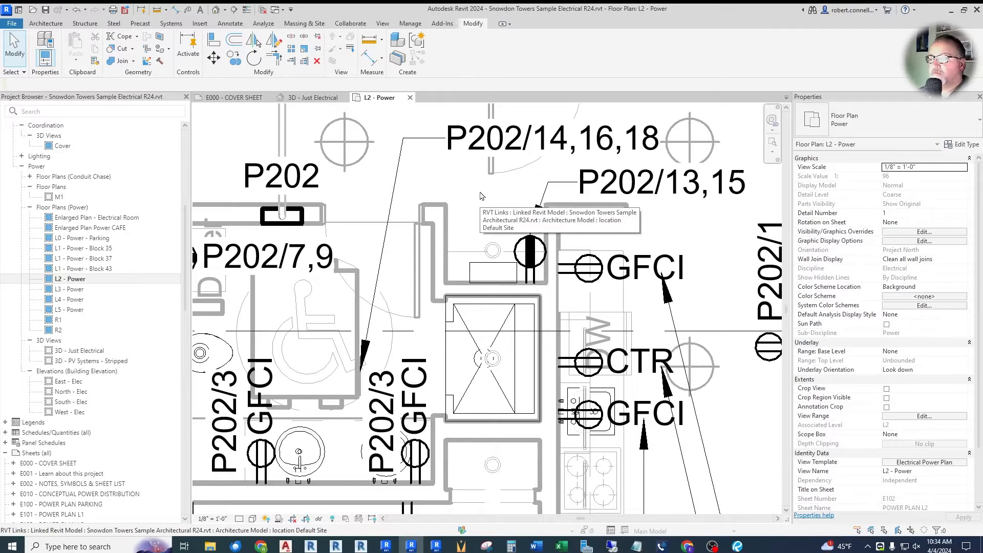
{"action": "mouse_move", "coordinate": [489, 201]}
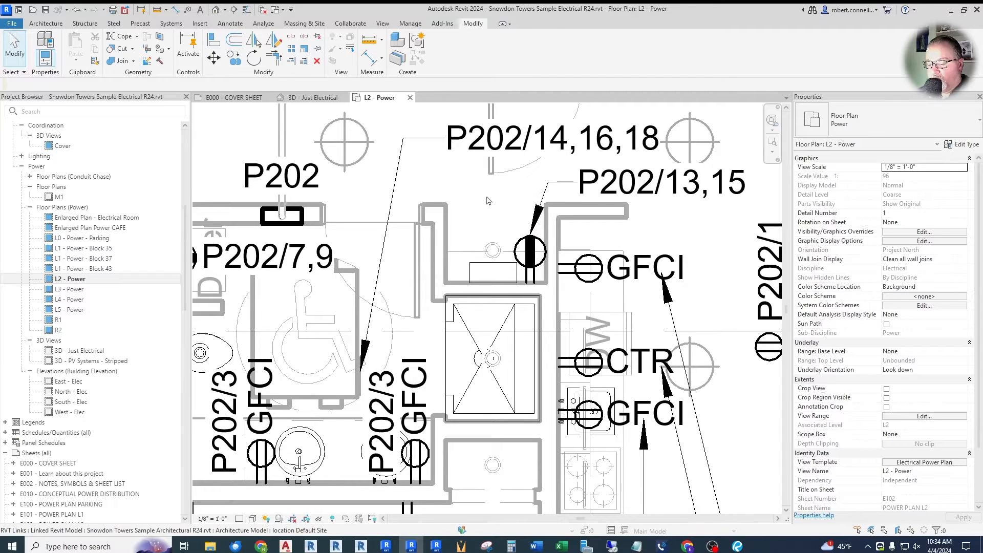
{"action": "mouse_move", "coordinate": [481, 195]}
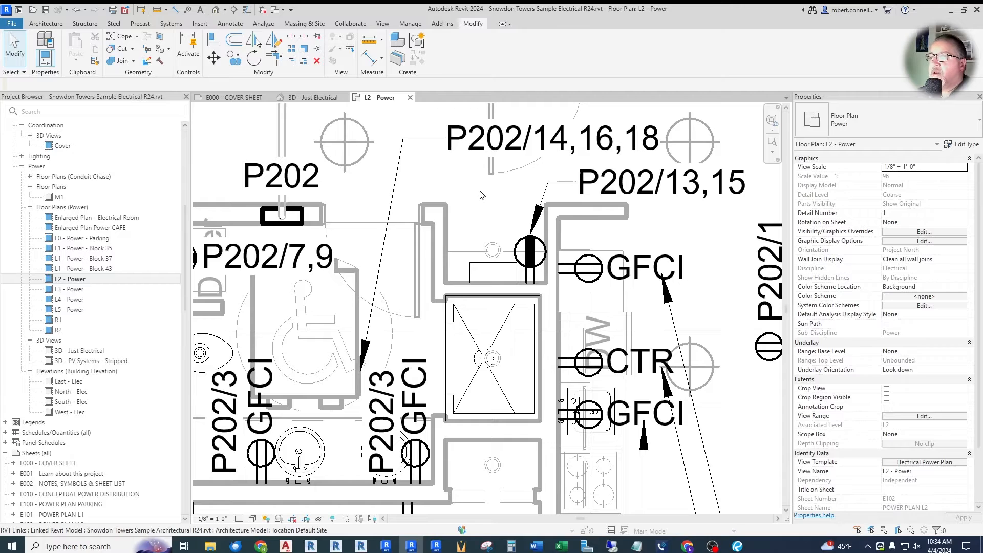
{"action": "mouse_move", "coordinate": [483, 193]}
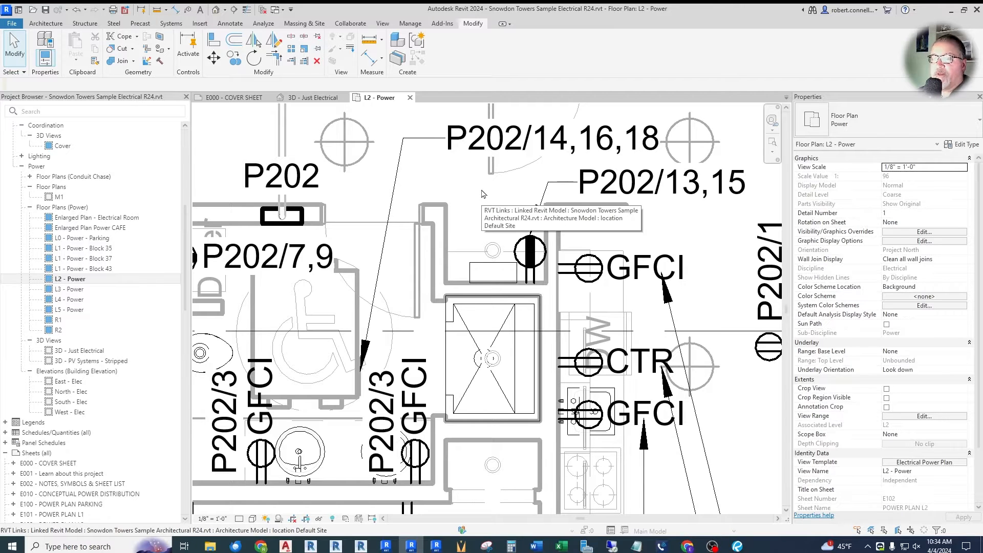
- Select panel P202 in Revit 2024 and check its Voltage type parameter
{"action": "left_click", "coordinate": [282, 216]}
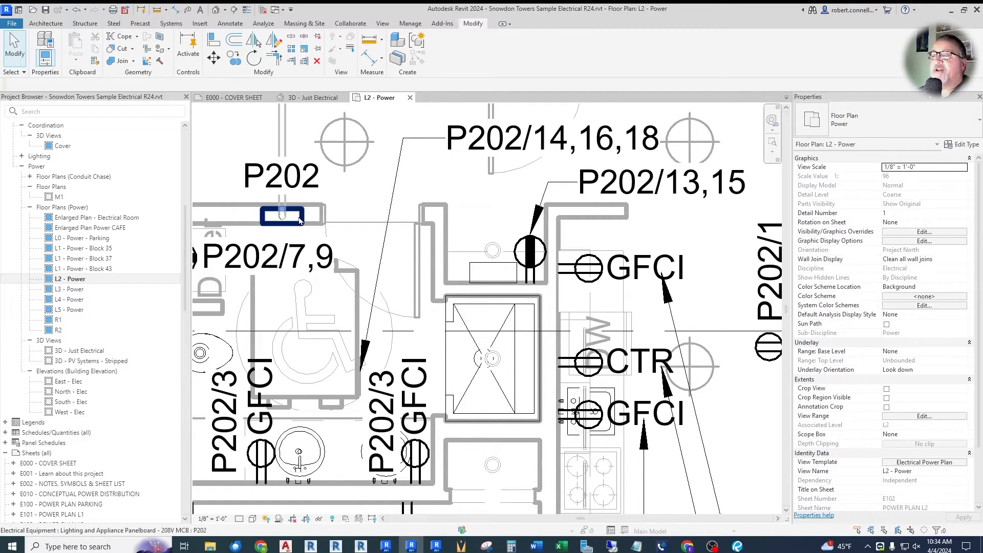
{"action": "left_click", "coordinate": [283, 216]}
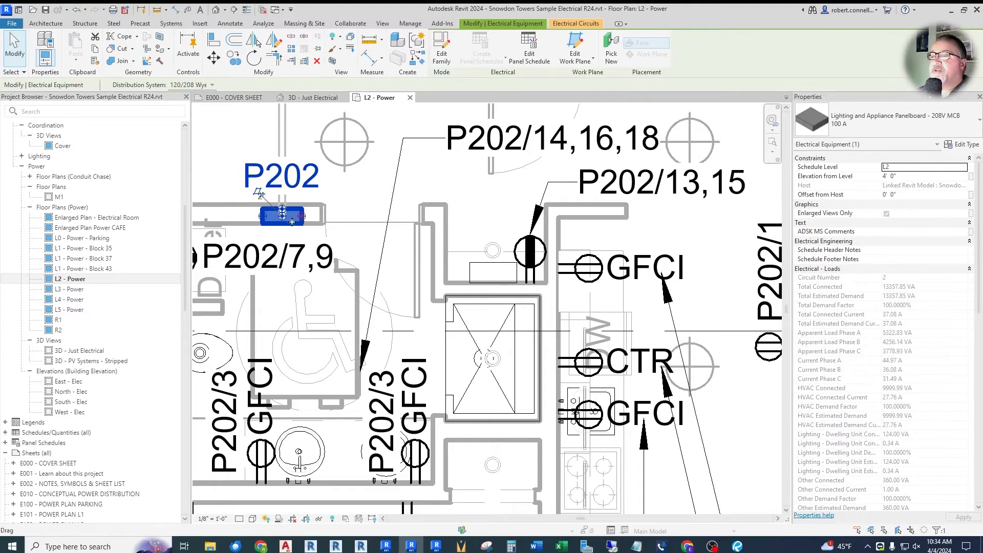
{"action": "left_click", "coordinate": [960, 144]}
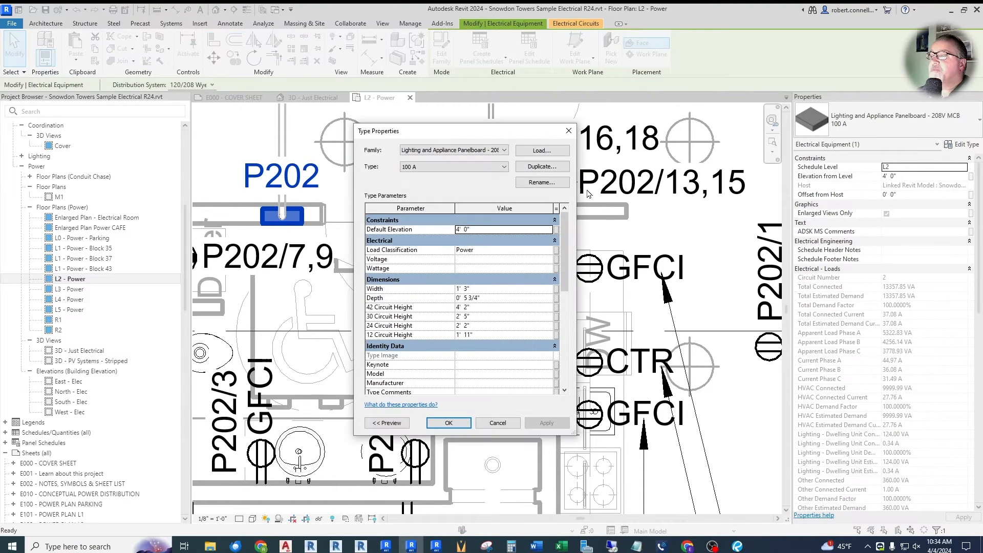
{"action": "mouse_move", "coordinate": [382, 253]}
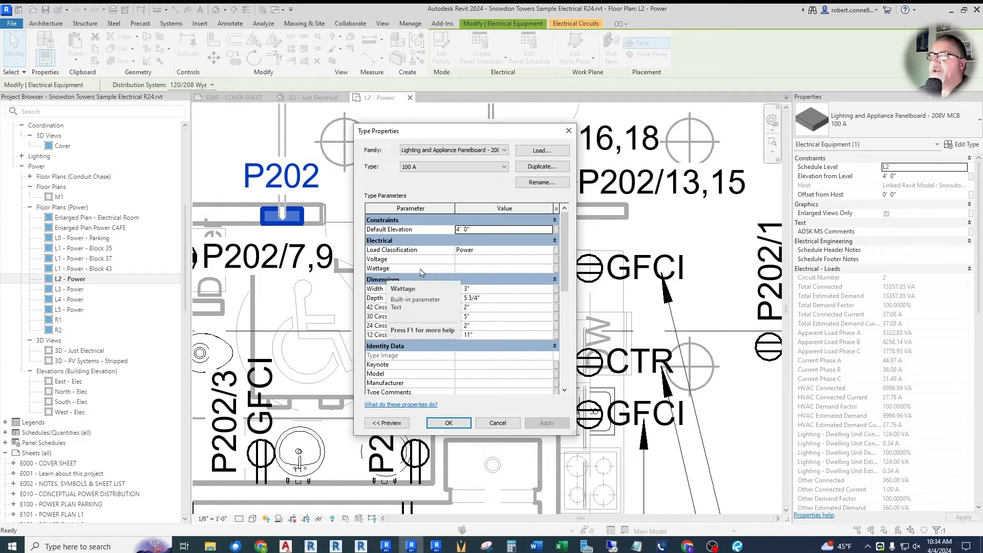
{"action": "left_click", "coordinate": [503, 259]}
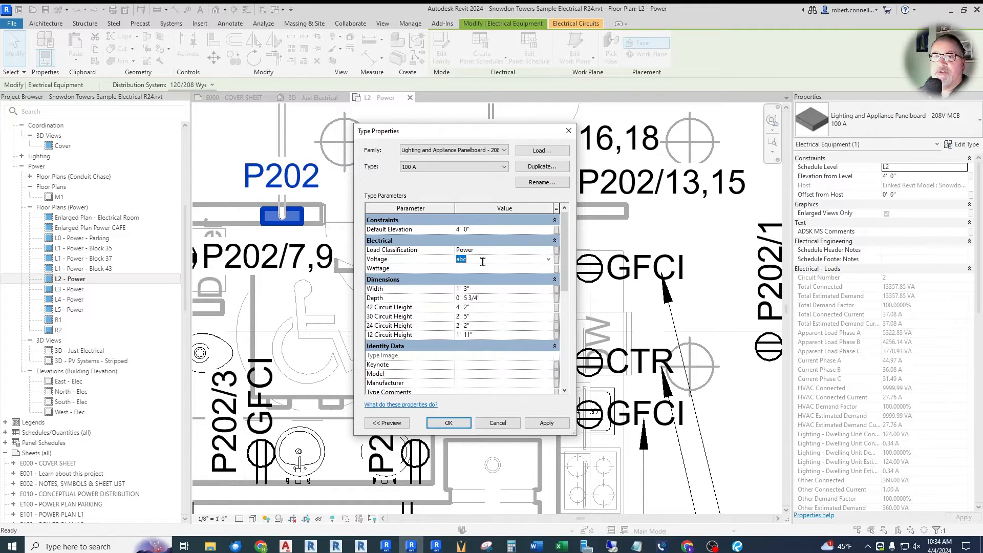
{"action": "scroll", "scroll_direction": "down", "scroll_amount": 3}
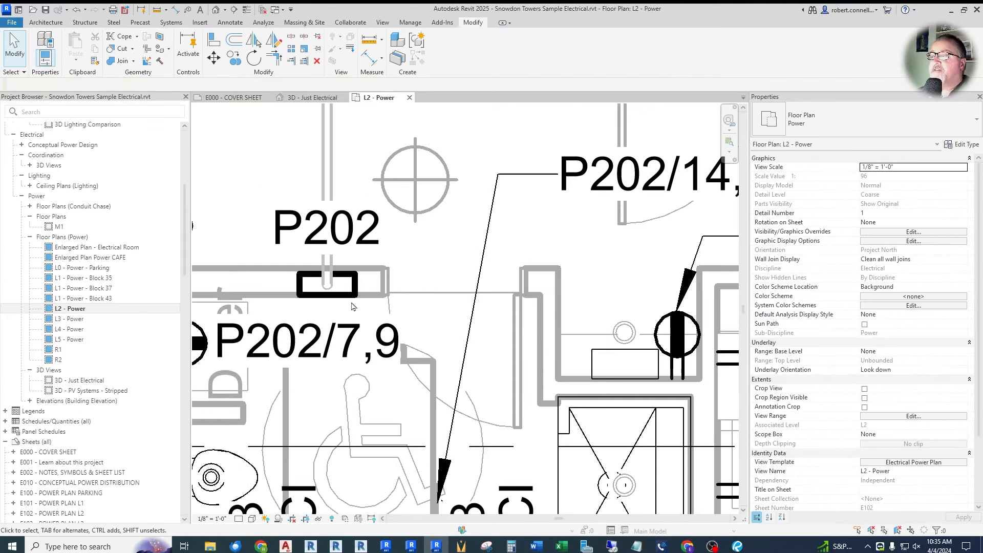
- Select P202 in Revit 2025 and review its Voltage Comments and Wattage Comments type parameters
{"action": "left_click", "coordinate": [326, 283]}
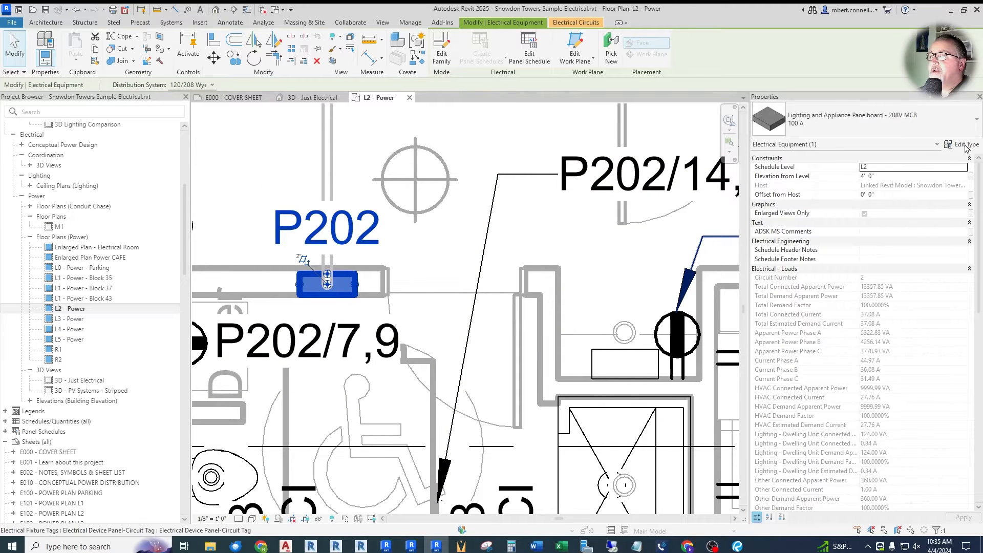
{"action": "left_click", "coordinate": [964, 144]}
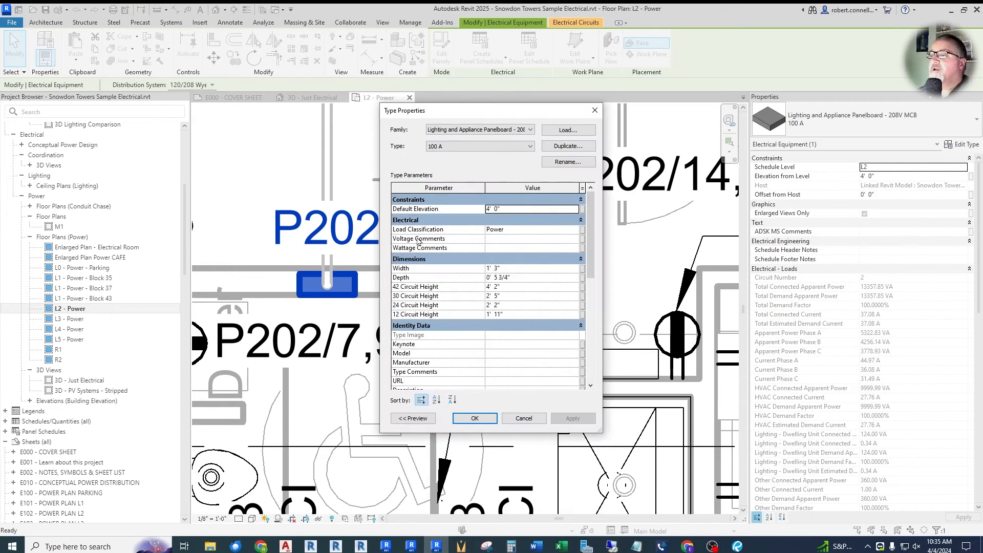
{"action": "mouse_move", "coordinate": [455, 260]}
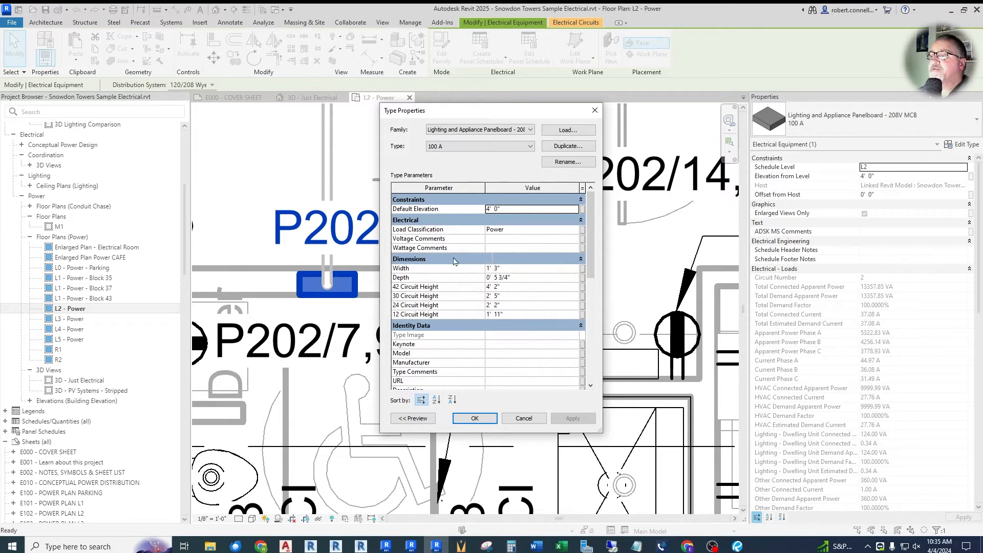
{"action": "left_click", "coordinate": [531, 238]}
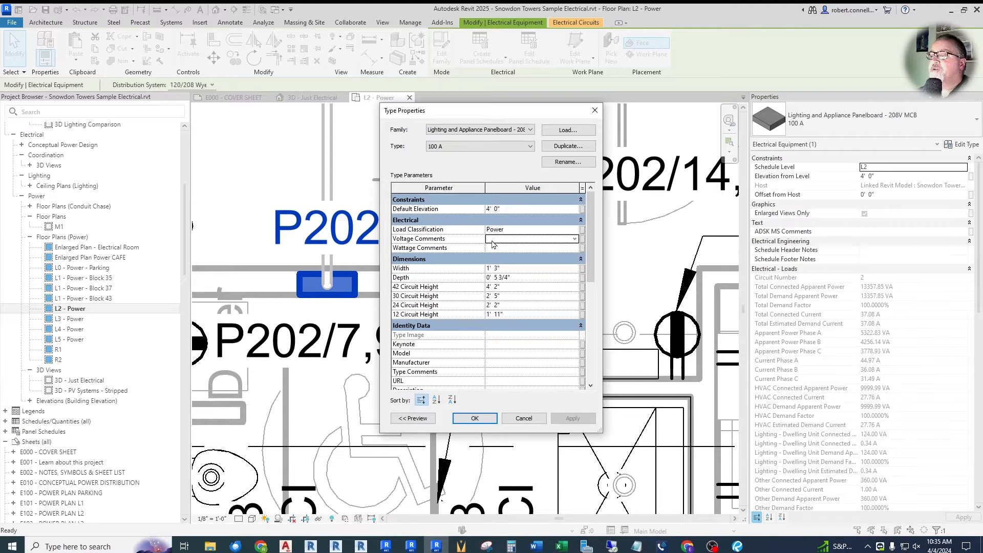
{"action": "mouse_move", "coordinate": [500, 253]}
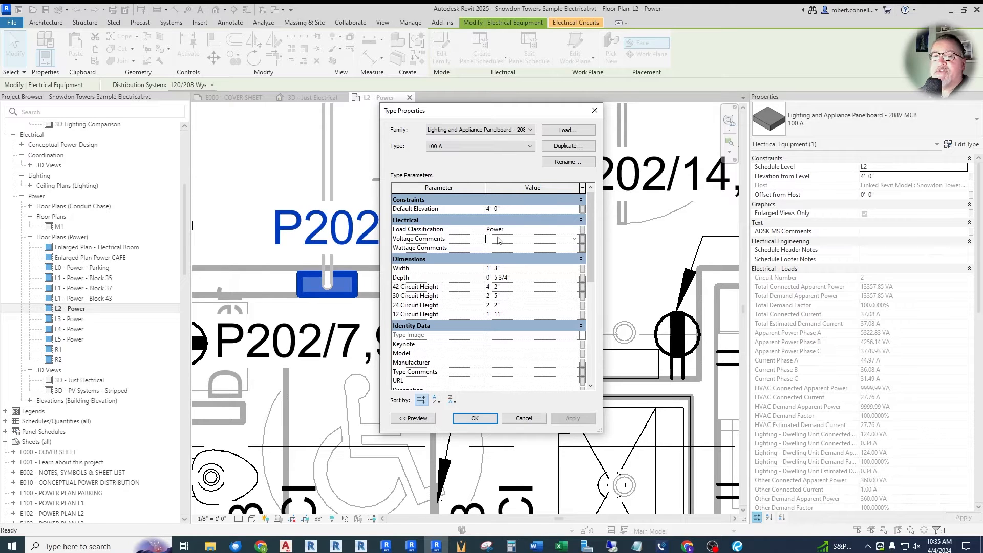
{"action": "mouse_move", "coordinate": [414, 371]}
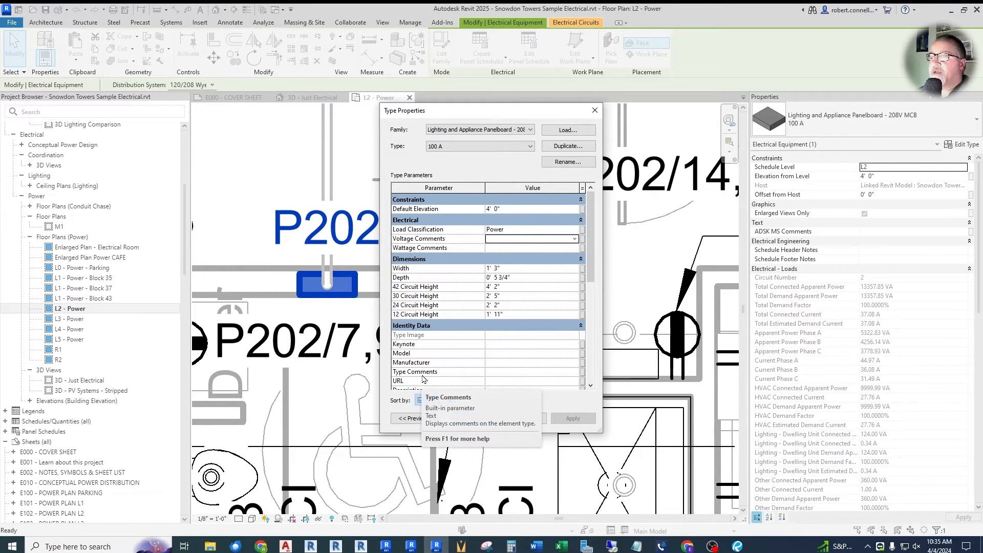
{"action": "mouse_move", "coordinate": [472, 254]}
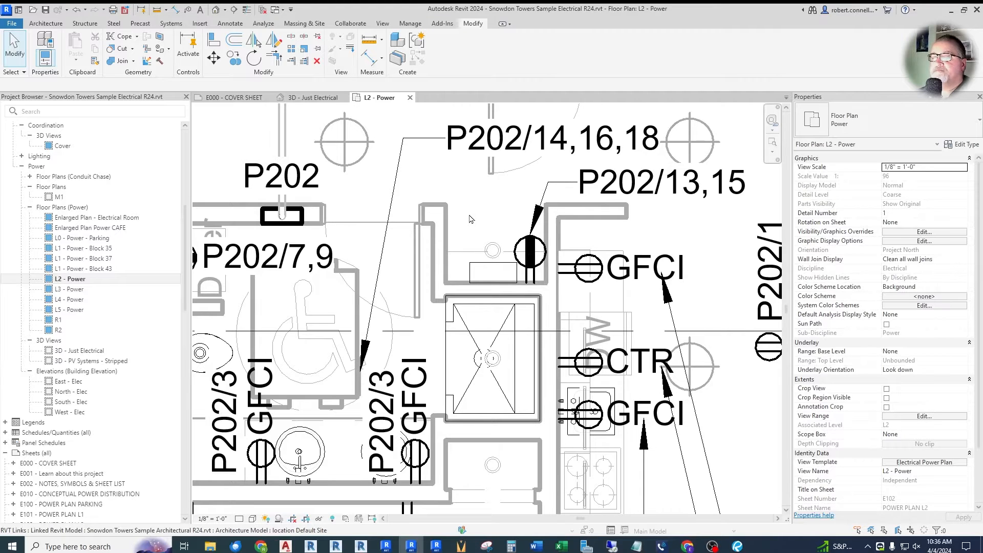
{"action": "mouse_move", "coordinate": [366, 191]}
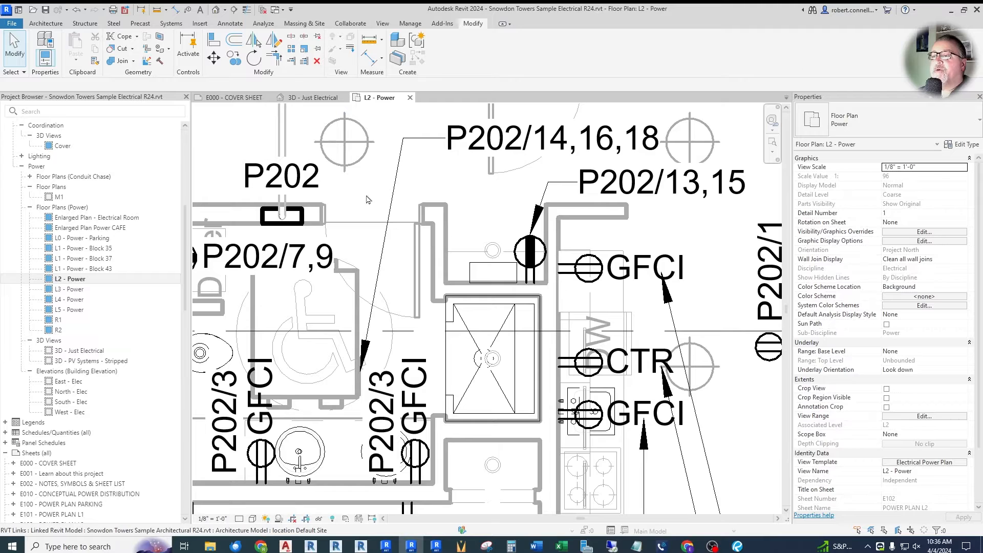
- Select P202 in Revit 2024 and scroll through its Electrical - Loads properties
{"action": "left_click", "coordinate": [282, 216]}
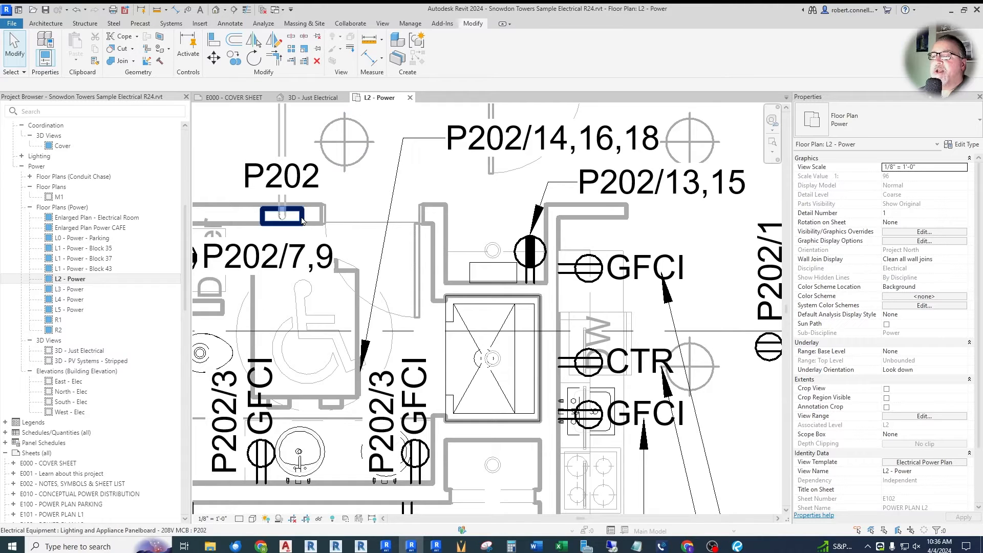
{"action": "left_click", "coordinate": [282, 216]}
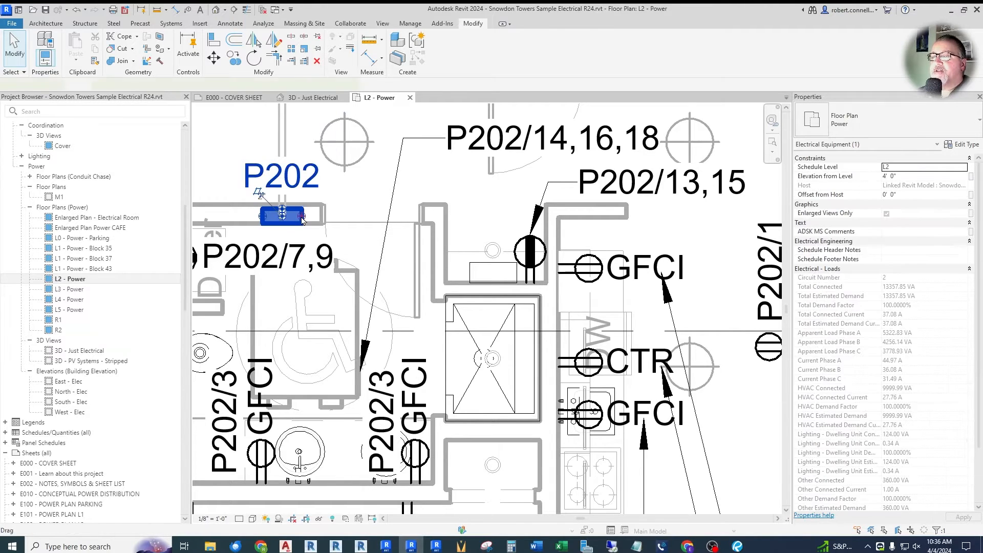
{"action": "left_click", "coordinate": [282, 215]}
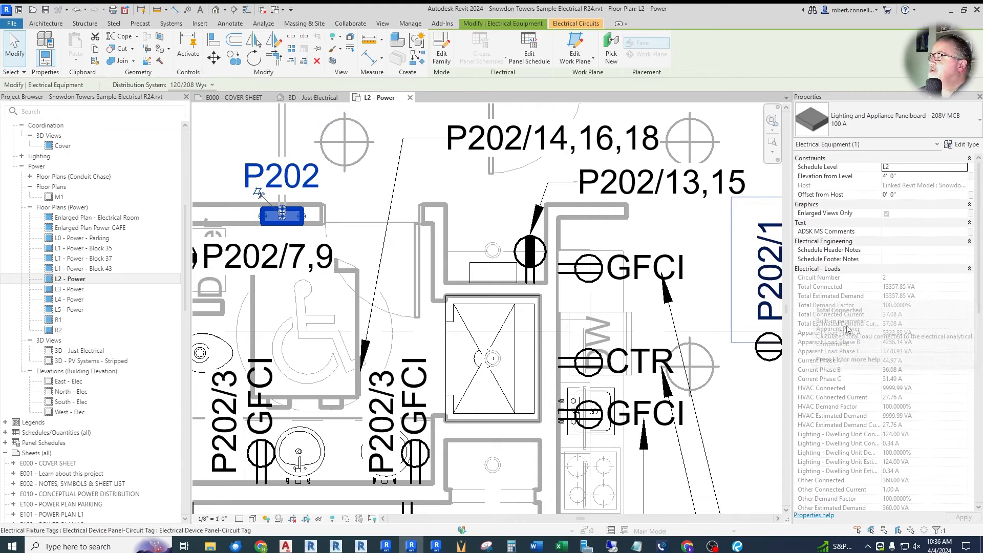
{"action": "mouse_move", "coordinate": [838, 355]}
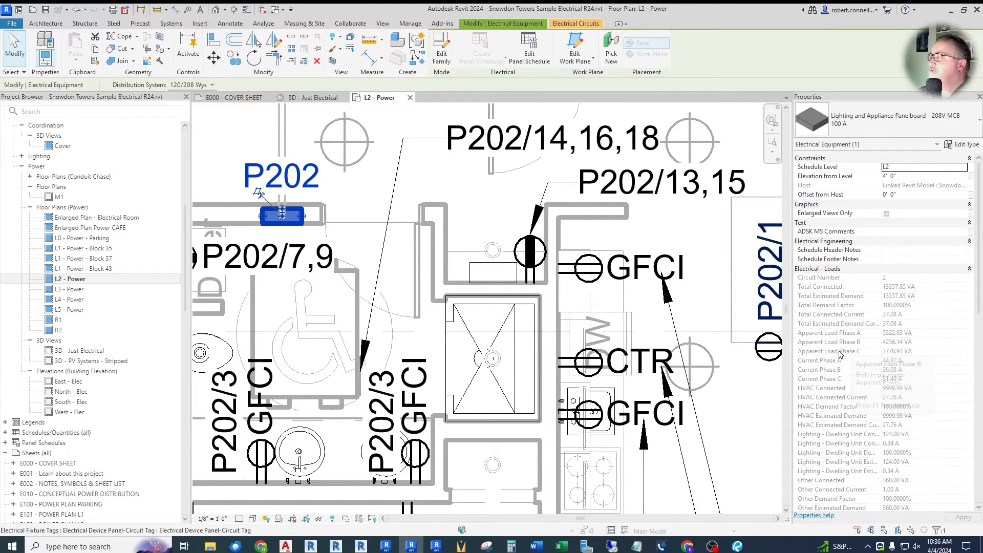
{"action": "mouse_move", "coordinate": [942, 338]}
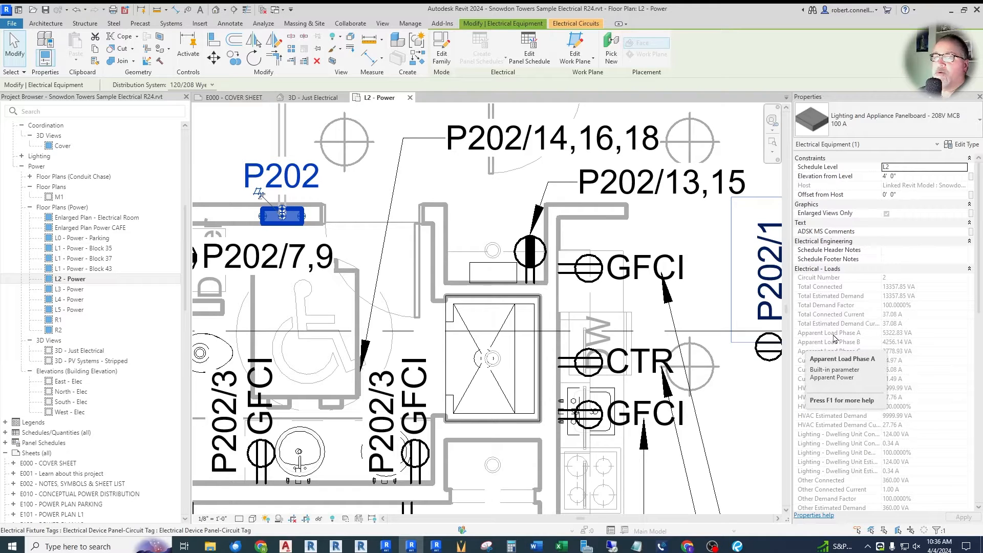
{"action": "mouse_move", "coordinate": [913, 335]}
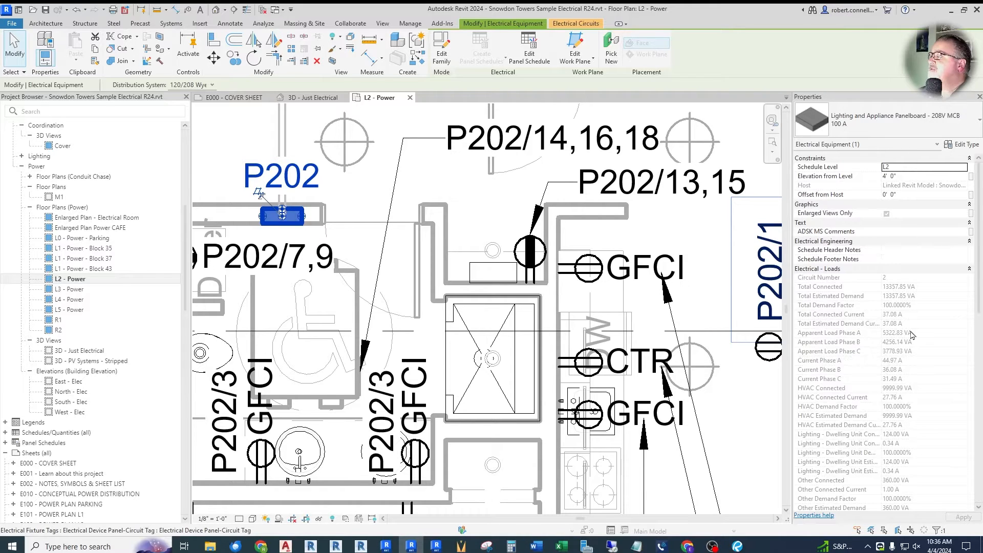
{"action": "mouse_move", "coordinate": [841, 347]}
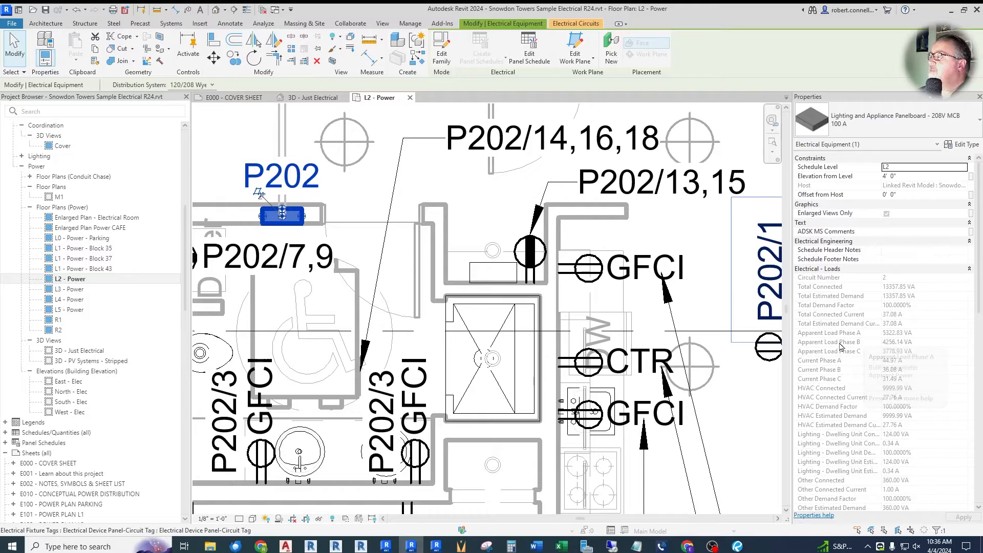
{"action": "scroll", "scroll_direction": "down", "scroll_amount": 3}
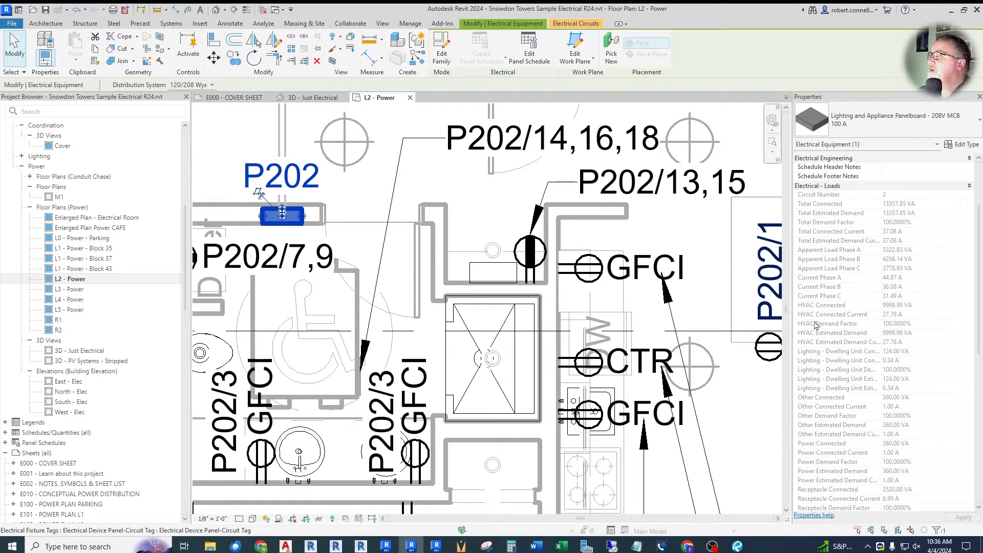
{"action": "mouse_move", "coordinate": [834, 314]}
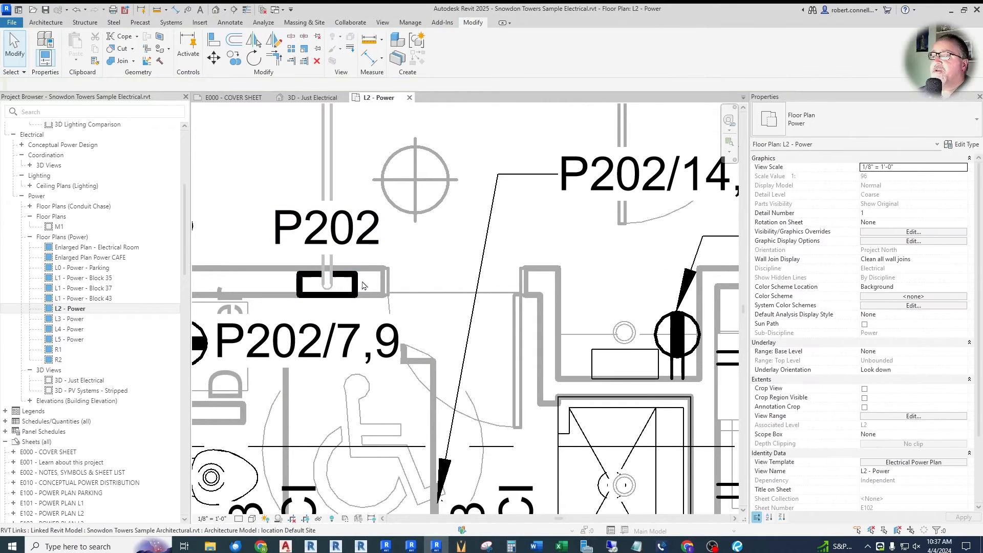
- Select panel P202 in Revit 2025's L2 - Power plan to view its renamed load parameters
{"action": "left_click", "coordinate": [326, 283]}
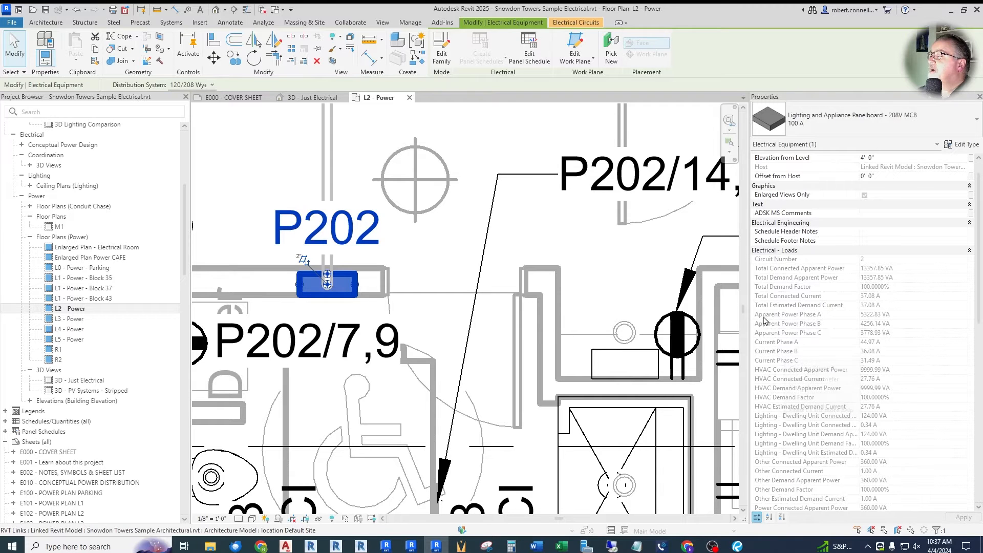
{"action": "mouse_move", "coordinate": [796, 314]}
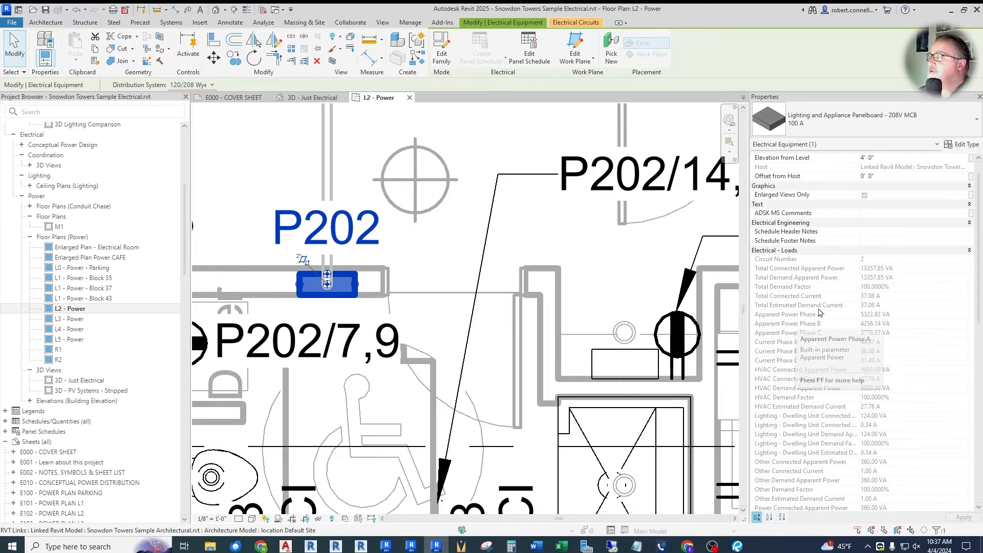
{"action": "mouse_move", "coordinate": [844, 358]}
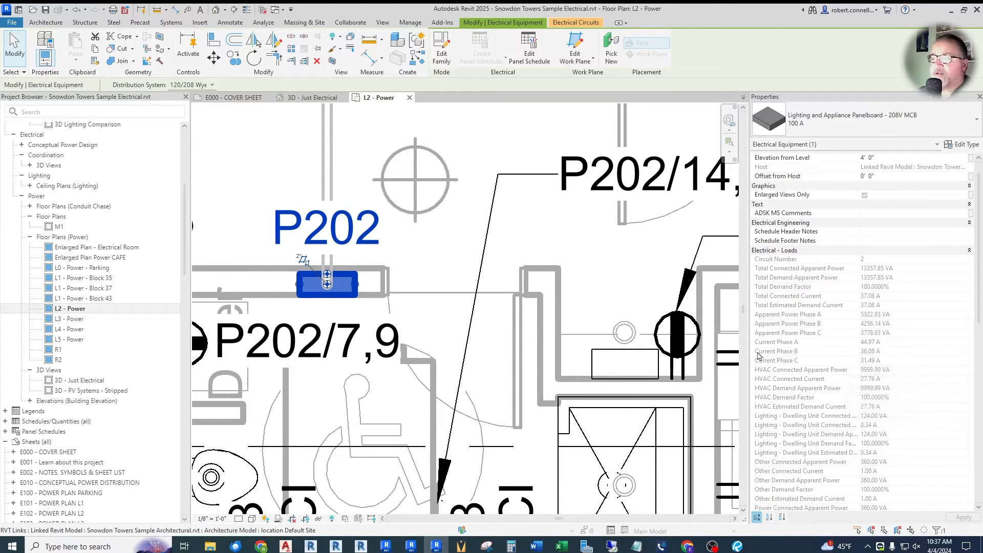
{"action": "mouse_move", "coordinate": [811, 331]}
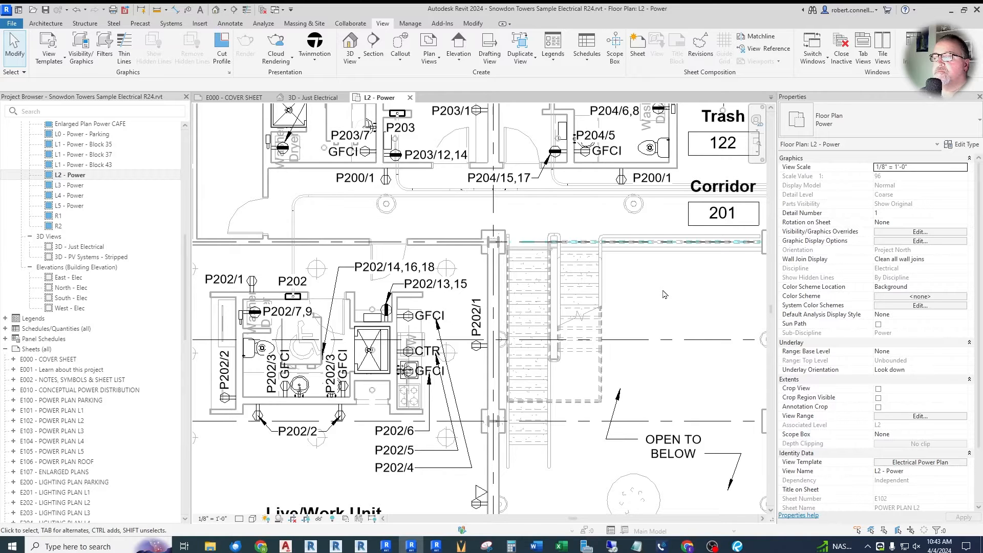
{"action": "mouse_move", "coordinate": [618, 226]}
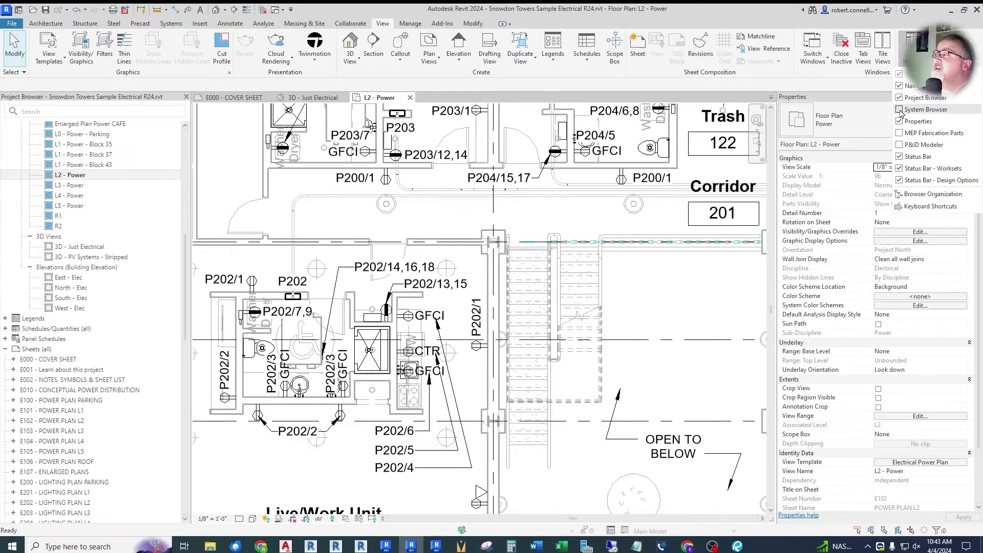
- Show the System Browser and select Residence 202 under RP202 to view its load properties
{"action": "left_click", "coordinate": [902, 109]}
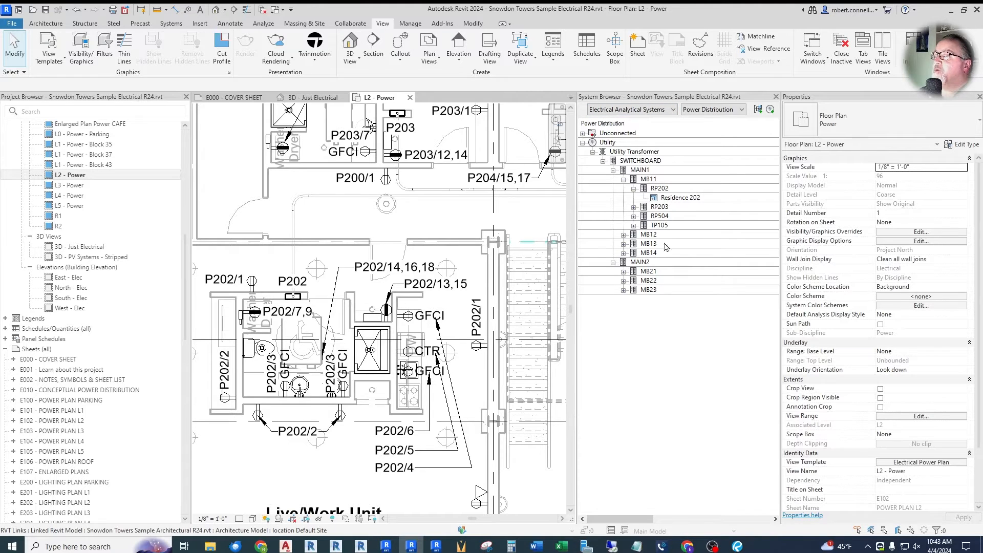
{"action": "left_click", "coordinate": [678, 198]}
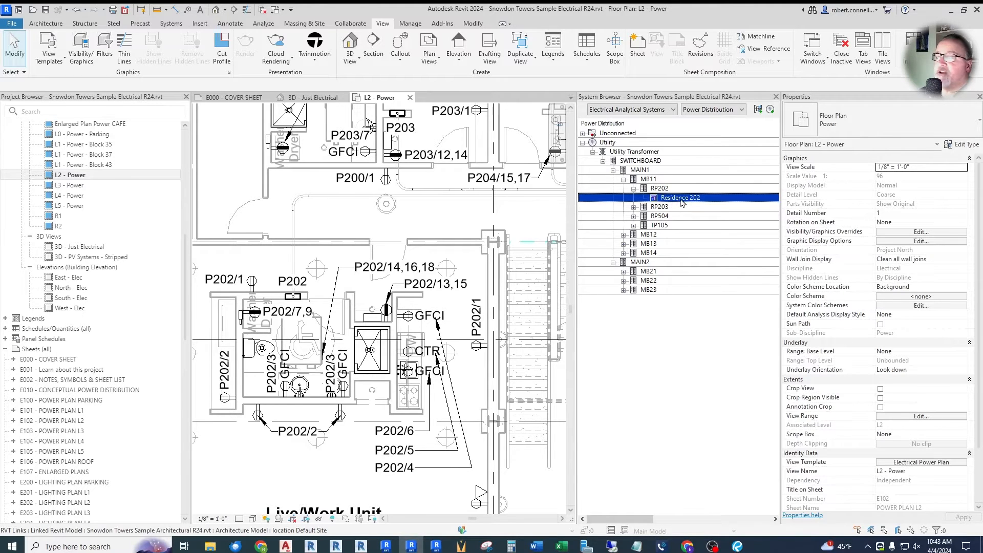
{"action": "left_click", "coordinate": [680, 132]}
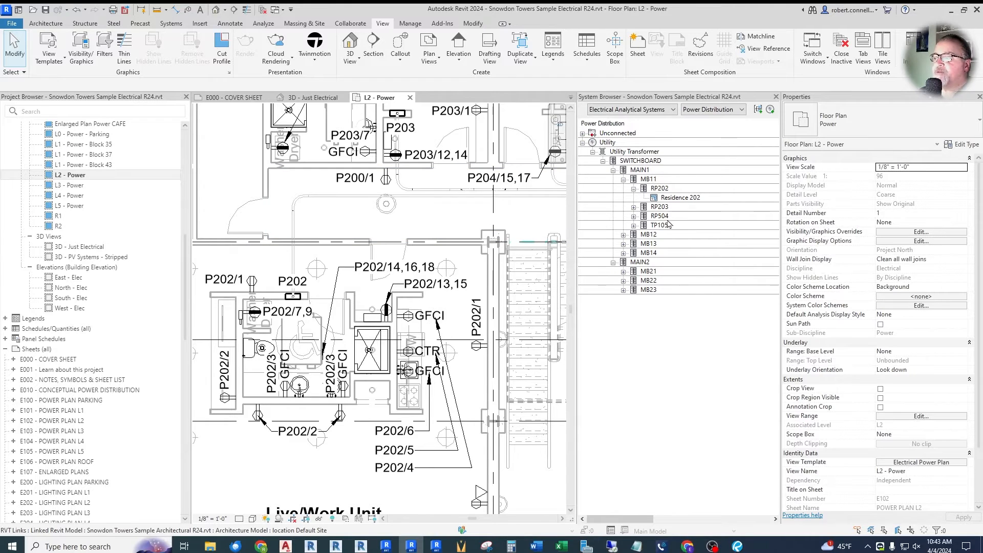
{"action": "left_click", "coordinate": [679, 198]}
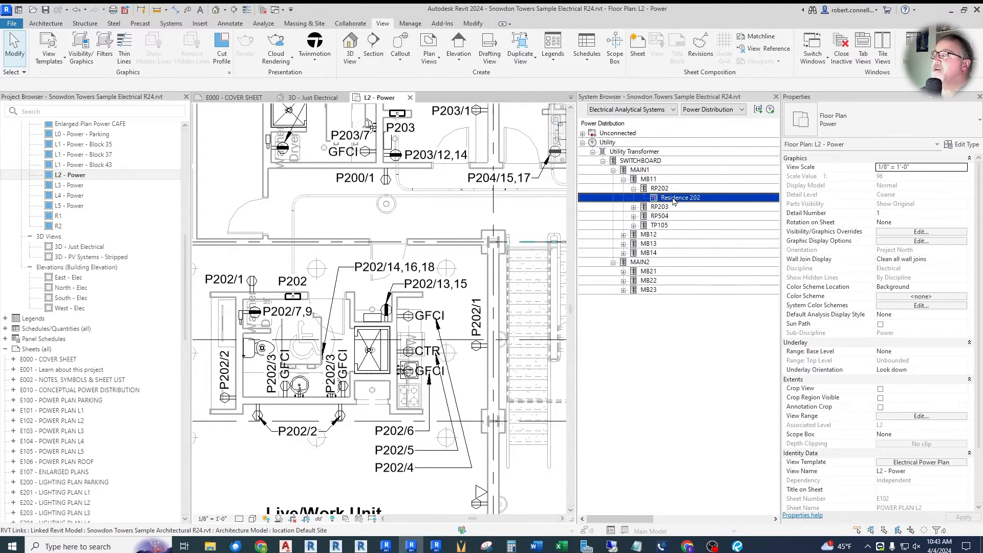
{"action": "left_click", "coordinate": [679, 198]}
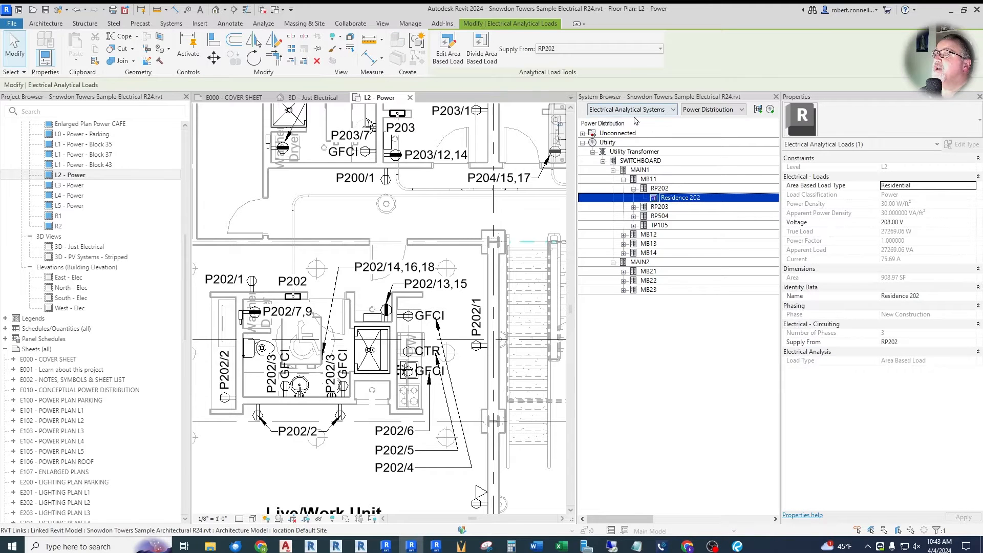
{"action": "mouse_move", "coordinate": [676, 220]}
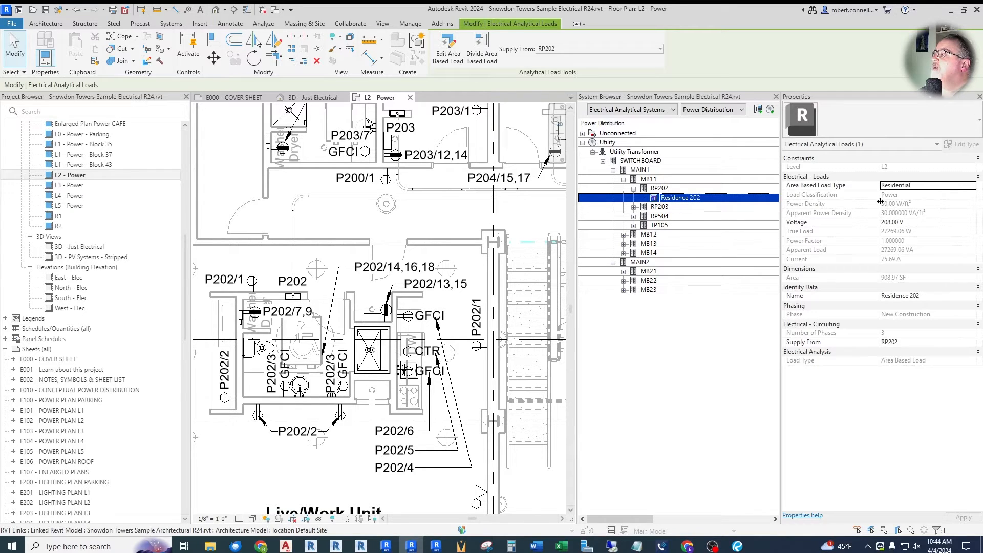
{"action": "mouse_move", "coordinate": [849, 234]}
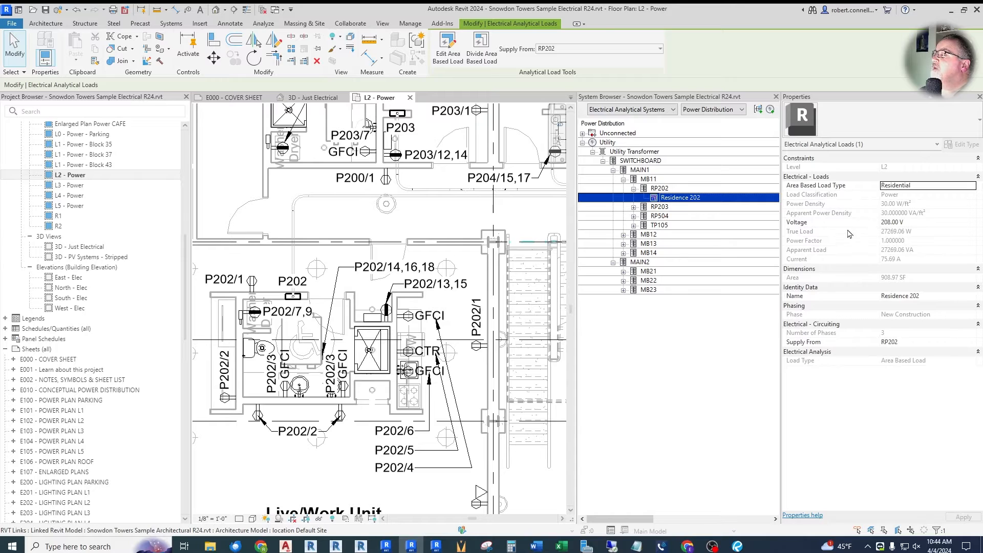
{"action": "mouse_move", "coordinate": [913, 226]}
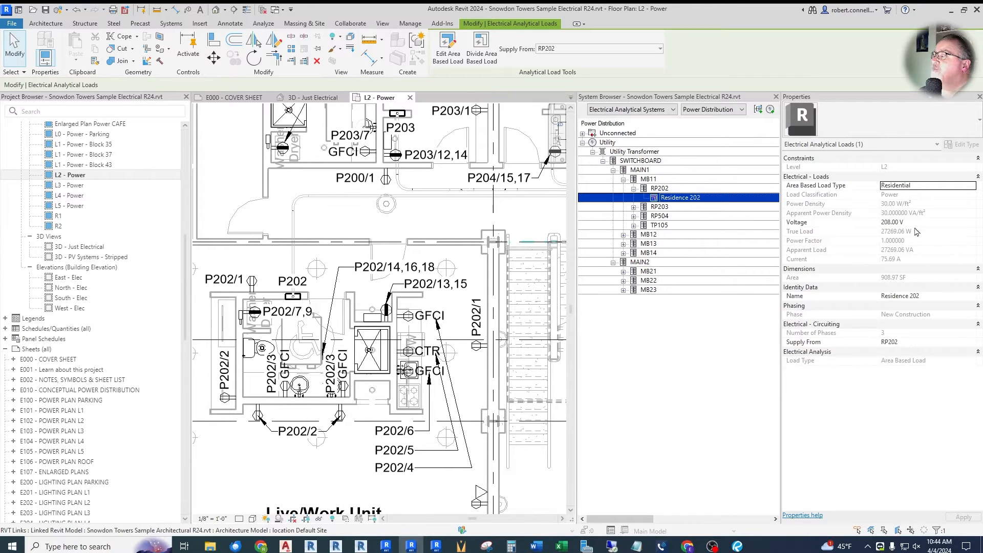
{"action": "mouse_move", "coordinate": [868, 262]}
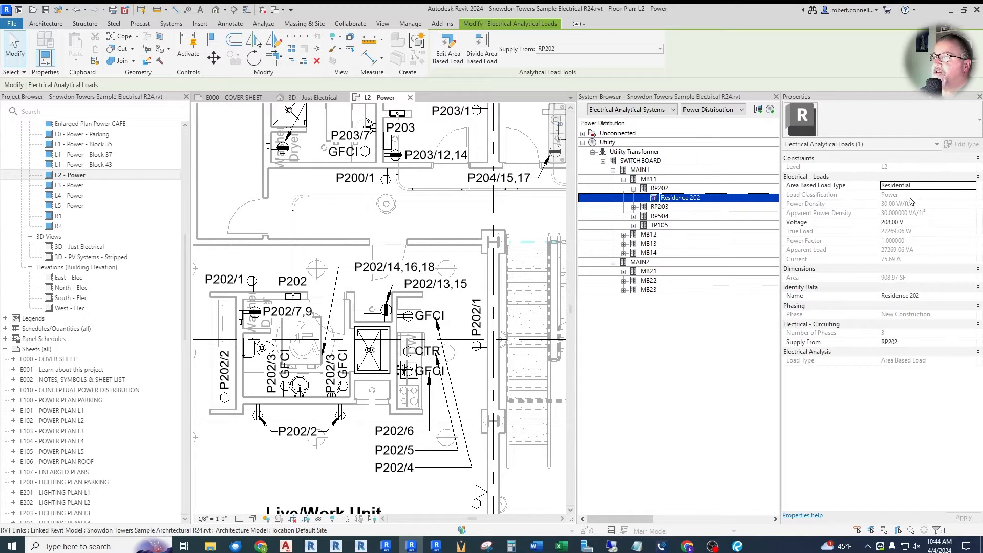
{"action": "mouse_move", "coordinate": [887, 262]}
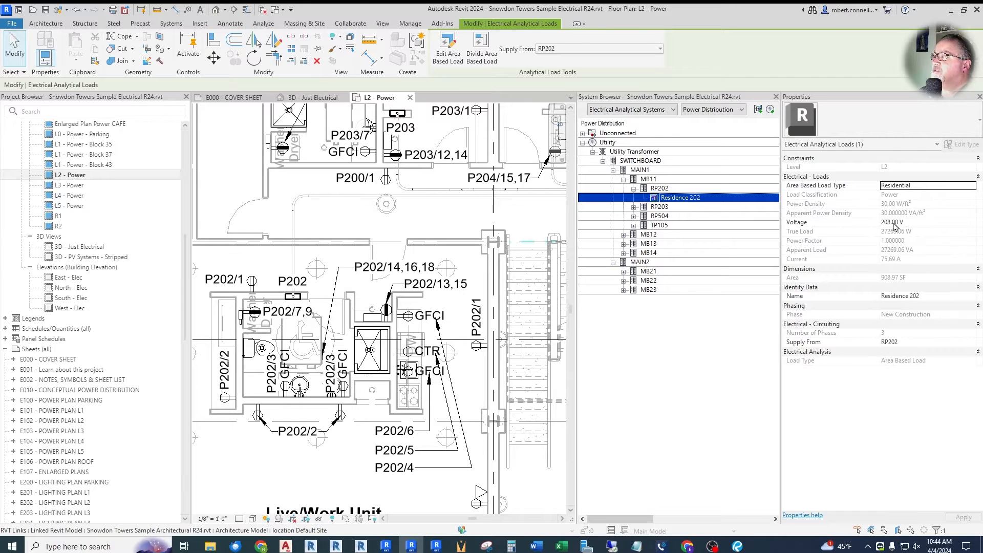
{"action": "mouse_move", "coordinate": [916, 265]}
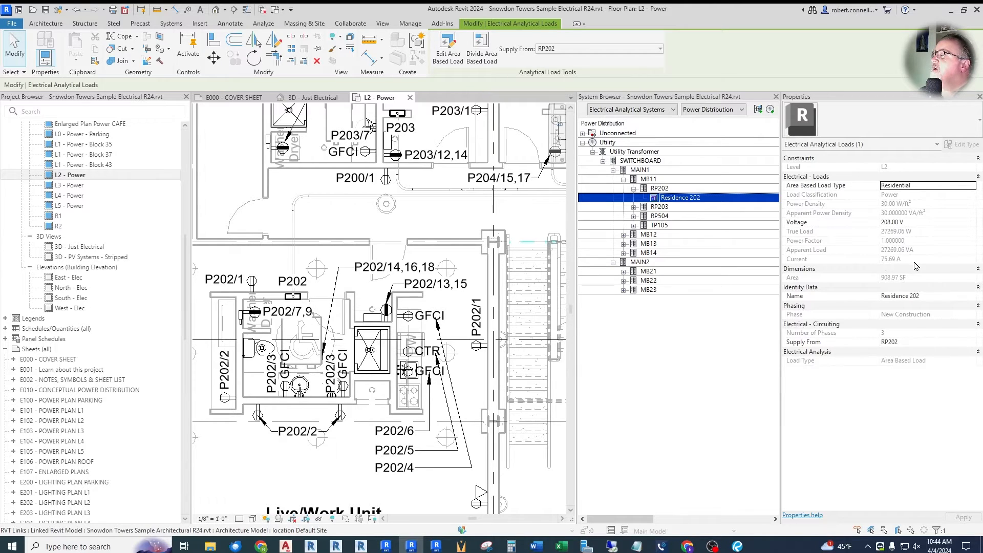
{"action": "mouse_move", "coordinate": [898, 262]}
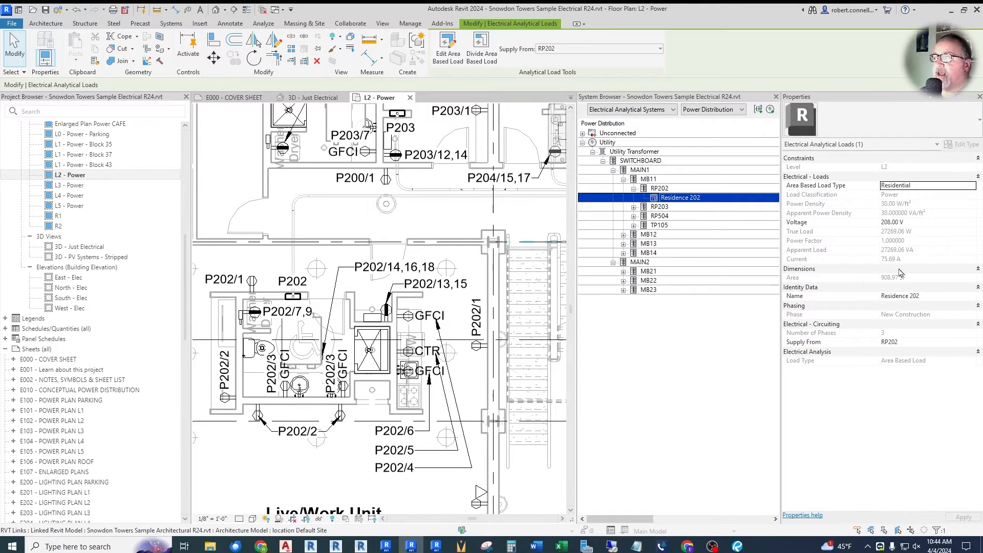
{"action": "mouse_move", "coordinate": [701, 370]}
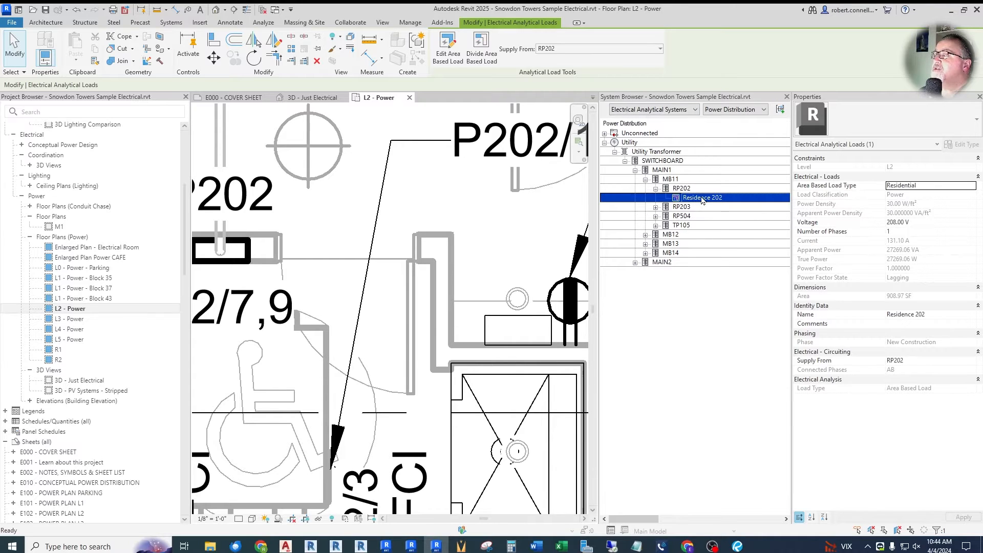
- Start renaming the Residence 202 load in Revit 2025's System Browser
{"action": "double_click", "coordinate": [702, 197]}
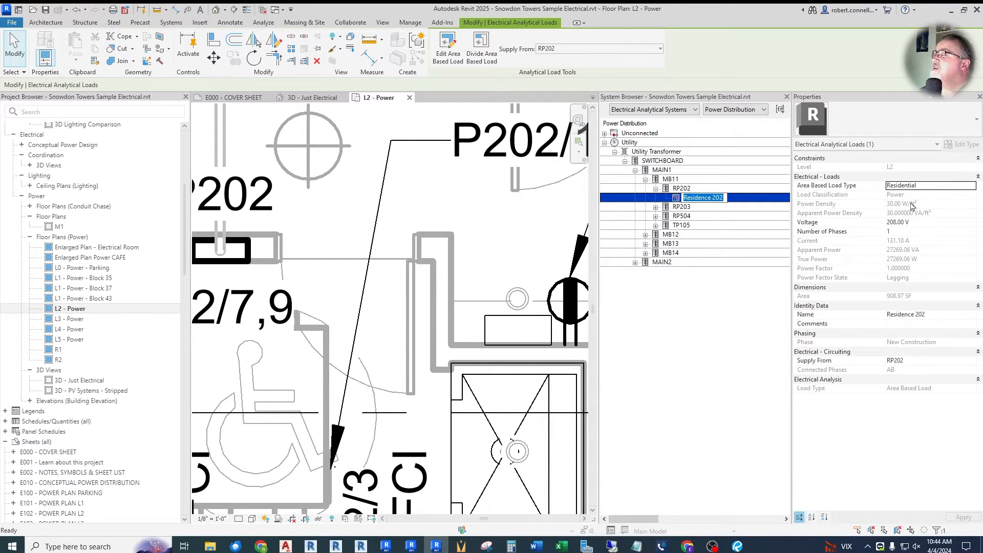
{"action": "mouse_move", "coordinate": [866, 234]}
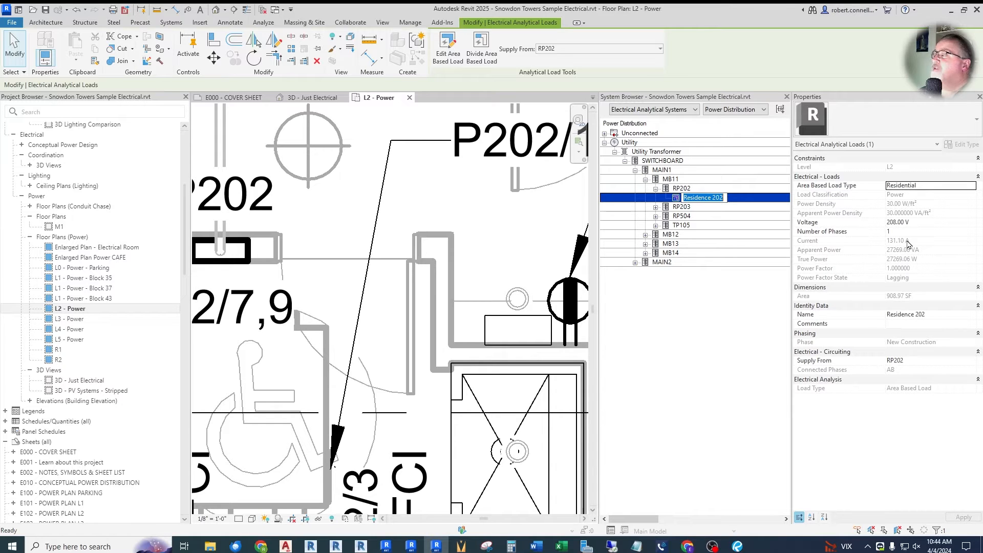
{"action": "mouse_move", "coordinate": [908, 245]}
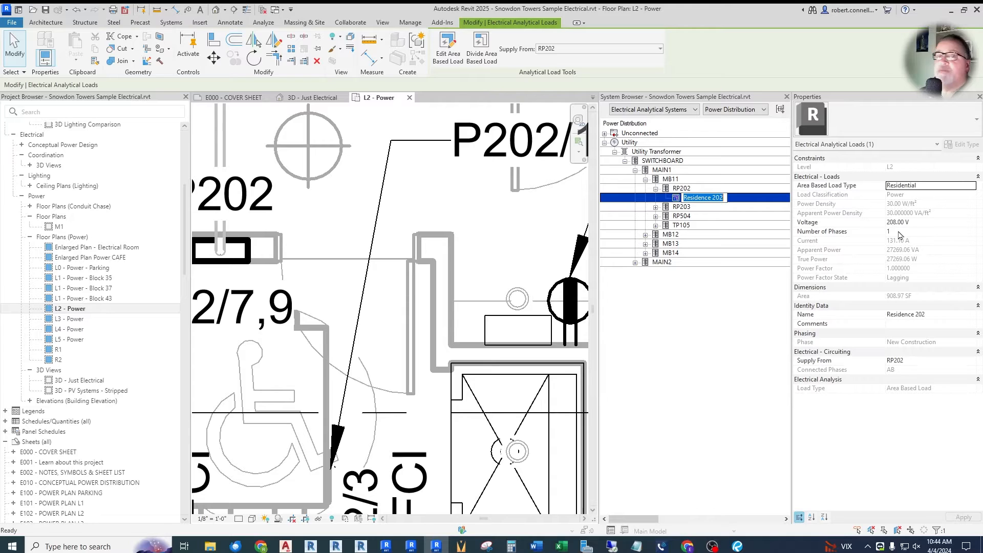
{"action": "mouse_move", "coordinate": [849, 232]}
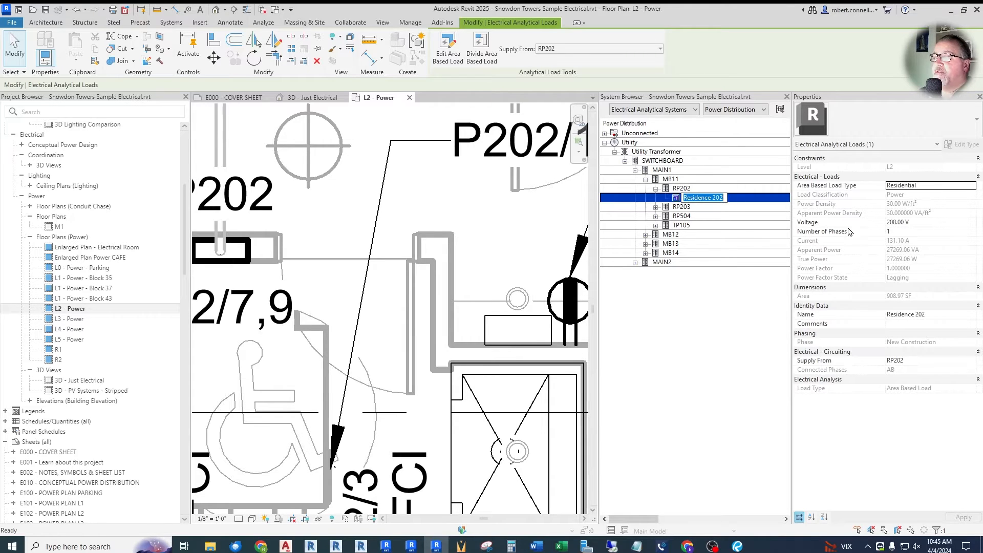
{"action": "mouse_move", "coordinate": [849, 251]}
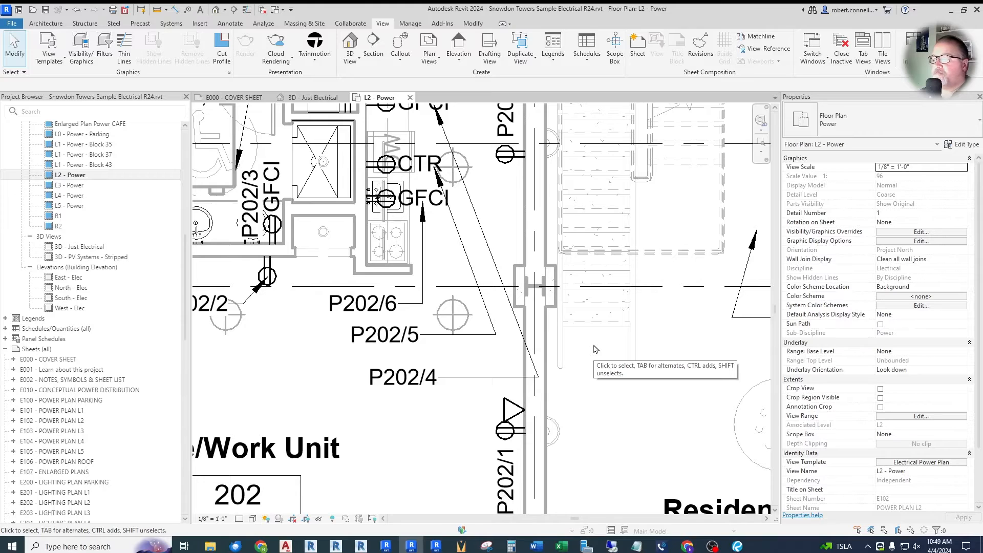
{"action": "mouse_move", "coordinate": [590, 349]}
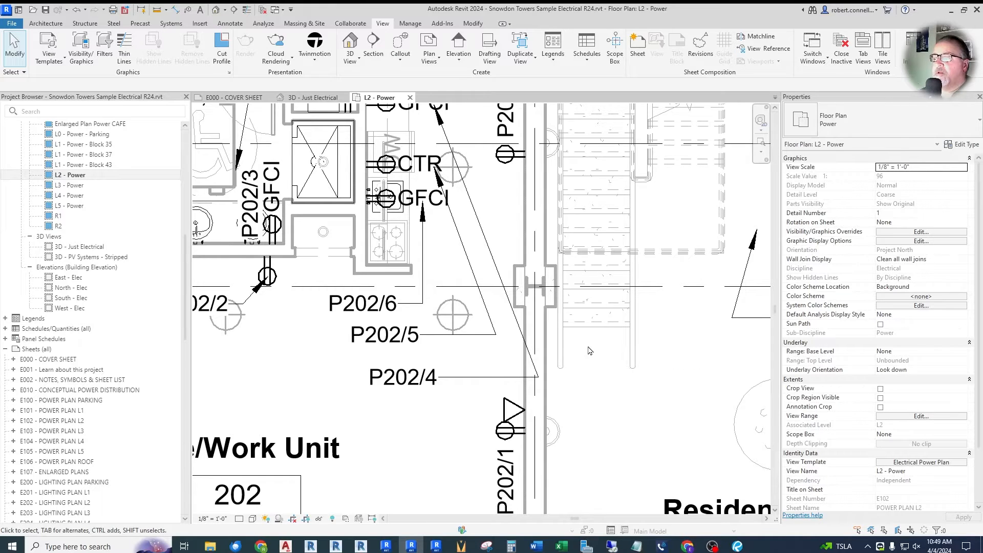
{"action": "mouse_move", "coordinate": [475, 223]}
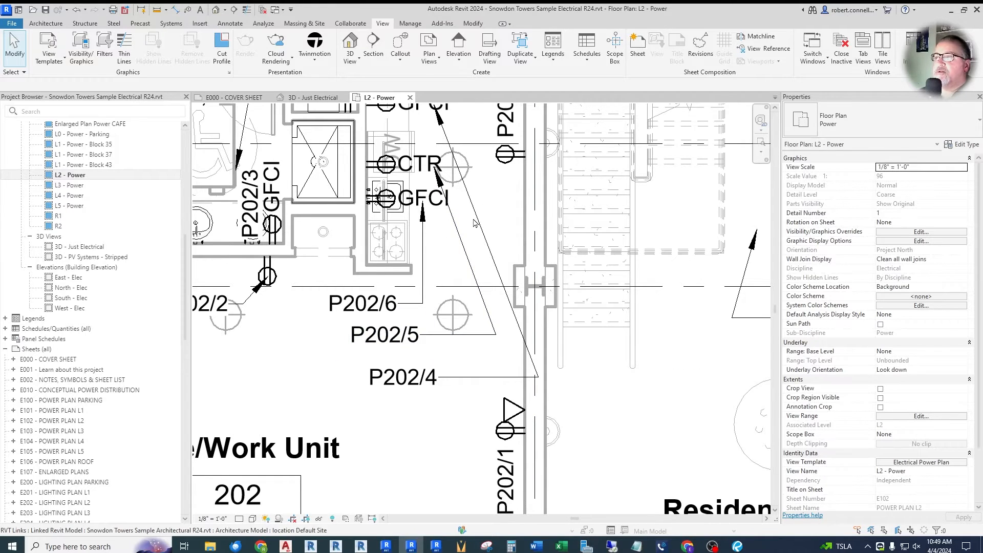
{"action": "mouse_move", "coordinate": [406, 325]}
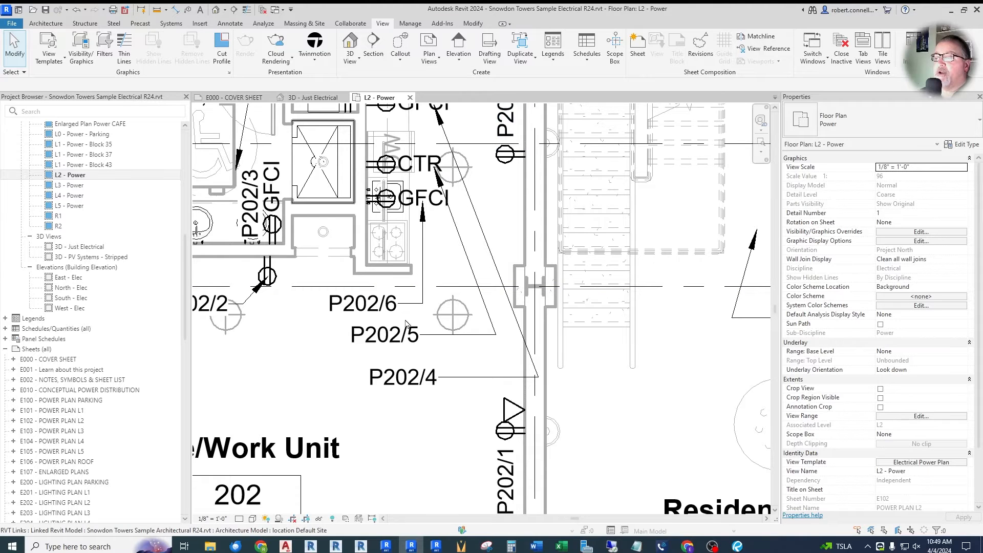
- Select and clear the P202/4, P202/5 and P202/6 tags, then select P202/5 in Revit 2025
{"action": "left_click", "coordinate": [360, 302]}
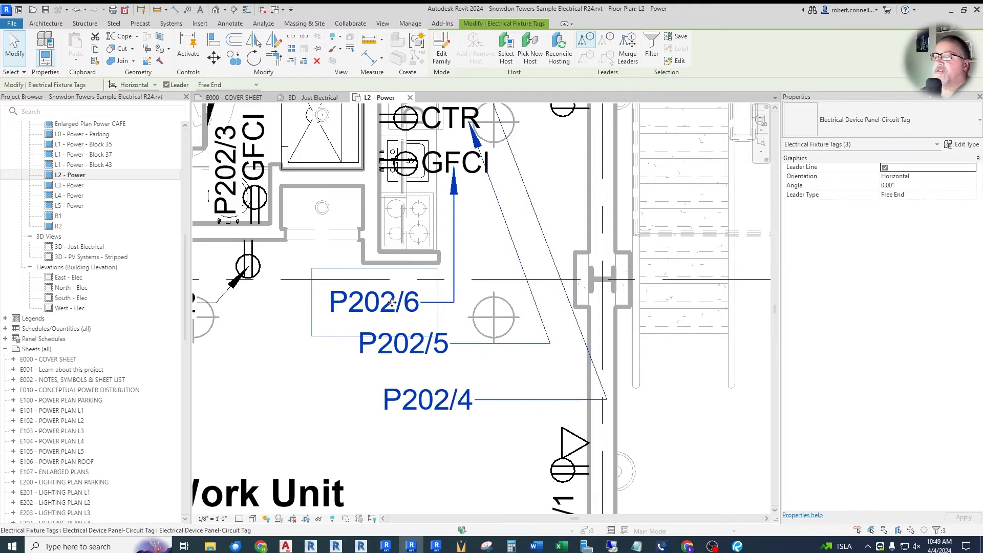
{"action": "left_click", "coordinate": [403, 343]}
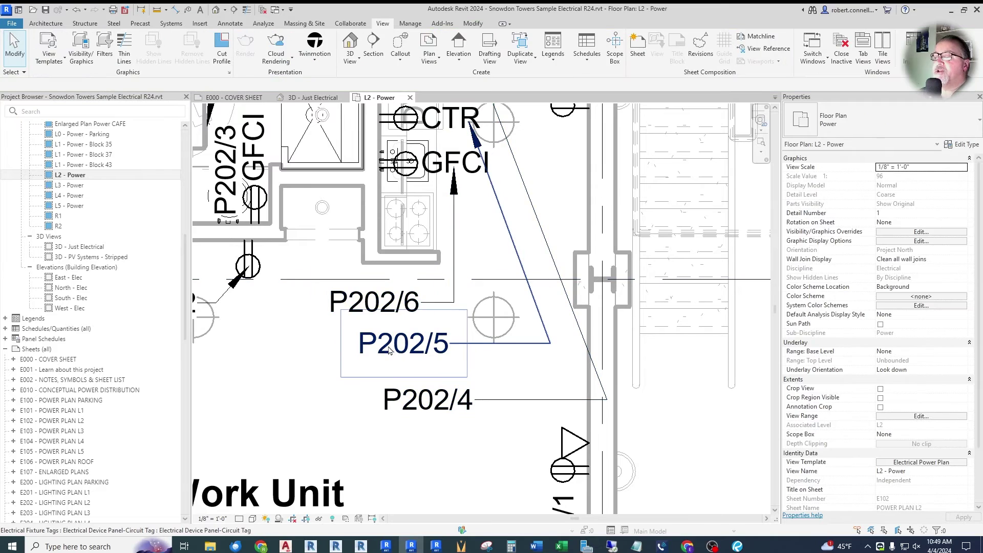
{"action": "left_click", "coordinate": [401, 343]}
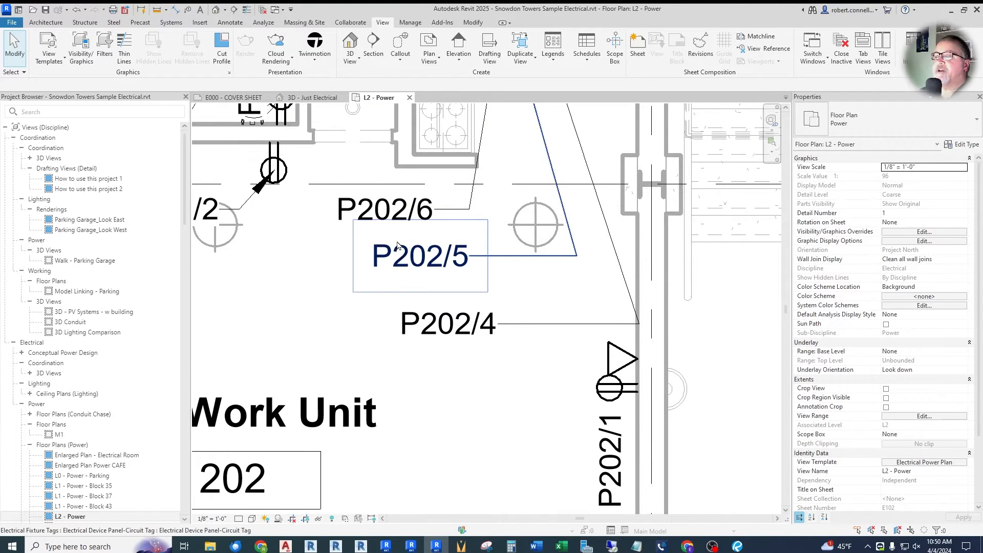
- Select the stacked P202/4, P202/5 and P202/6 circuit tags and align them left
{"action": "left_click", "coordinate": [447, 324]}
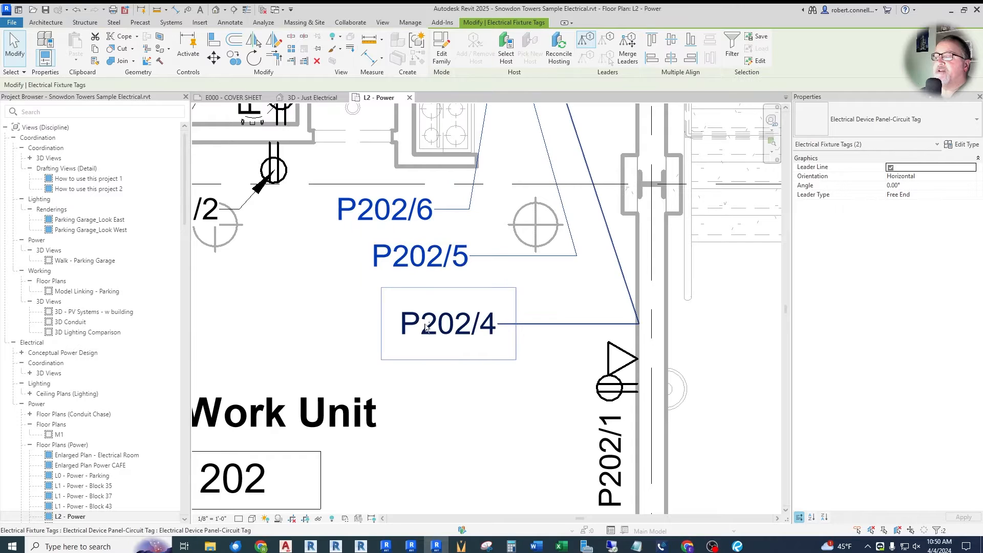
{"action": "left_click", "coordinate": [447, 324]}
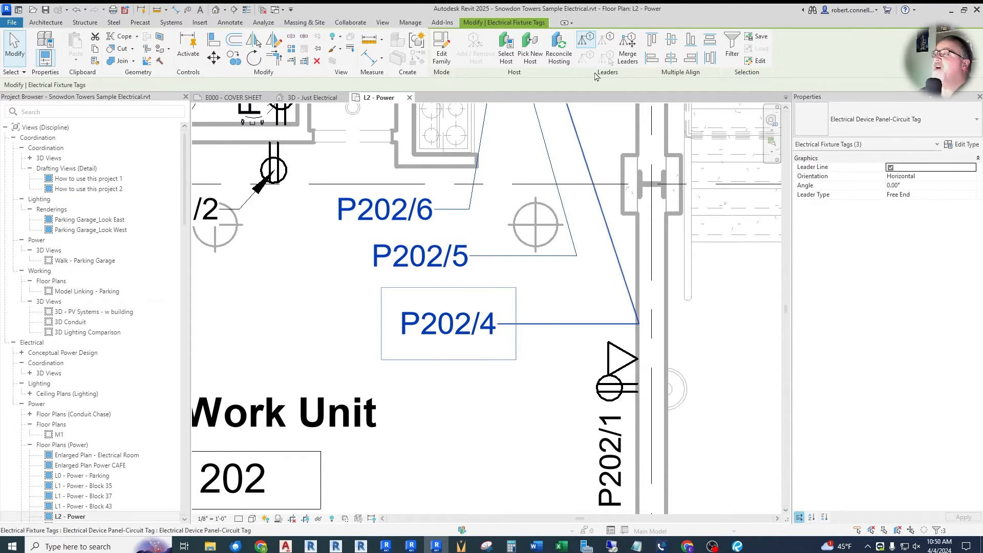
{"action": "mouse_move", "coordinate": [608, 44]}
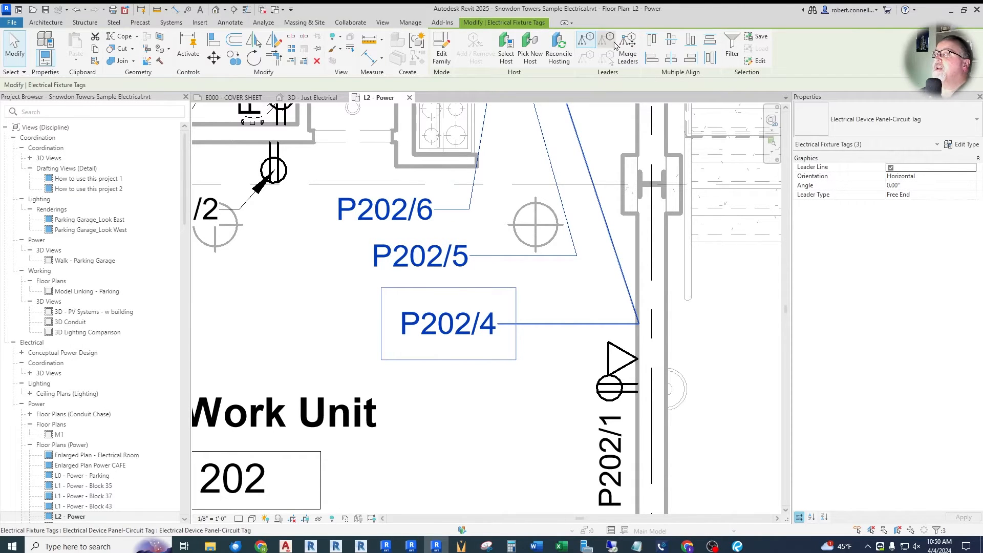
{"action": "mouse_move", "coordinate": [652, 57]}
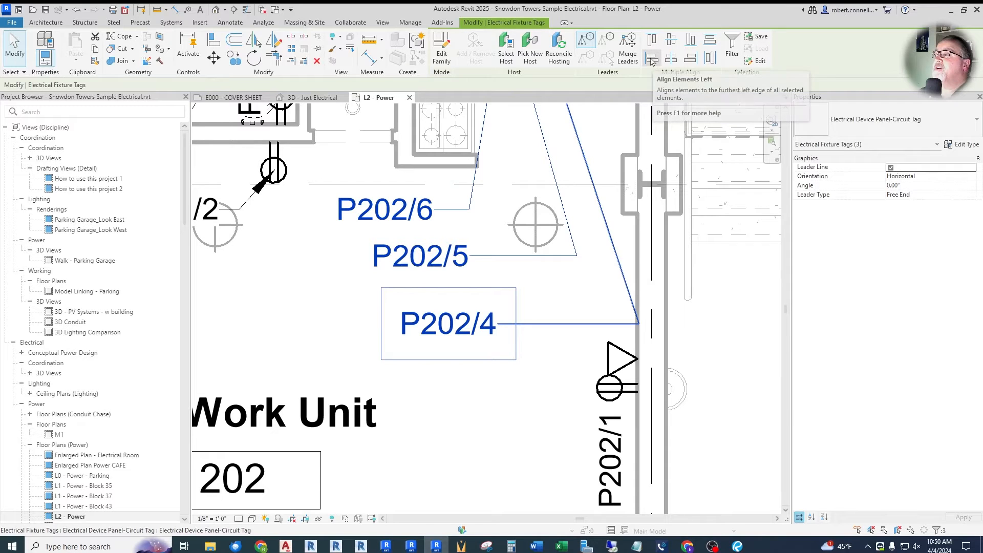
{"action": "mouse_move", "coordinate": [690, 58]}
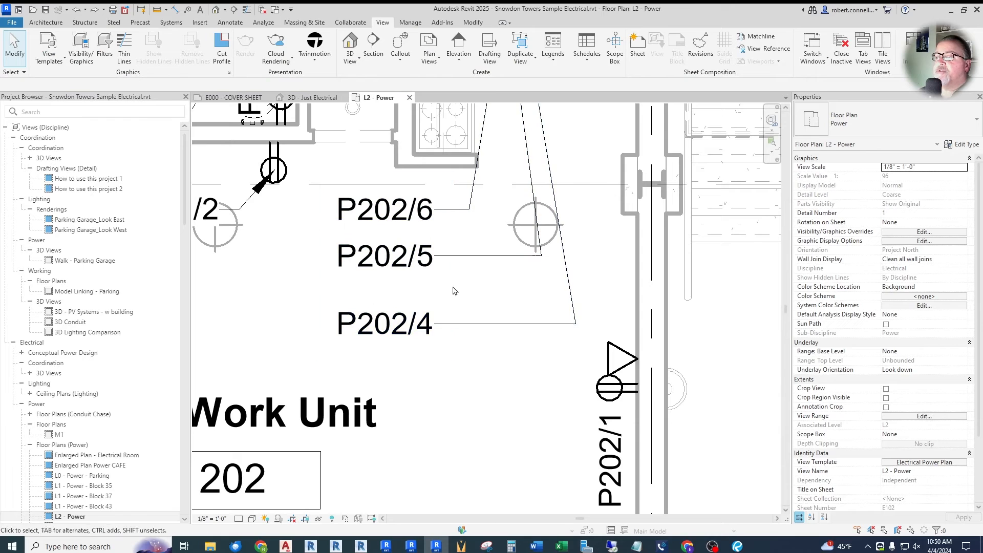
{"action": "left_click", "coordinate": [384, 323]}
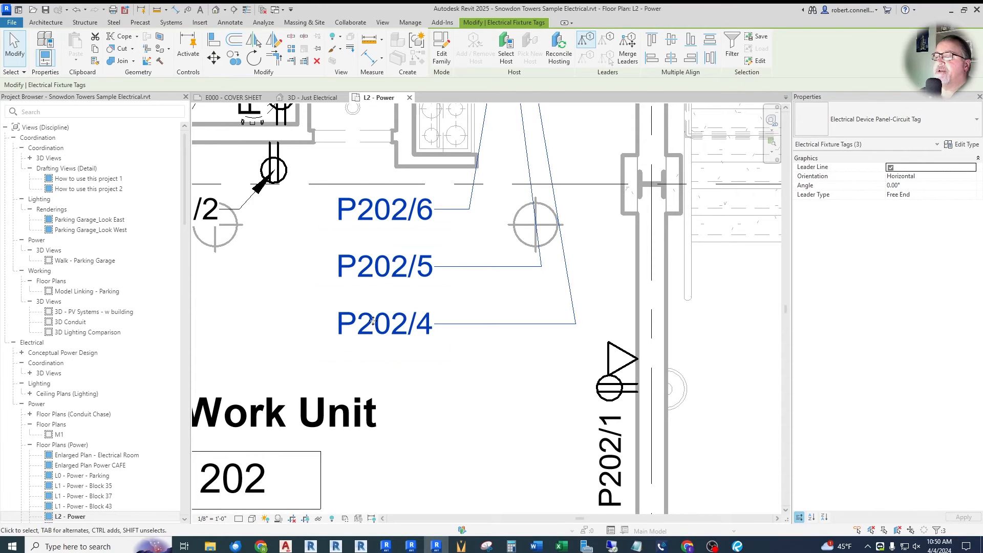
{"action": "left_click", "coordinate": [383, 324]}
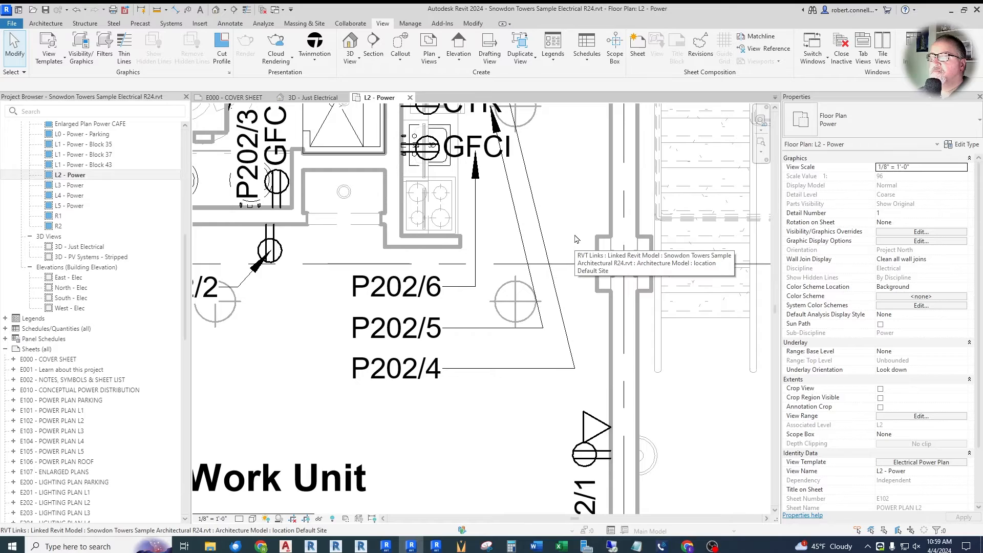
{"action": "mouse_move", "coordinate": [562, 184]}
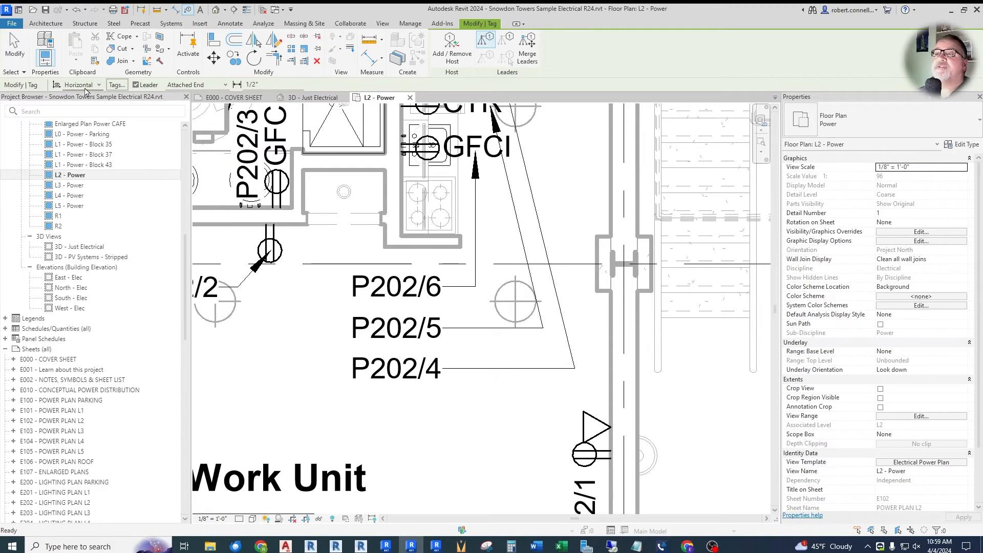
{"action": "mouse_move", "coordinate": [84, 90]}
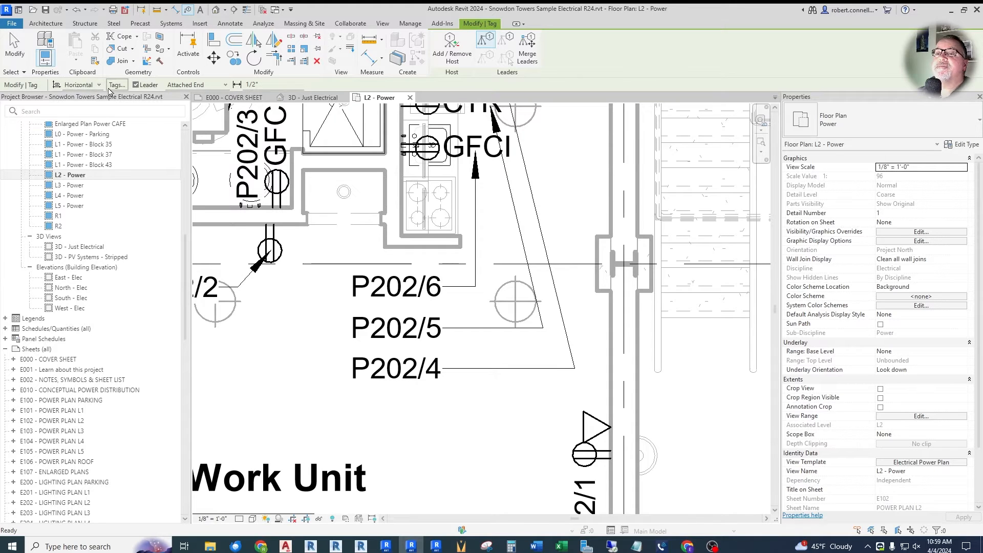
{"action": "mouse_move", "coordinate": [138, 87]}
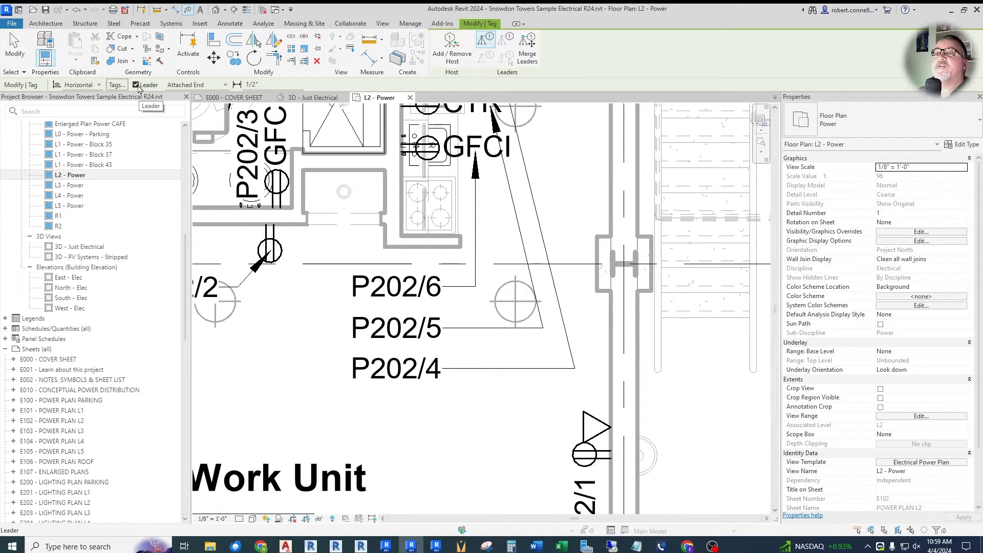
{"action": "mouse_move", "coordinate": [224, 86]}
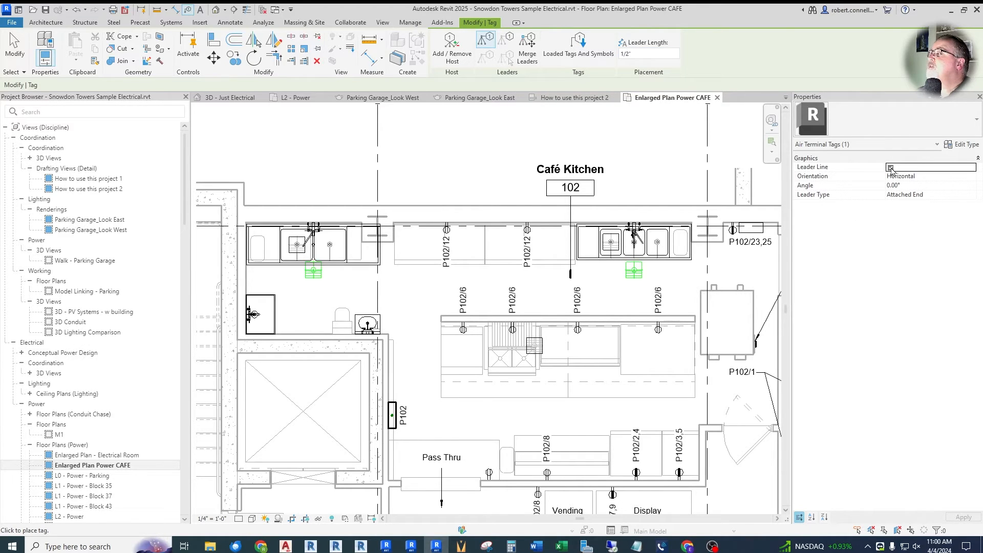
- Turn on Leader Line for tags placed in the Enlarged Plan Power CAFE view
{"action": "left_click", "coordinate": [446, 231]}
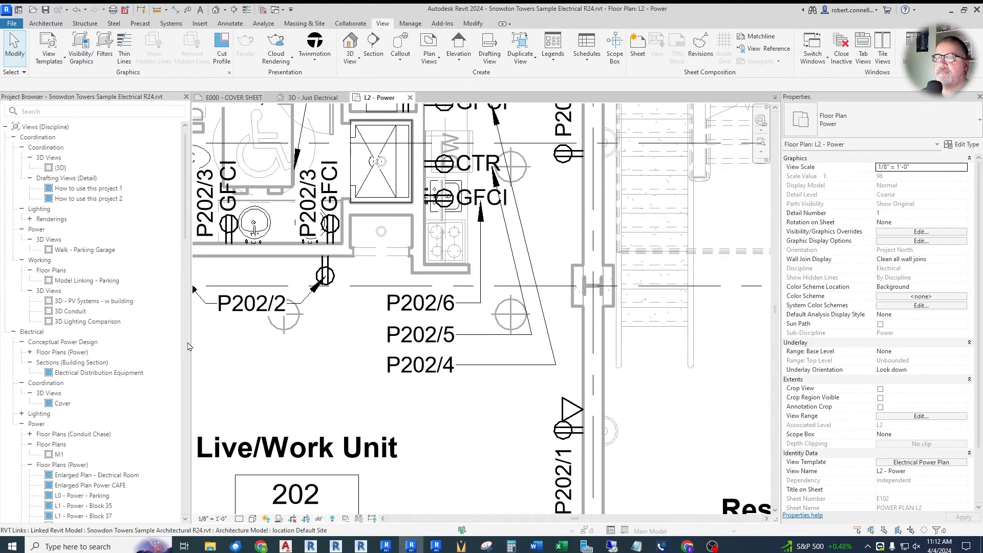
{"action": "mouse_move", "coordinate": [179, 351]}
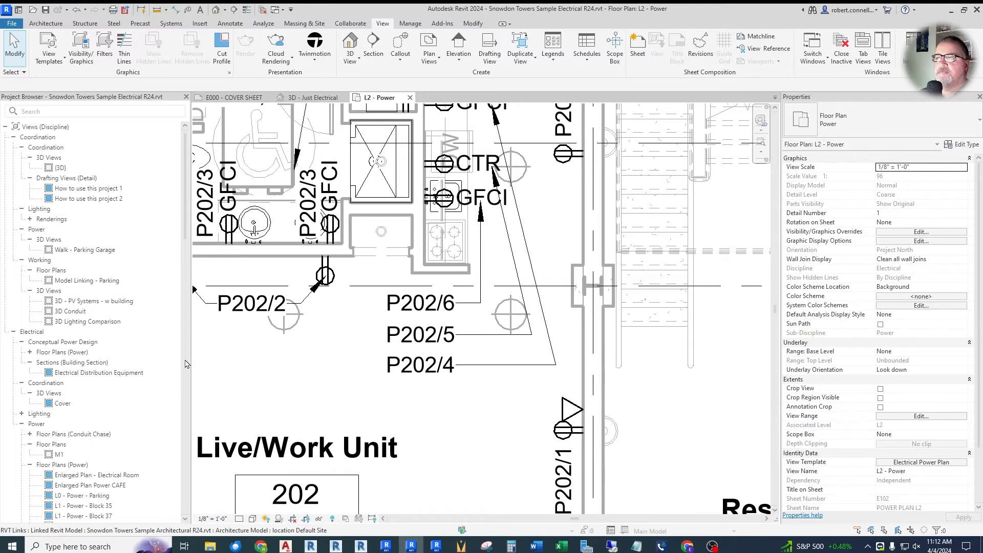
{"action": "mouse_move", "coordinate": [211, 338]}
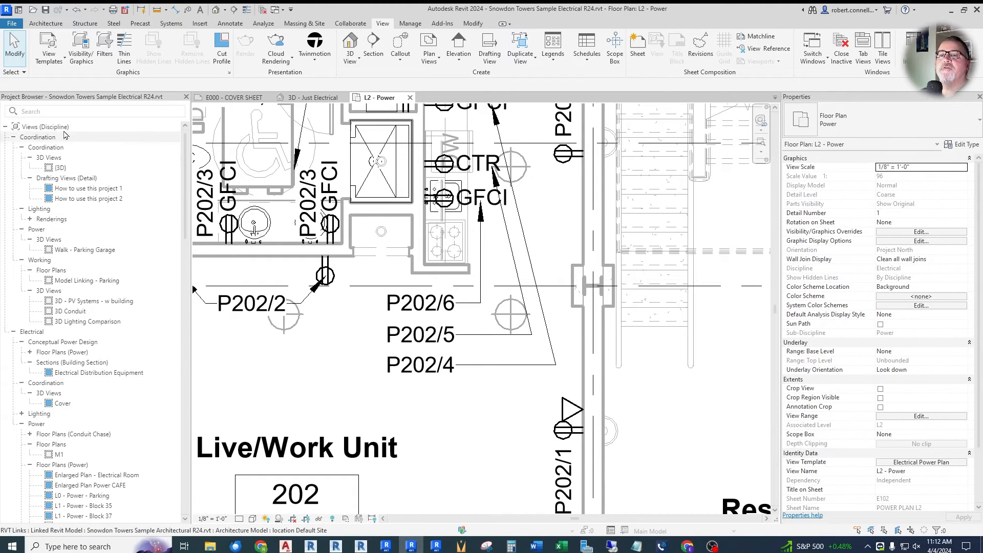
{"action": "mouse_move", "coordinate": [87, 229]}
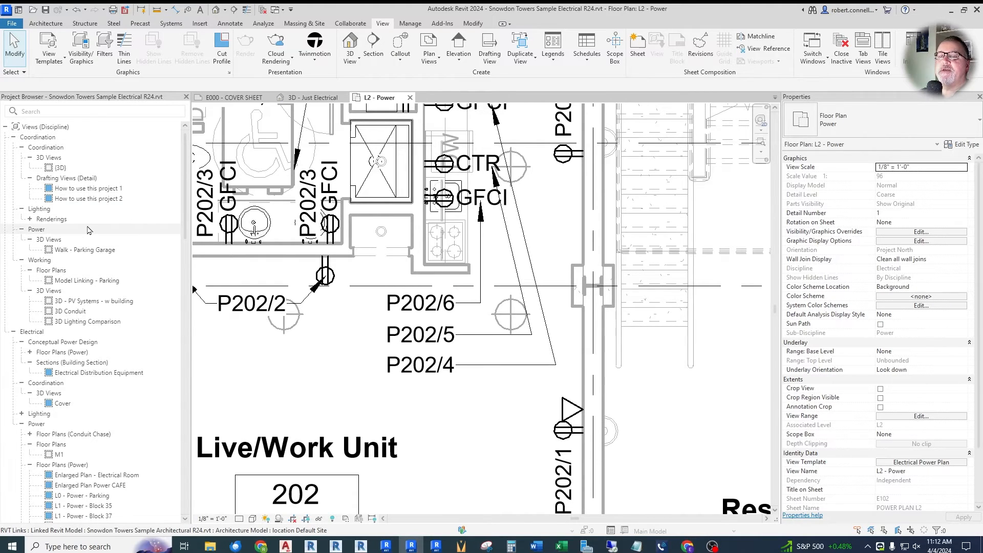
- Review the dry-type transformer's load breakdown by load class in the Properties palette
{"action": "scroll", "scroll_direction": "down", "scroll_amount": 3}
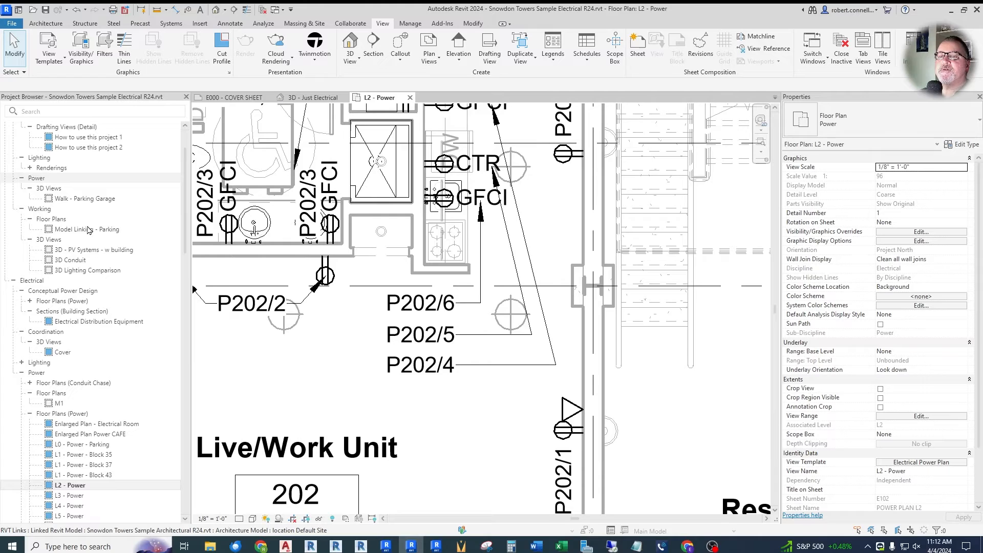
{"action": "scroll", "scroll_direction": "down", "scroll_amount": 3}
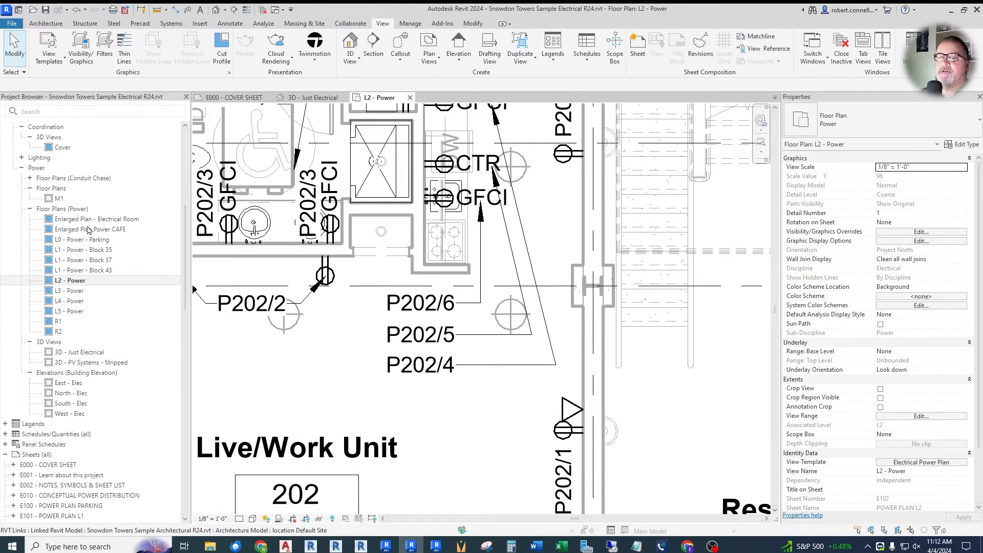
{"action": "scroll", "scroll_direction": "down", "scroll_amount": 3}
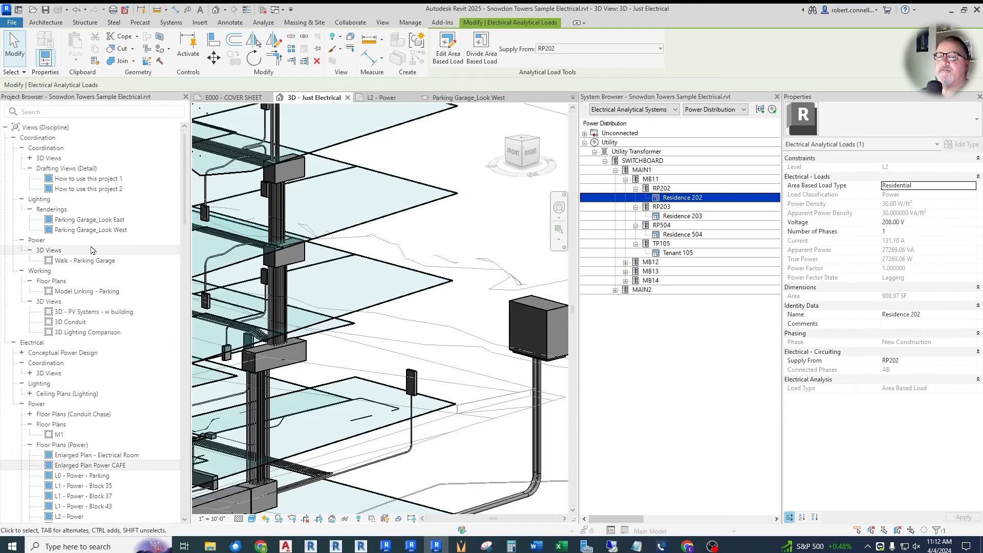
{"action": "scroll", "scroll_direction": "down", "scroll_amount": 3}
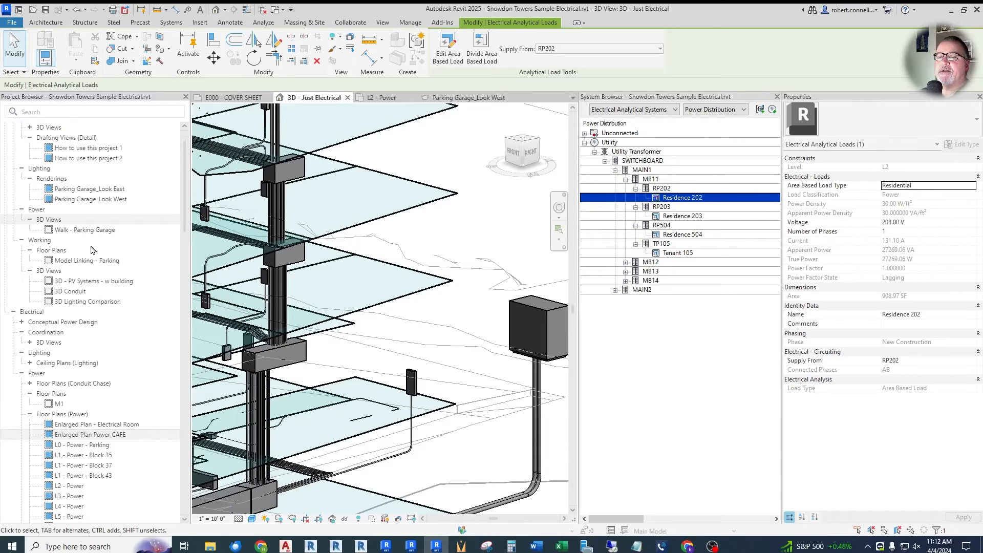
{"action": "scroll", "scroll_direction": "down", "scroll_amount": 3}
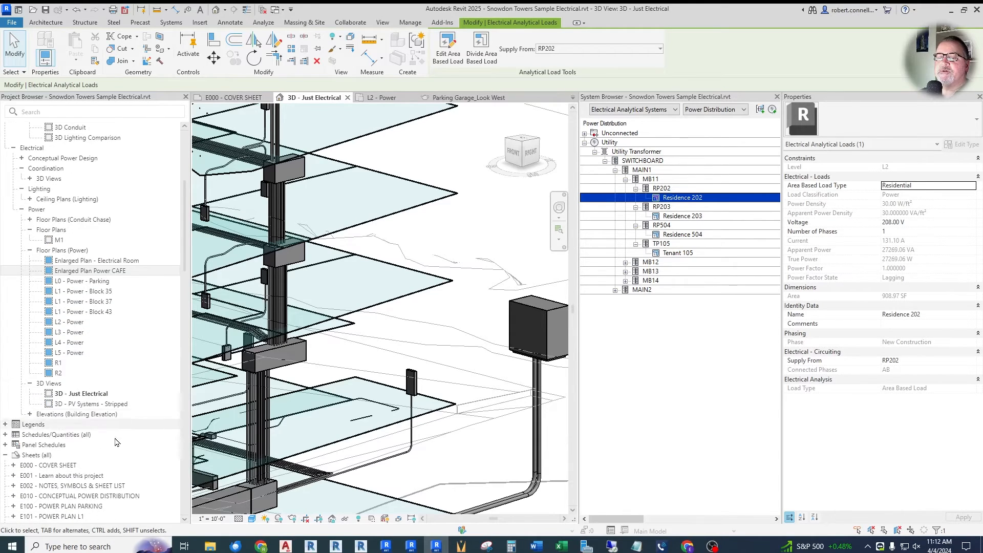
{"action": "scroll", "scroll_direction": "down", "scroll_amount": 3}
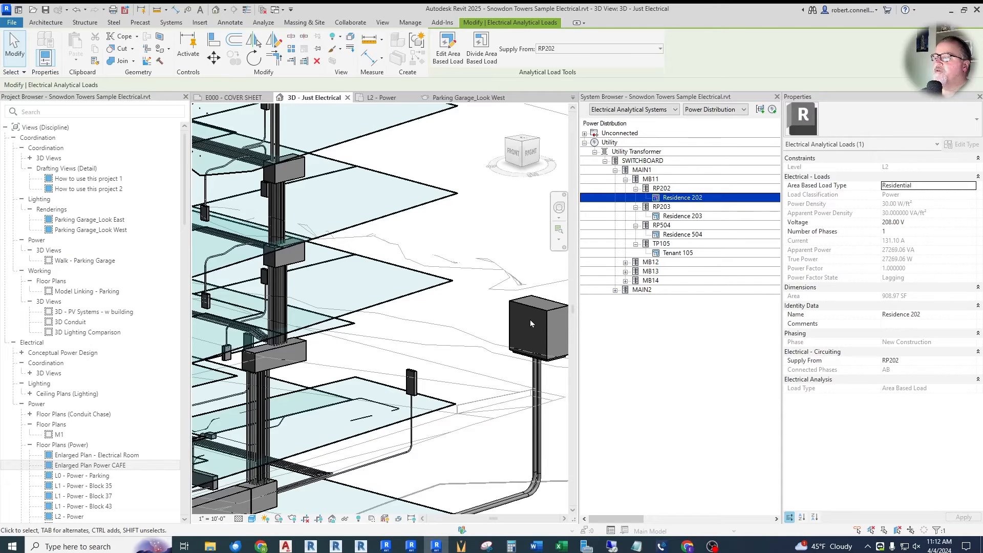
{"action": "left_click", "coordinate": [536, 330]}
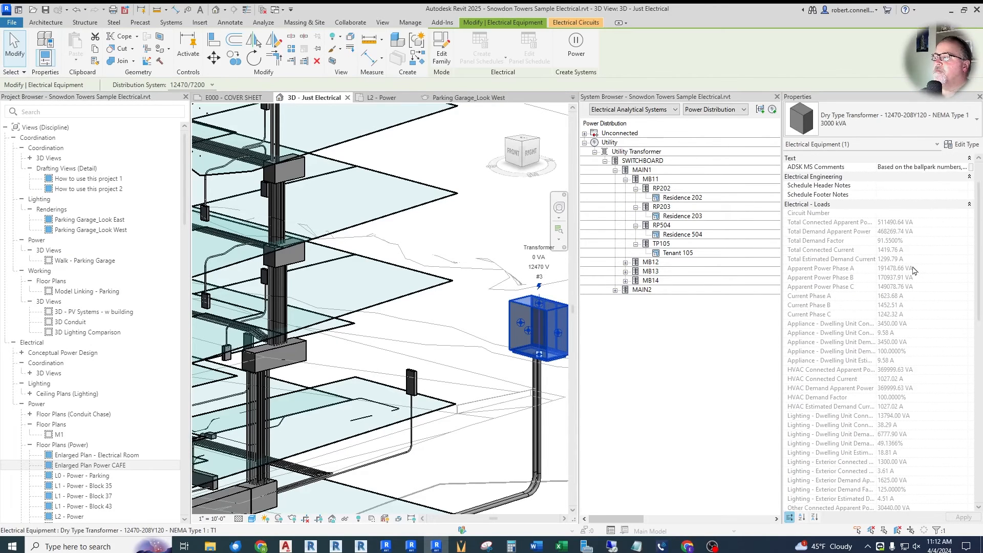
{"action": "scroll", "scroll_direction": "down", "scroll_amount": 3}
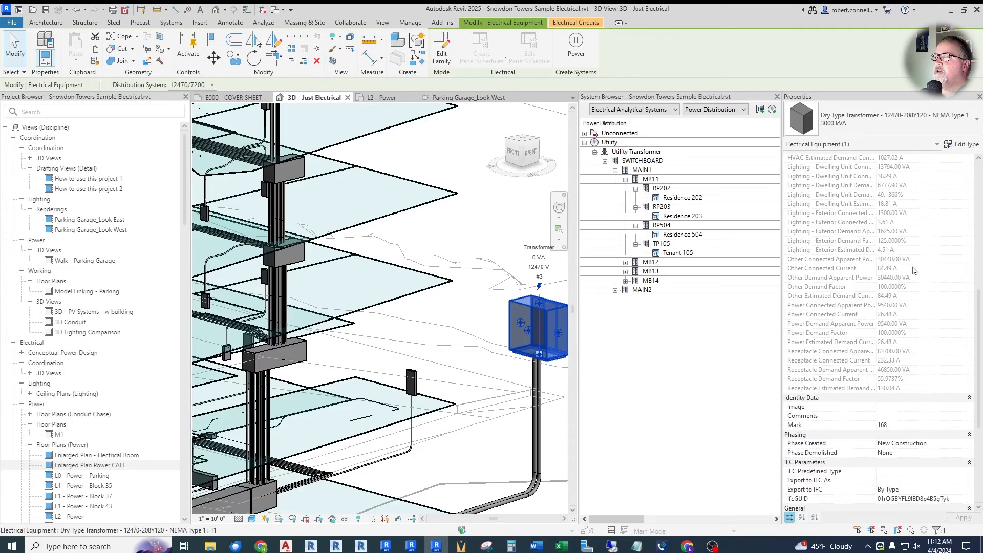
{"action": "scroll", "scroll_direction": "up", "scroll_amount": 3}
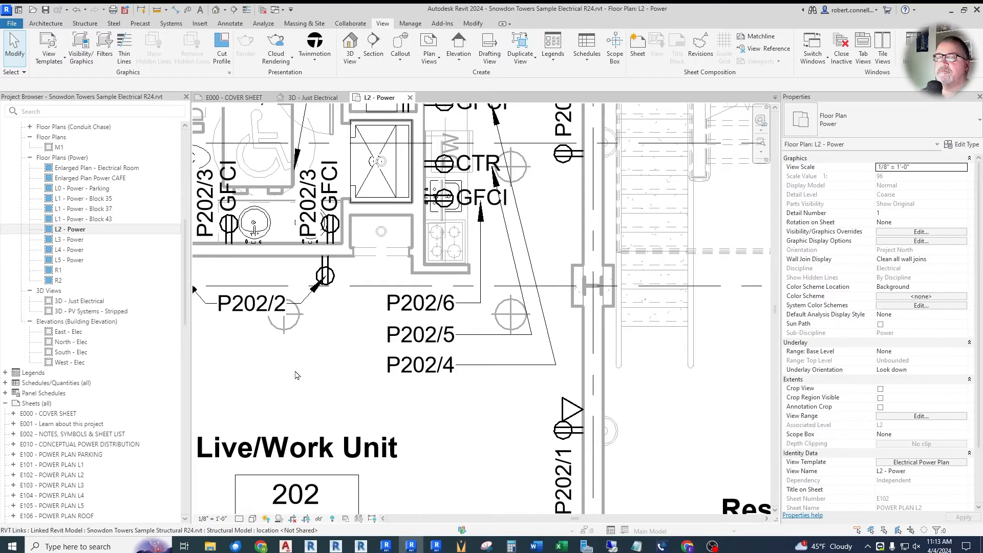
{"action": "mouse_move", "coordinate": [297, 375]}
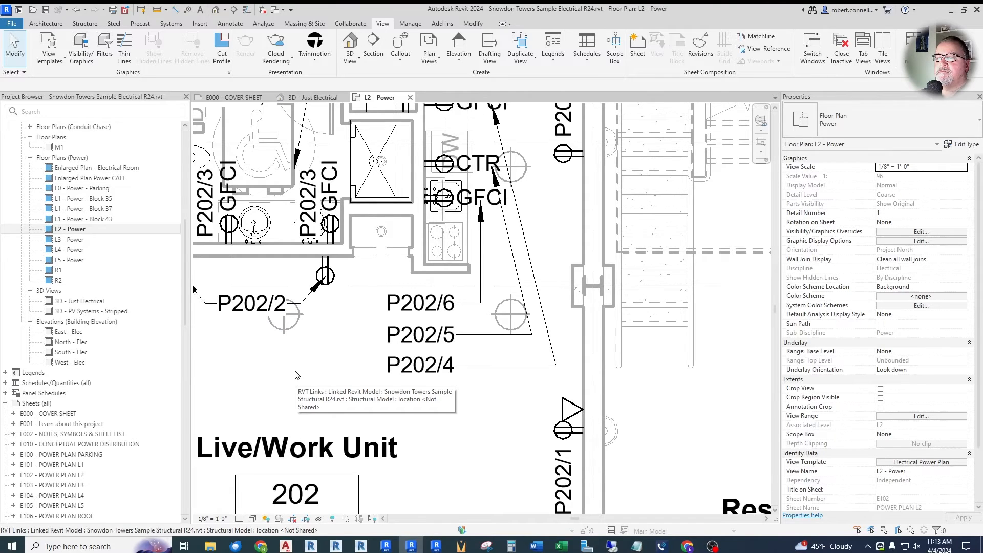
{"action": "mouse_move", "coordinate": [326, 362]}
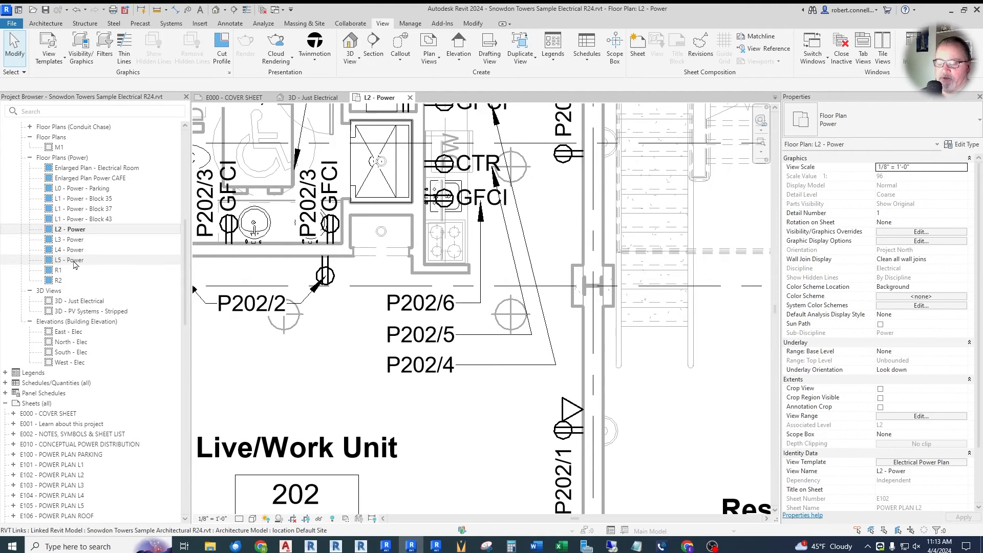
{"action": "scroll", "scroll_direction": "down", "scroll_amount": 3}
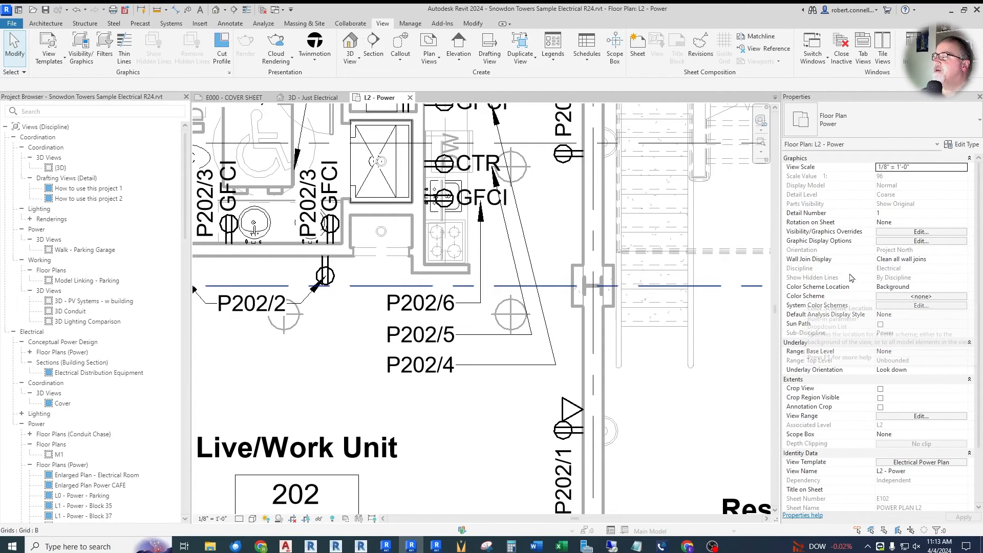
{"action": "mouse_move", "coordinate": [852, 274]}
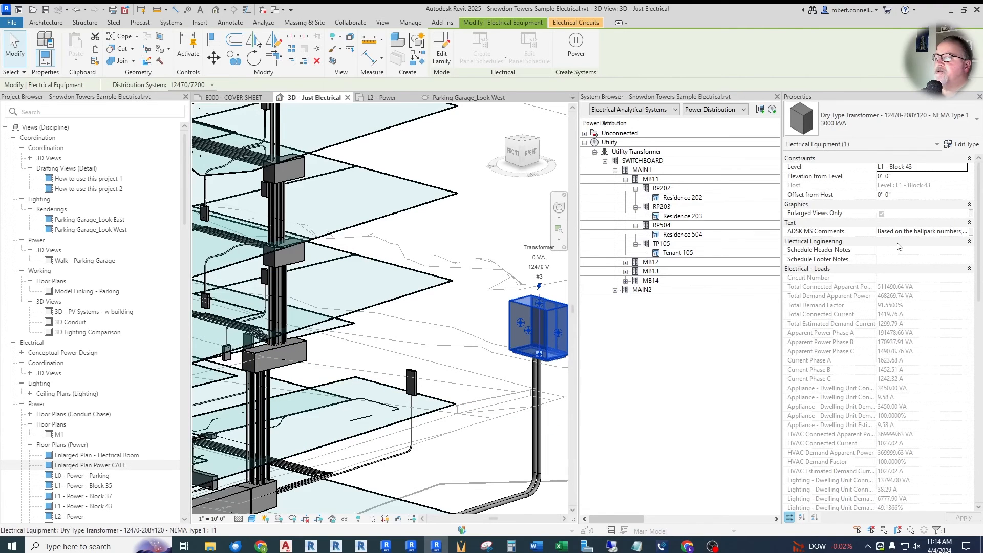
{"action": "scroll", "scroll_direction": "down", "scroll_amount": 3}
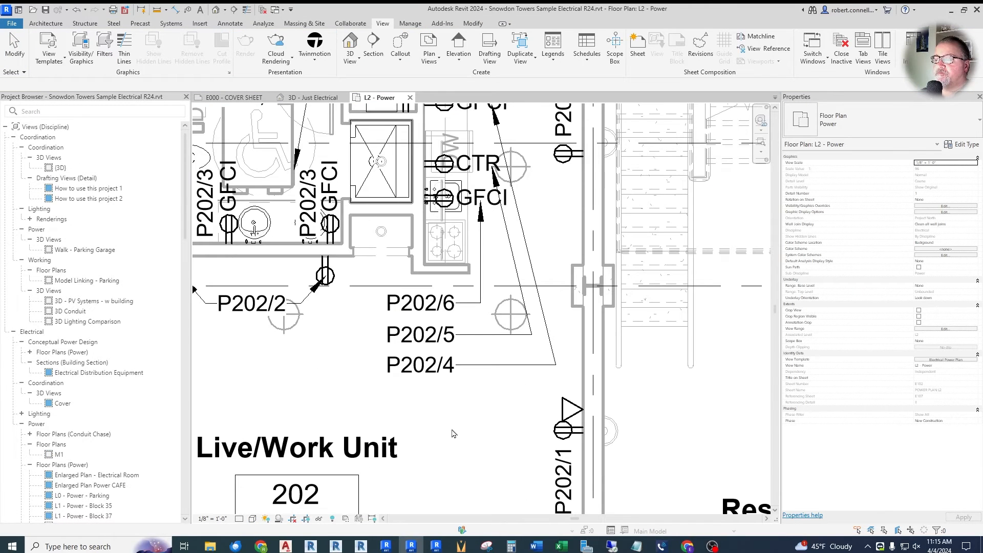
{"action": "mouse_move", "coordinate": [427, 411]}
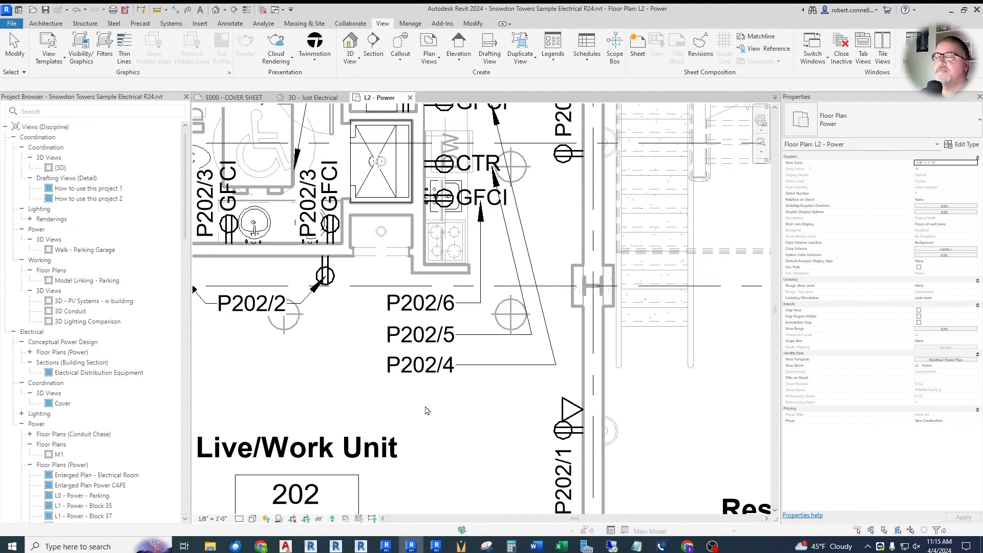
{"action": "mouse_move", "coordinate": [314, 389]}
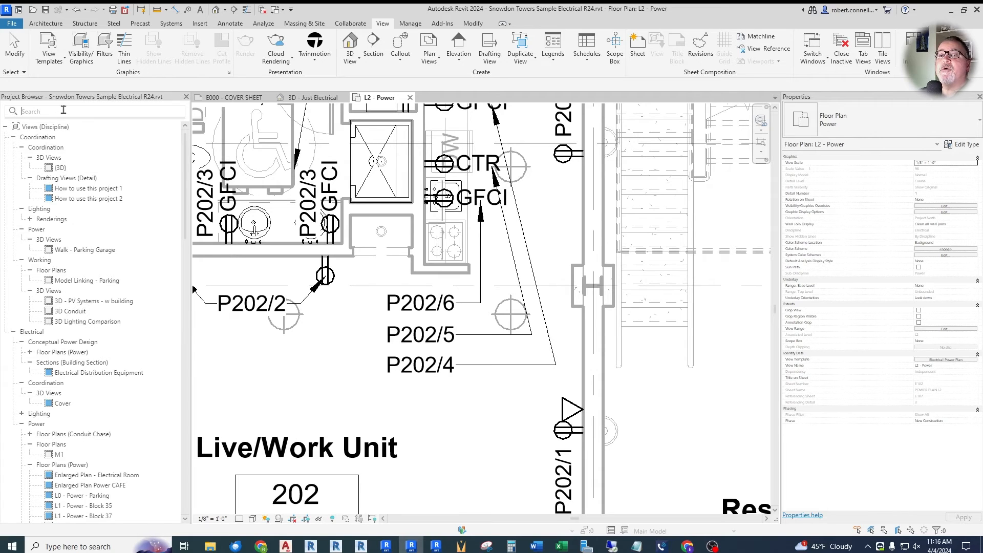
- Search 'power' in both Project Browsers, expand the Conduit Chase plans, then clear the search
{"action": "type", "text": "power"}
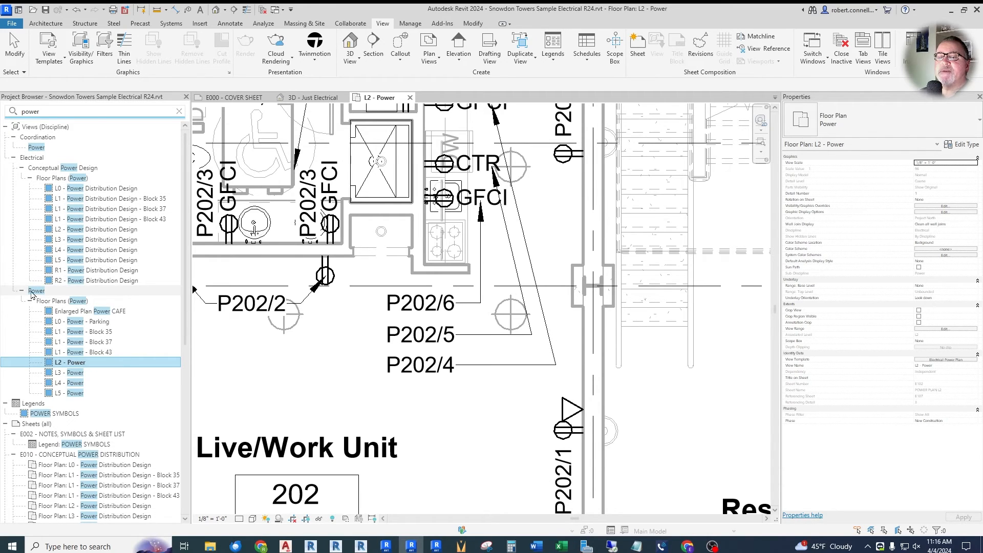
{"action": "mouse_move", "coordinate": [81, 305]}
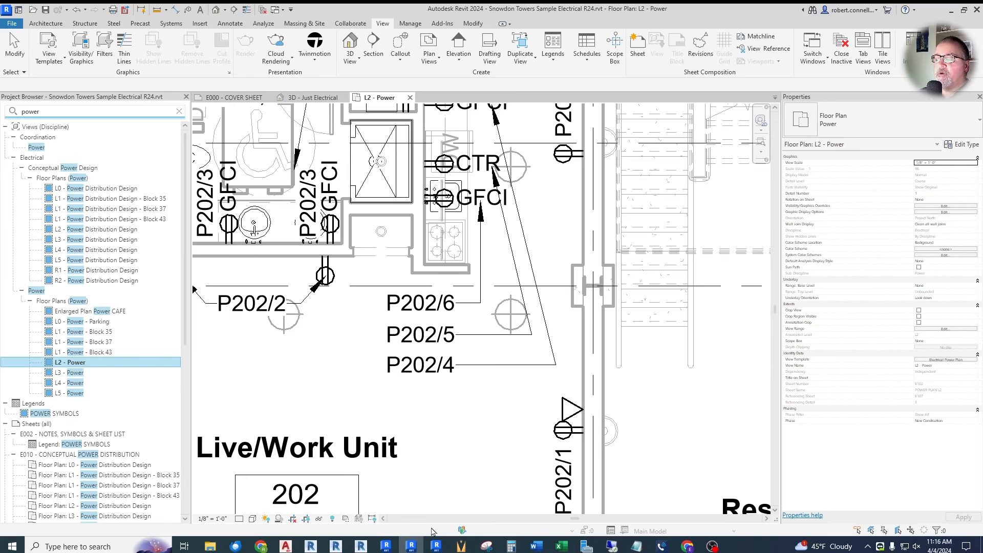
{"action": "left_click", "coordinate": [312, 97]}
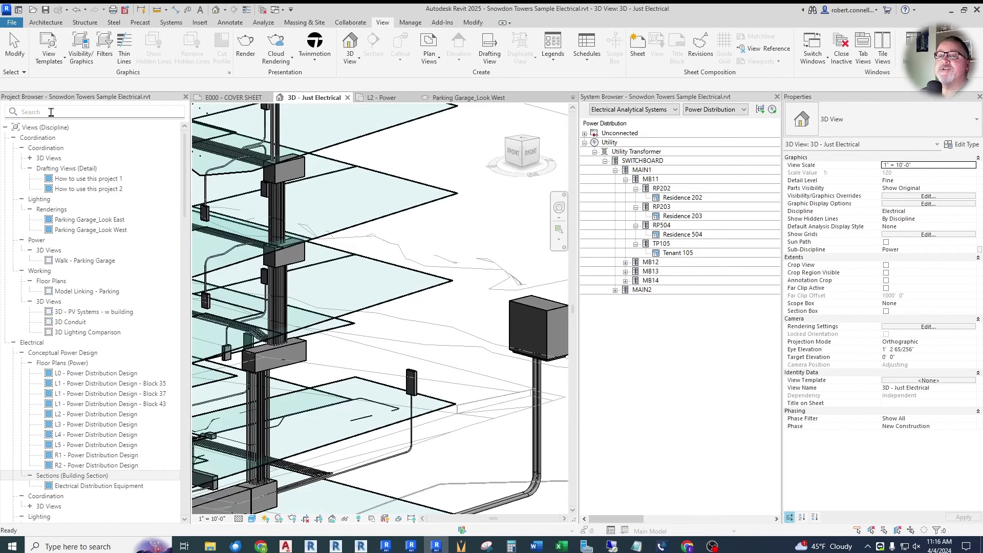
{"action": "type", "text": "power"}
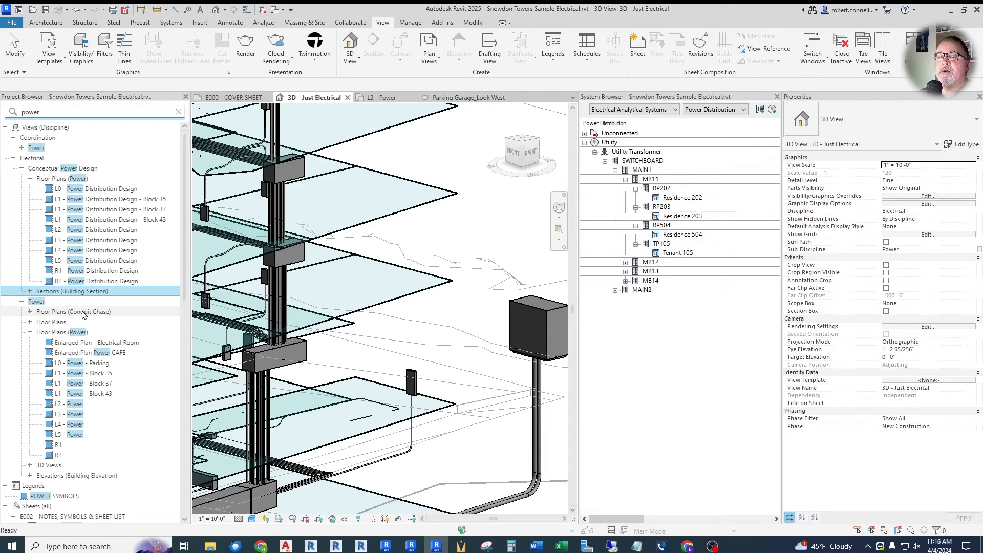
{"action": "mouse_move", "coordinate": [64, 322]}
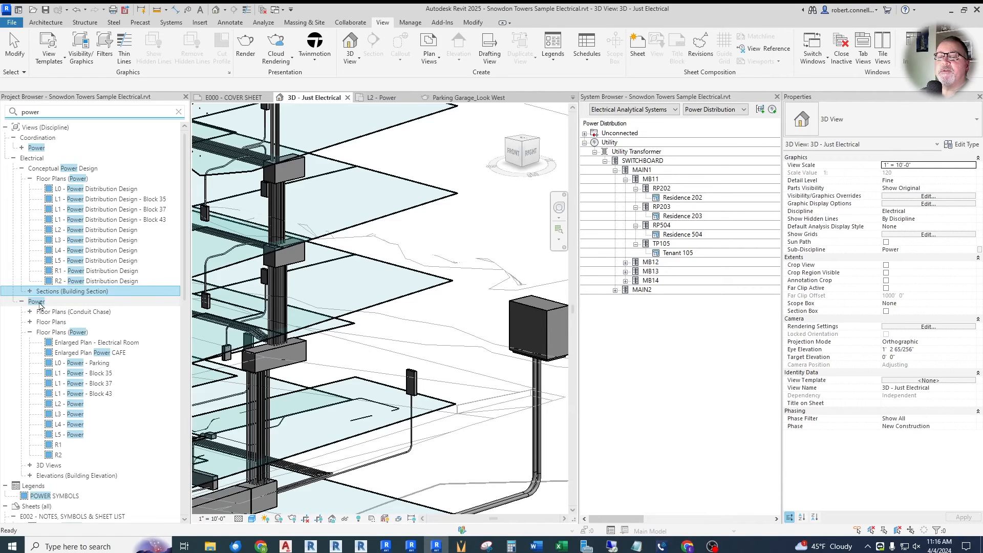
{"action": "left_click", "coordinate": [30, 312]}
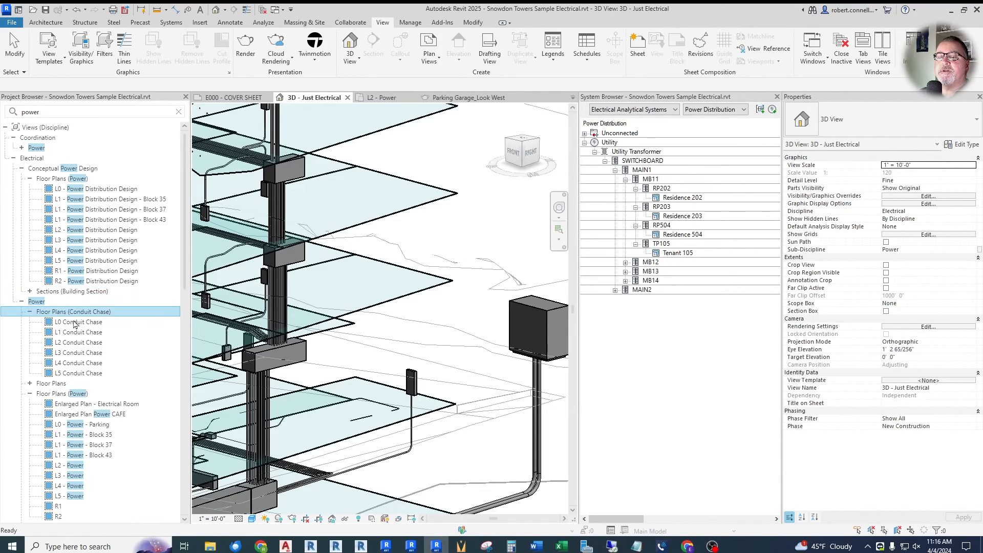
{"action": "mouse_move", "coordinate": [82, 332]}
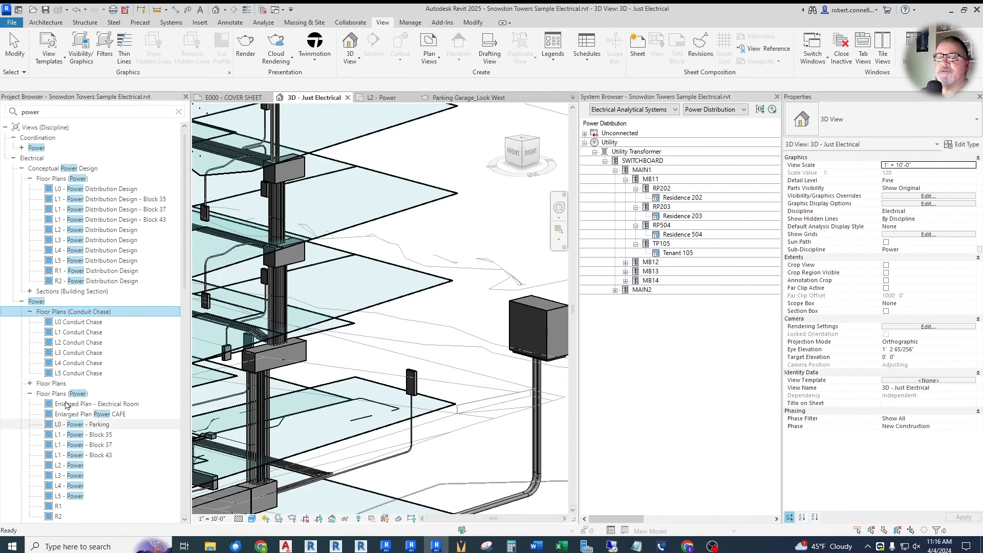
{"action": "left_click", "coordinate": [51, 383]}
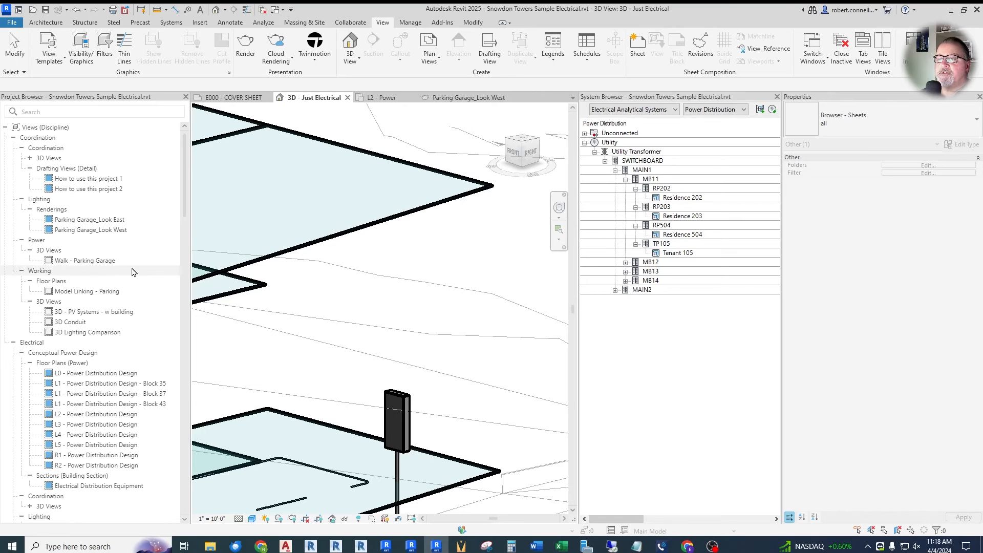
- Create a new sheet collection under Sheets (all) and rename it PERMIT SET
{"action": "scroll", "scroll_direction": "down", "scroll_amount": 3}
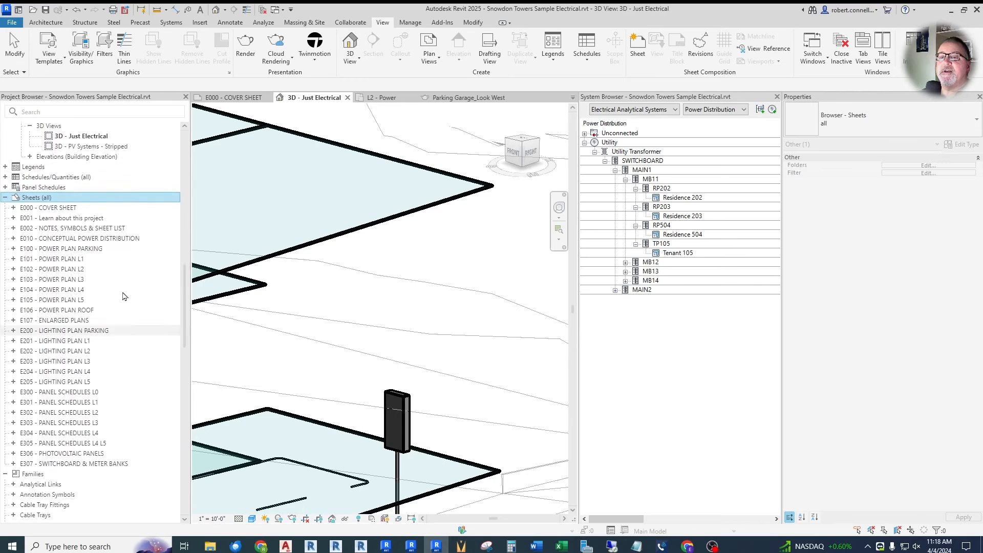
{"action": "mouse_move", "coordinate": [42, 218]}
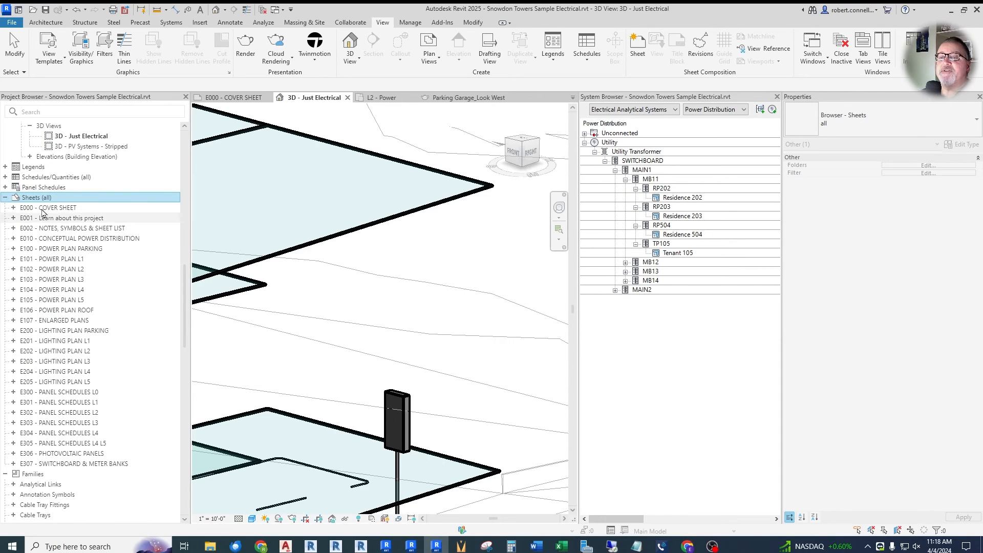
{"action": "right_click", "coordinate": [36, 197]}
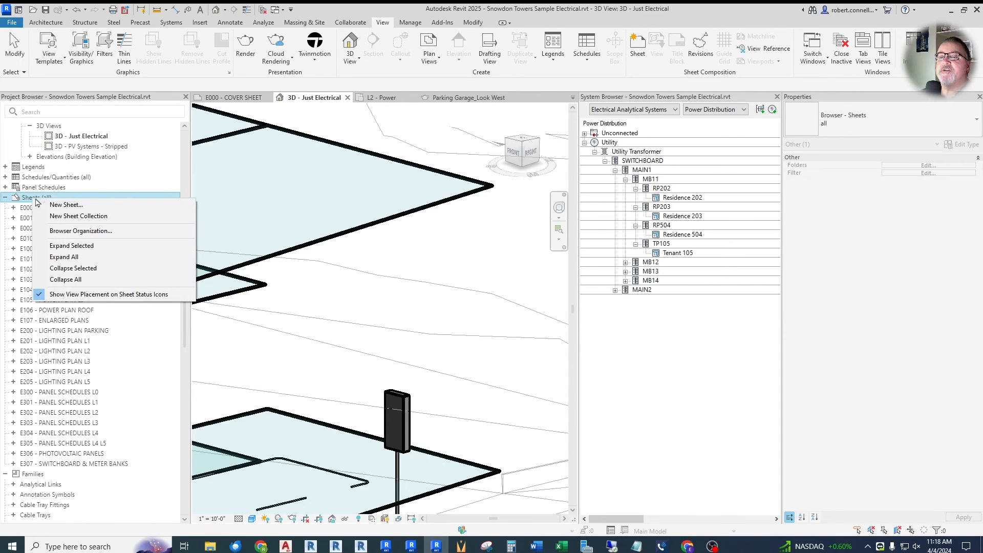
{"action": "mouse_move", "coordinate": [78, 215]}
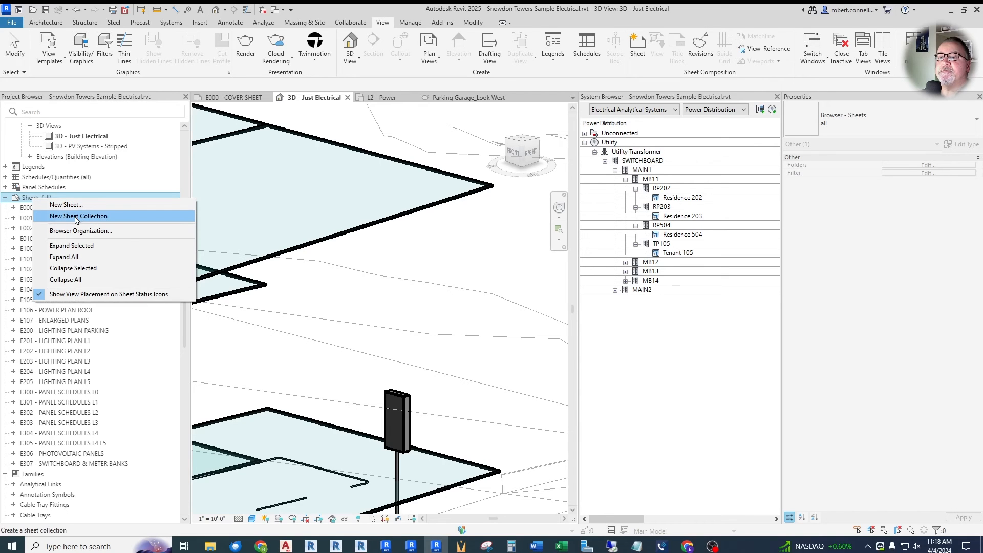
{"action": "left_click", "coordinate": [79, 216]}
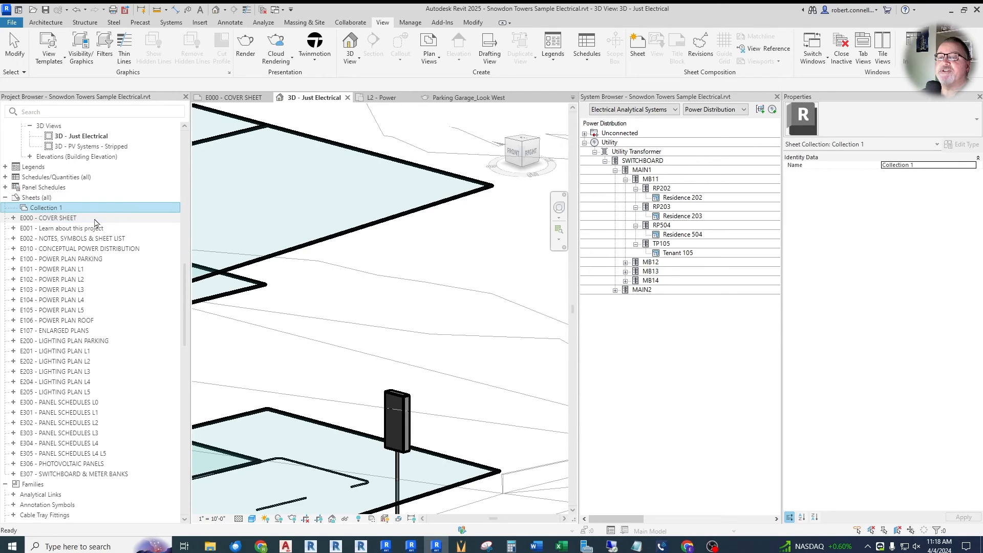
{"action": "double_click", "coordinate": [45, 207]}
{"action": "type", "text": "P"}
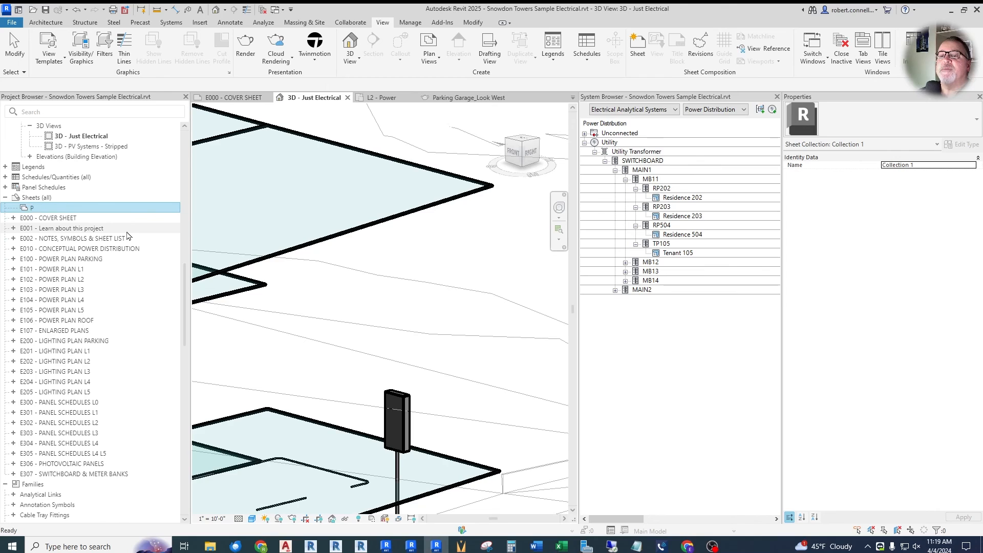
{"action": "type", "text": "ERMIT SET"}
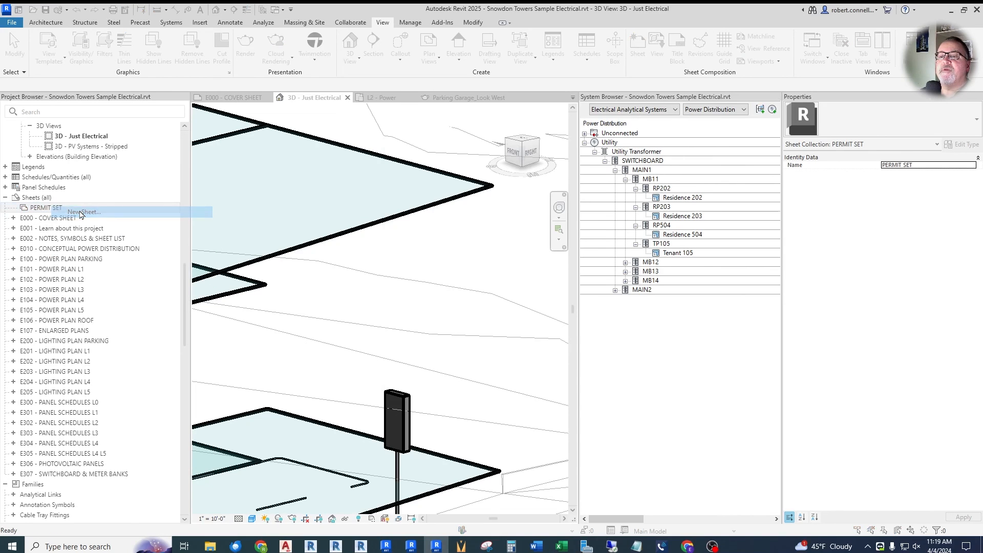
- Add sheet E000 COVER SHEET to PERMIT SET using a 30 x 42 titleblock
{"action": "left_click", "coordinate": [82, 212]}
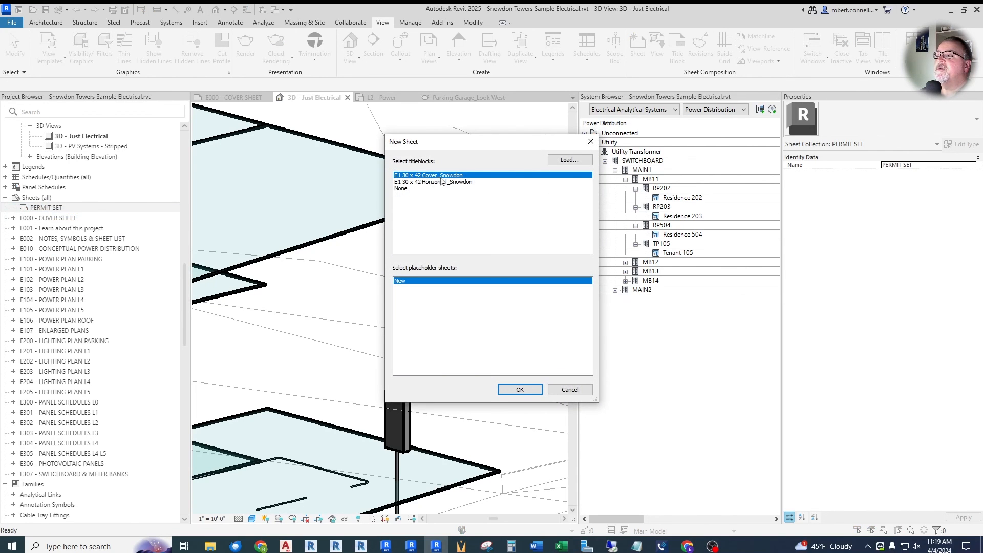
{"action": "left_click", "coordinate": [519, 389]}
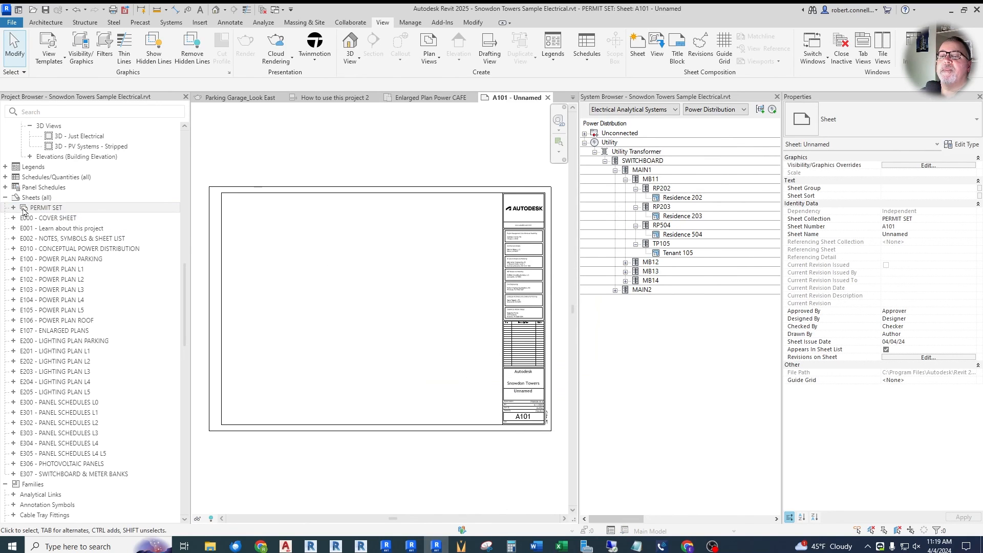
{"action": "left_click", "coordinate": [22, 208]}
{"action": "type", "text": "E000"}
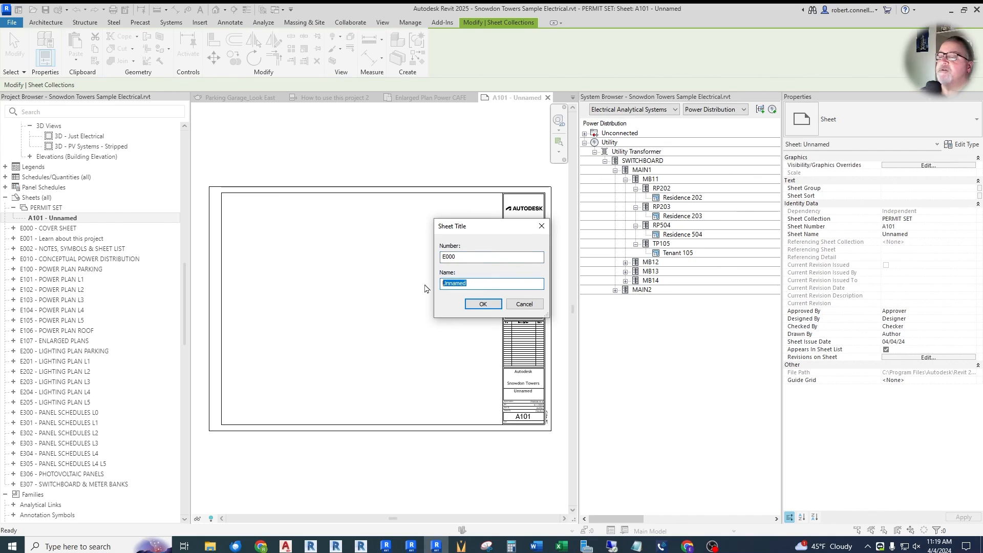
{"action": "type", "text": "COVER SH"}
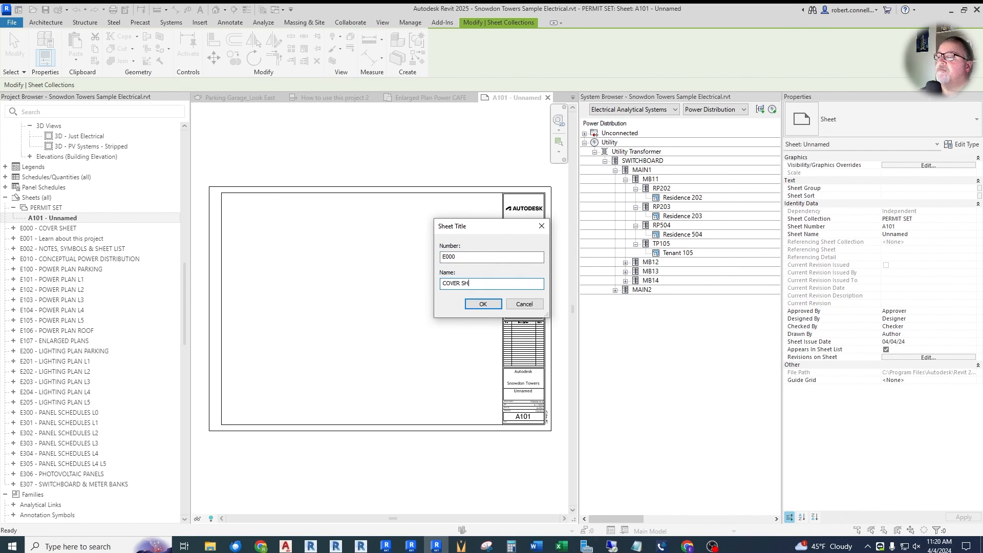
{"action": "left_click", "coordinate": [482, 304]}
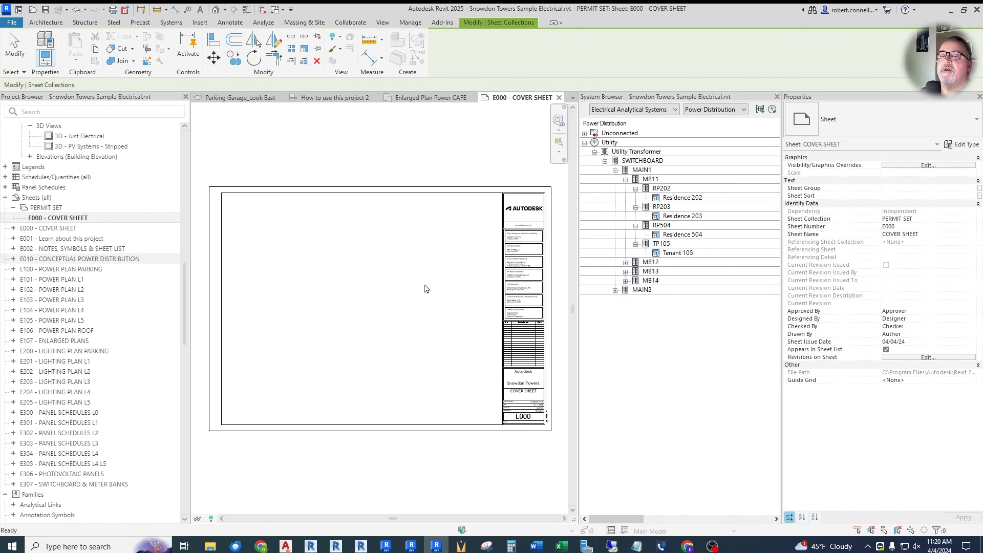
{"action": "mouse_move", "coordinate": [344, 251]}
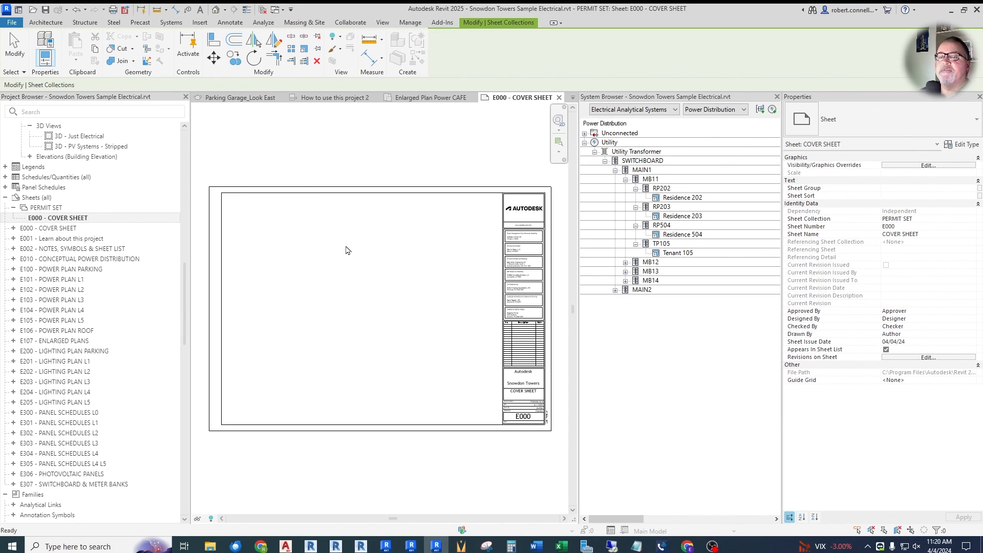
{"action": "mouse_move", "coordinate": [351, 254]}
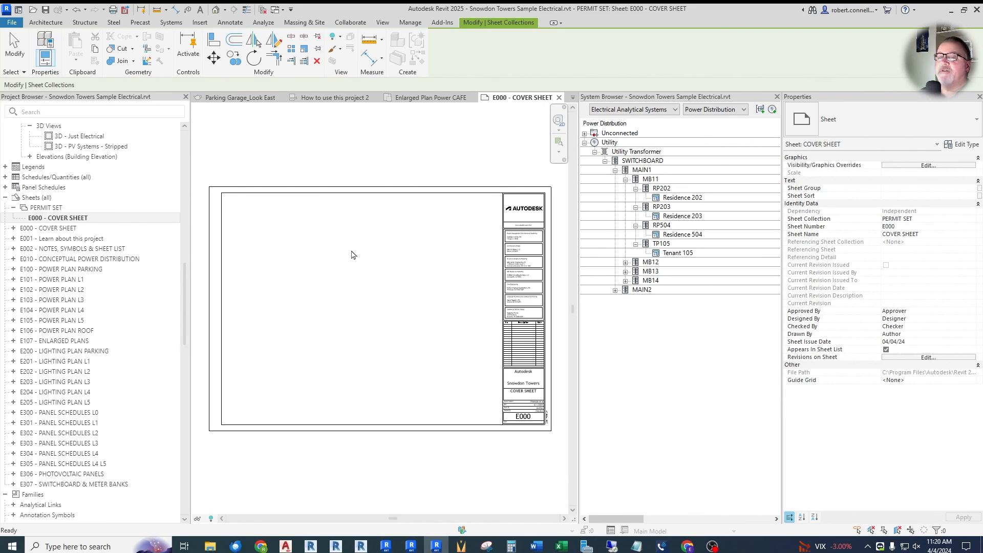
{"action": "mouse_move", "coordinate": [53, 228]}
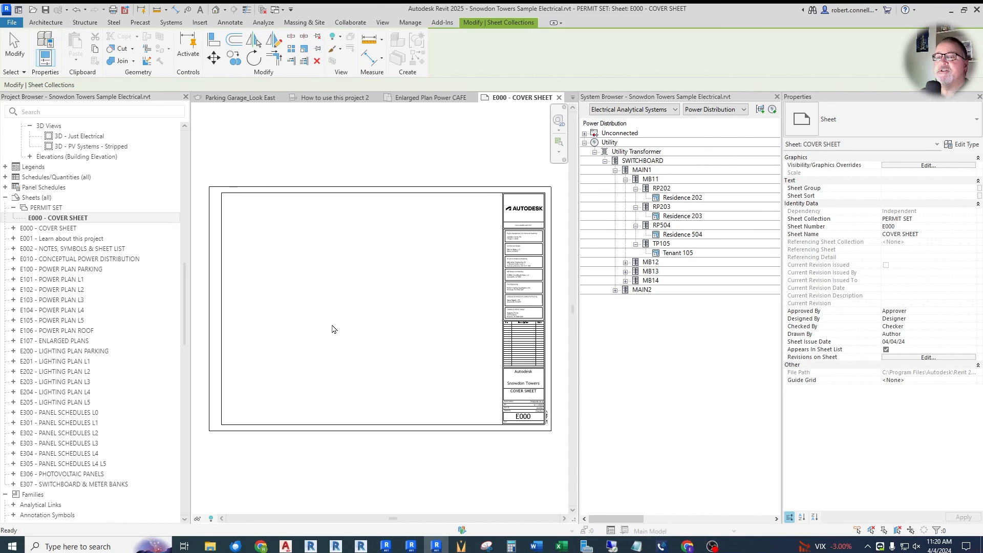
{"action": "mouse_move", "coordinate": [319, 252]}
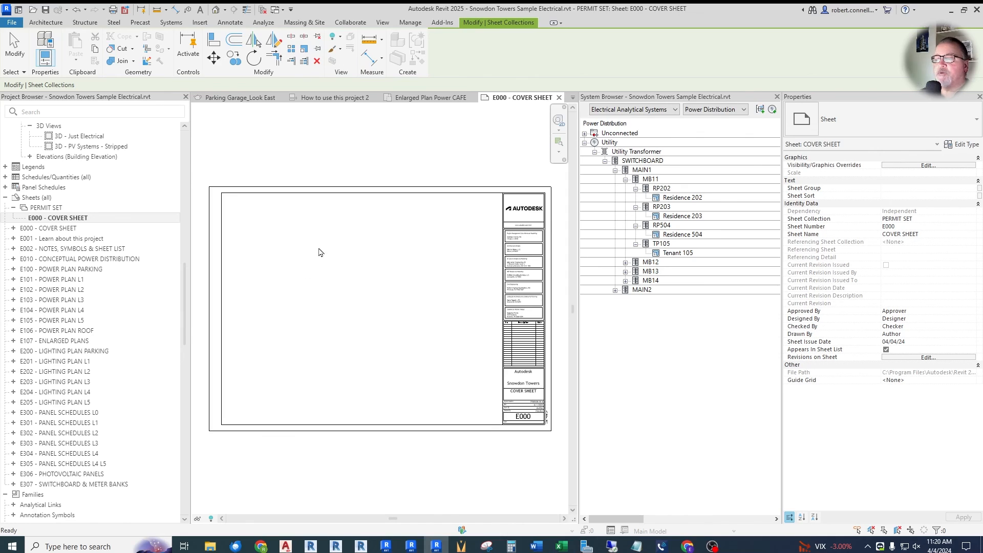